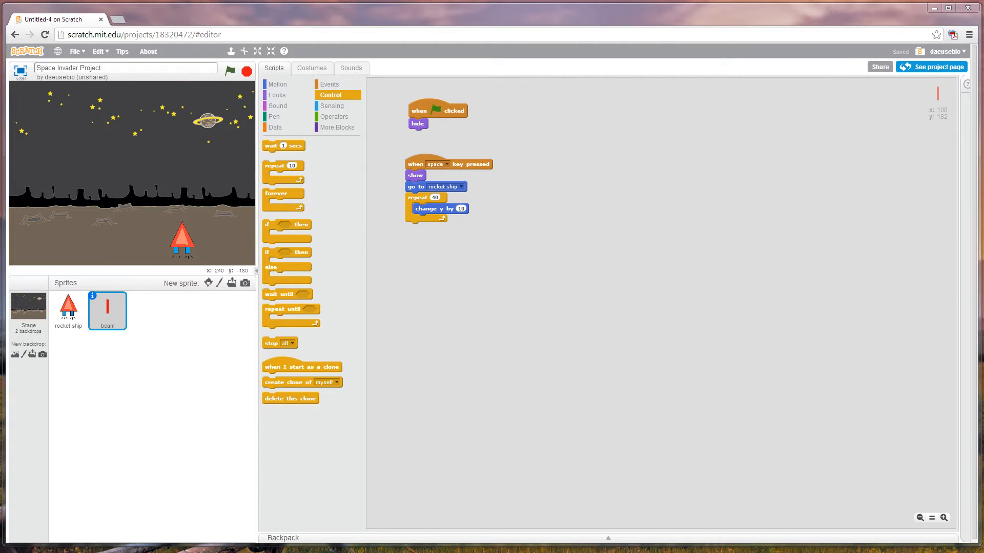
mouse_move(389, 389)
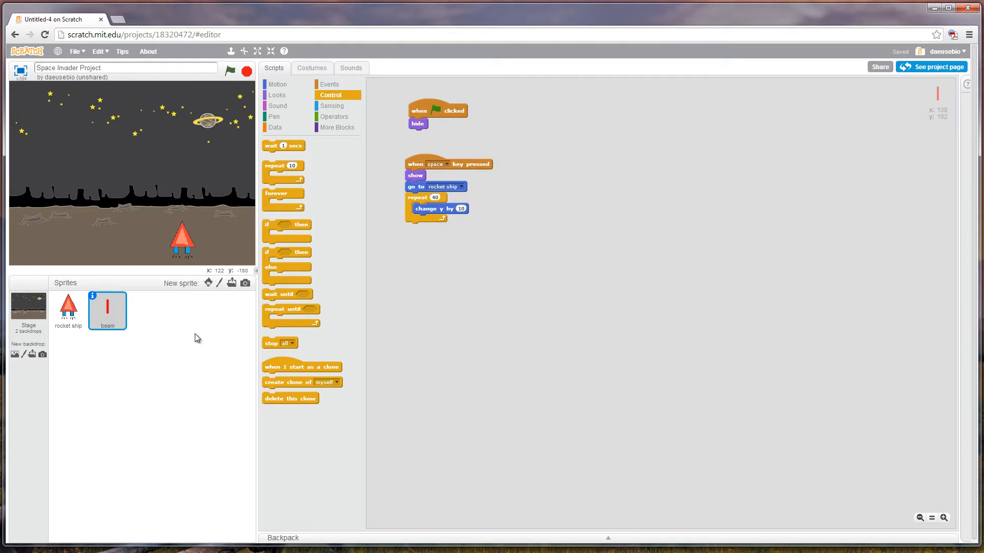
mouse_move(218, 350)
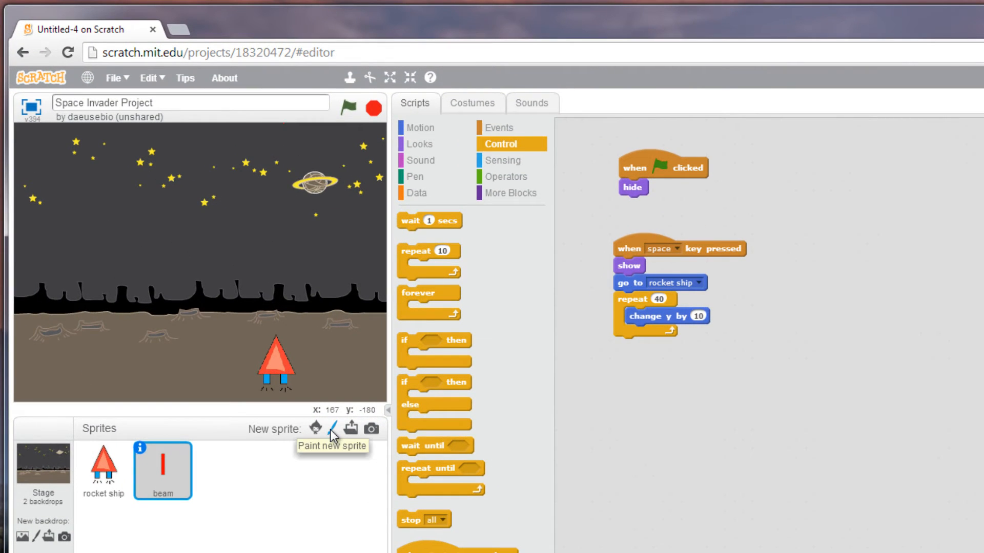
Paint a new sprite, then undo the red ellipse outline to leave the canvas blank
left_click(331, 414)
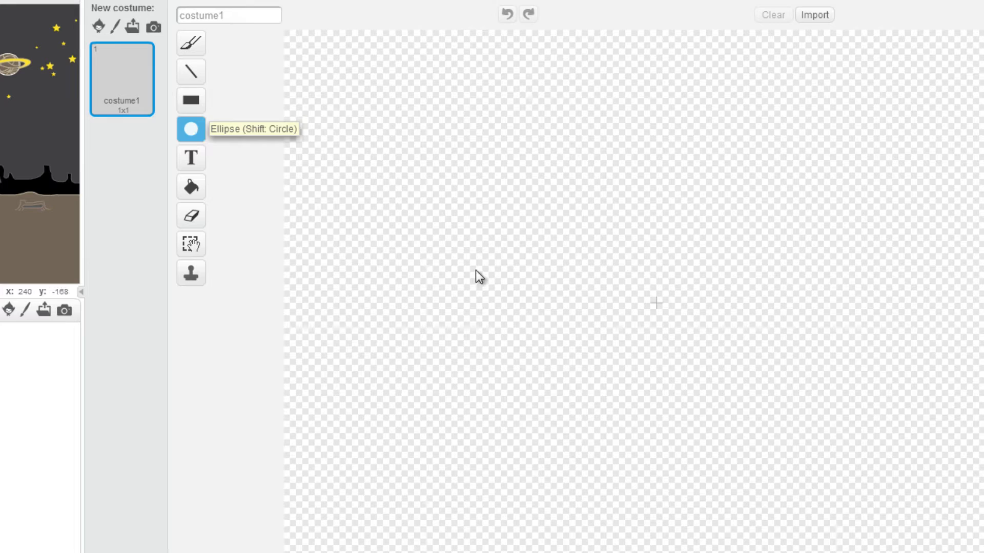
mouse_move(632, 316)
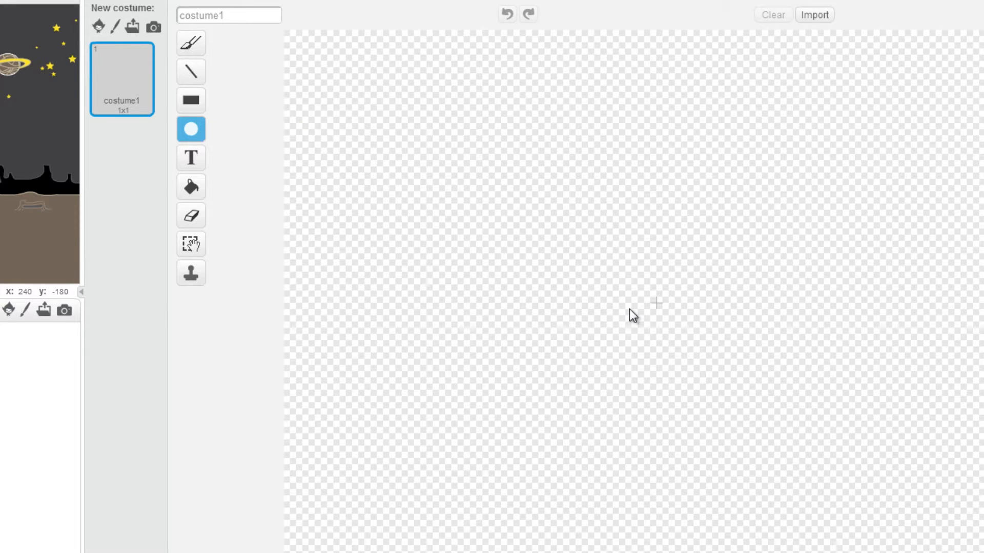
mouse_move(639, 321)
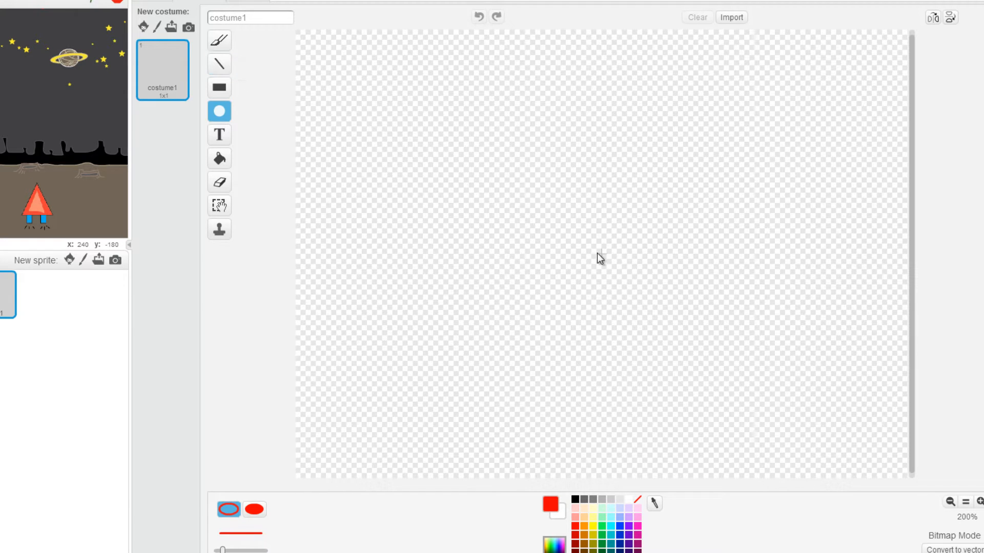
mouse_move(219, 111)
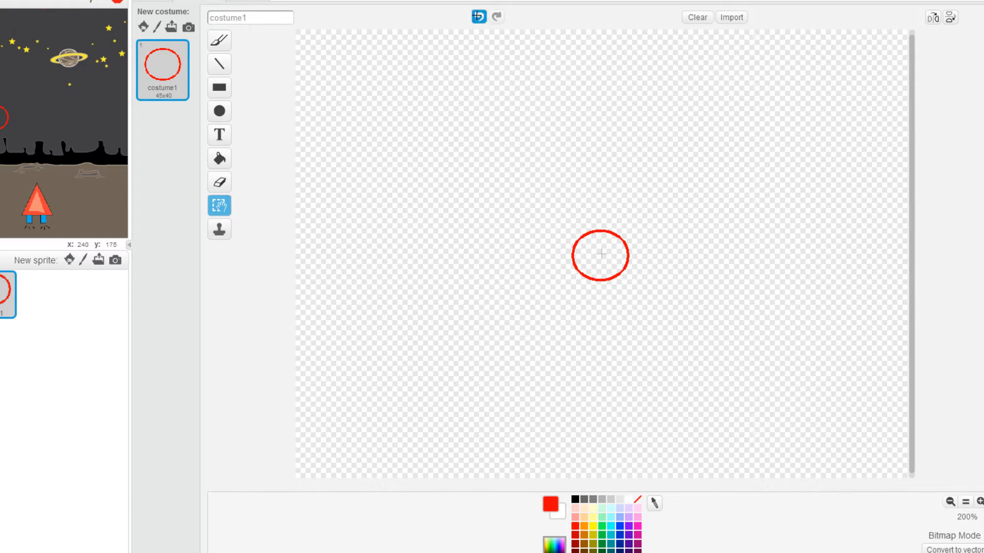
mouse_move(478, 17)
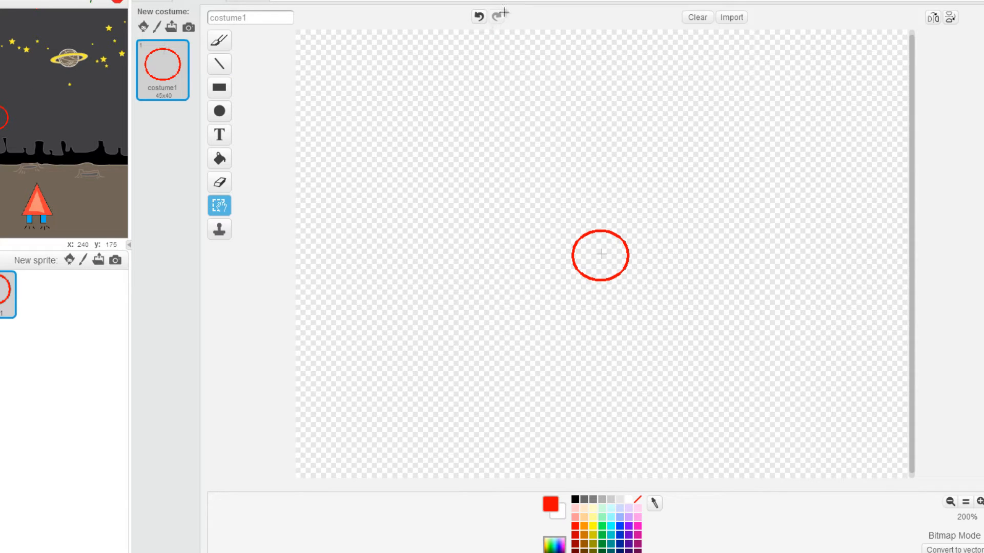
left_click(730, 17)
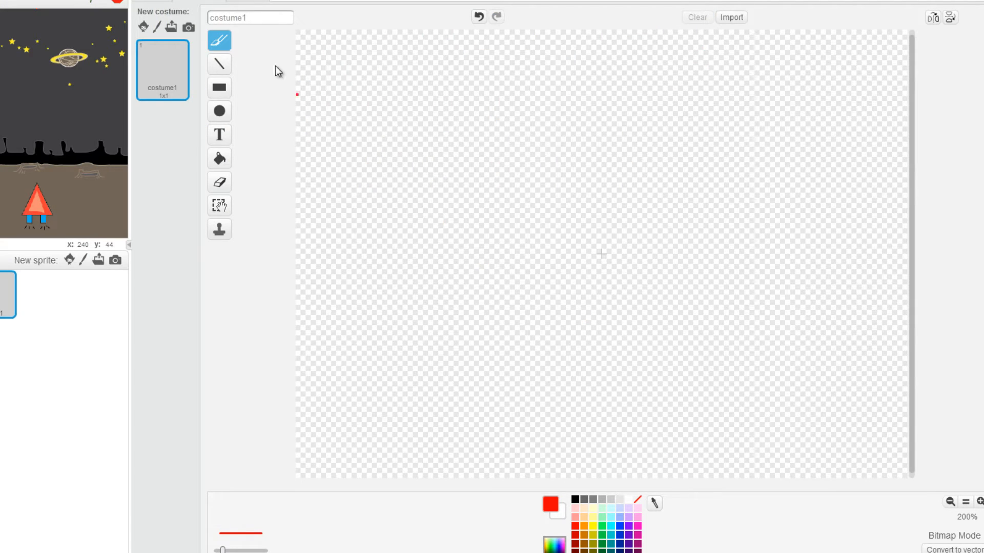
Draw a filled orange circle with a smaller purple circle at its centre, and select it
left_click(219, 112)
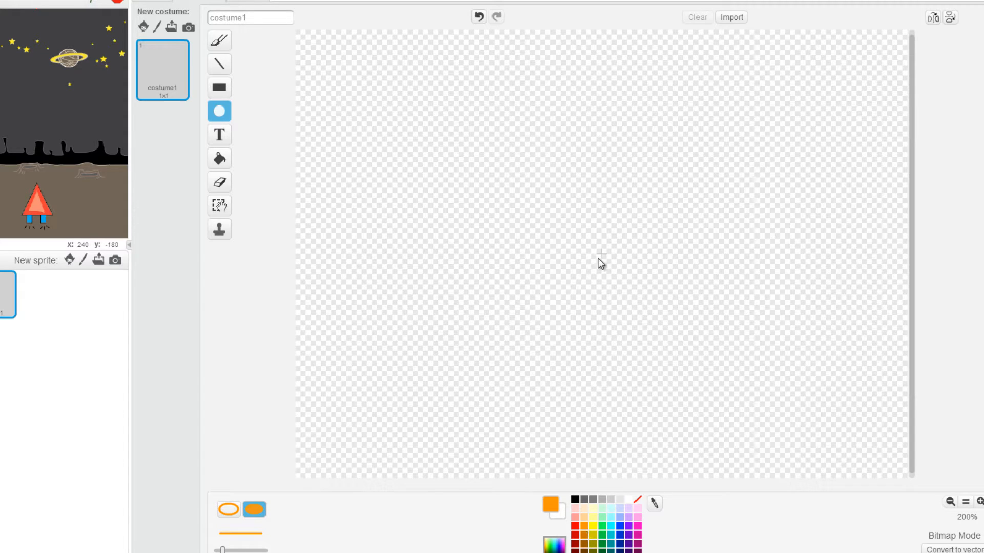
left_click_drag(601, 263, 646, 306)
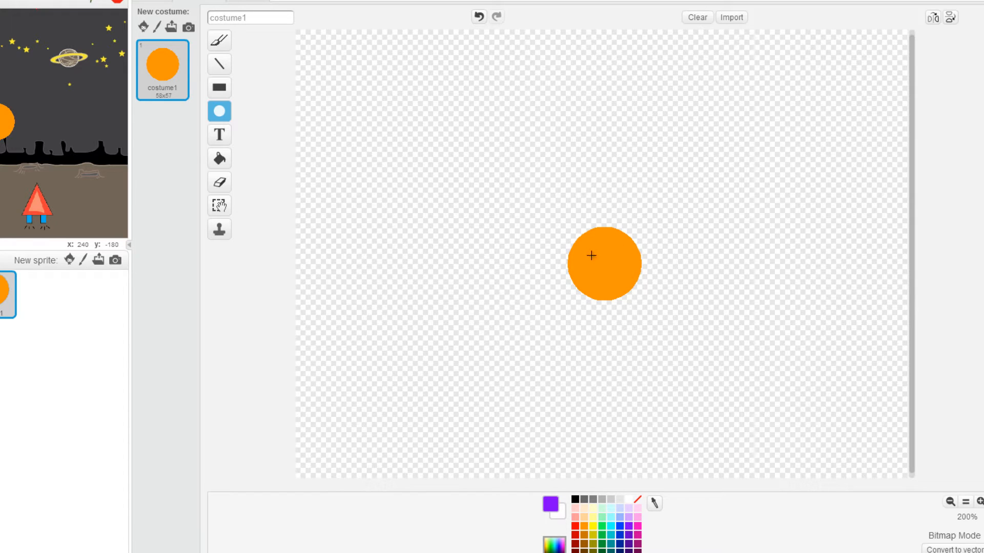
left_click(604, 264)
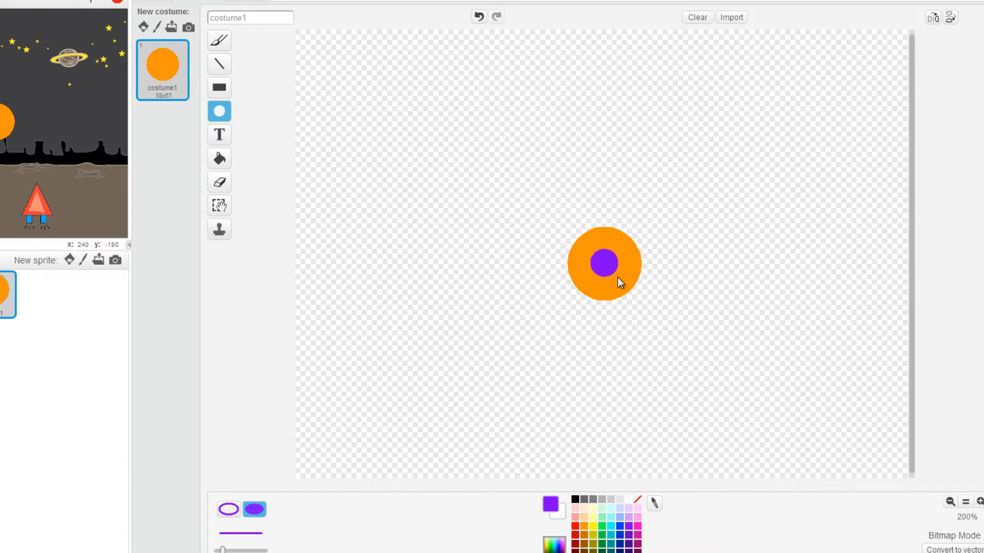
left_click(603, 263)
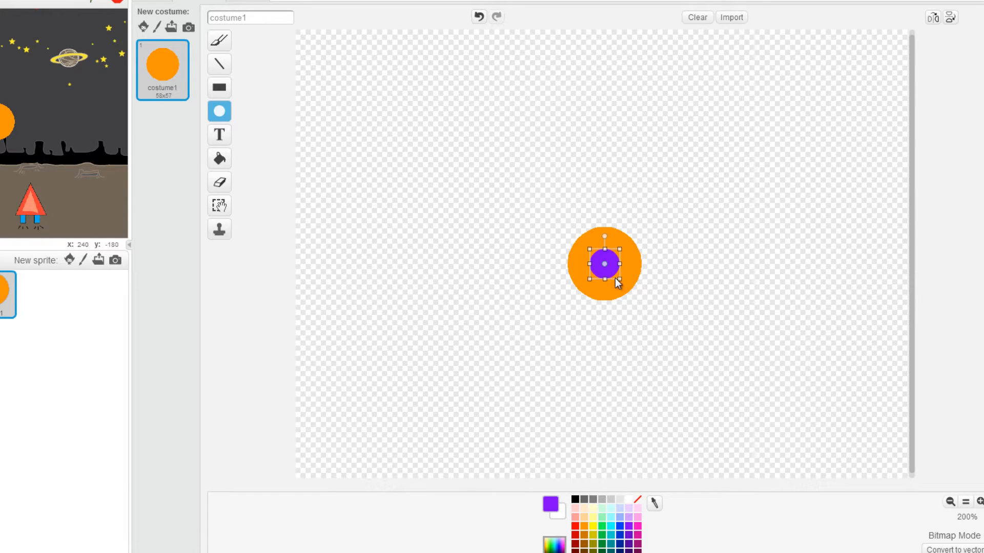
mouse_move(257, 73)
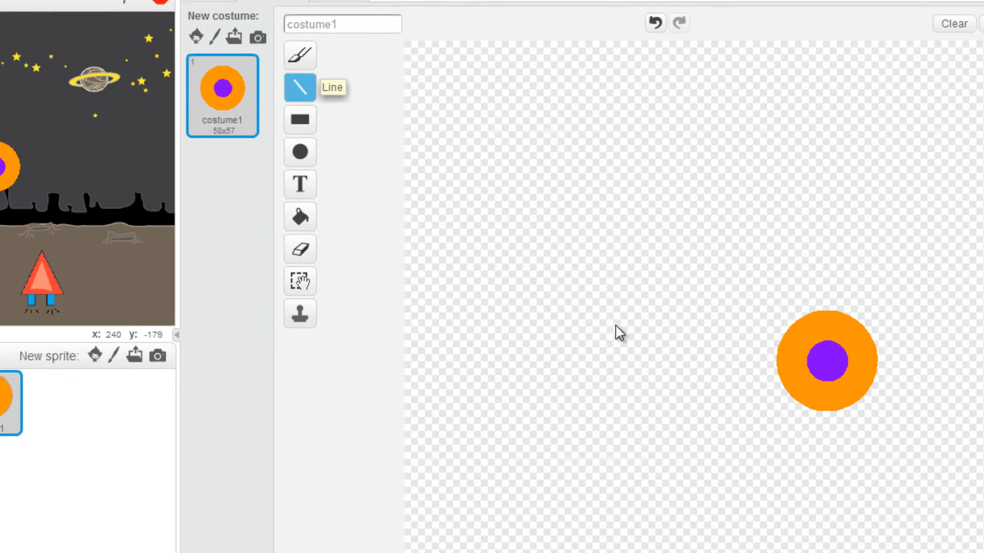
mouse_move(824, 419)
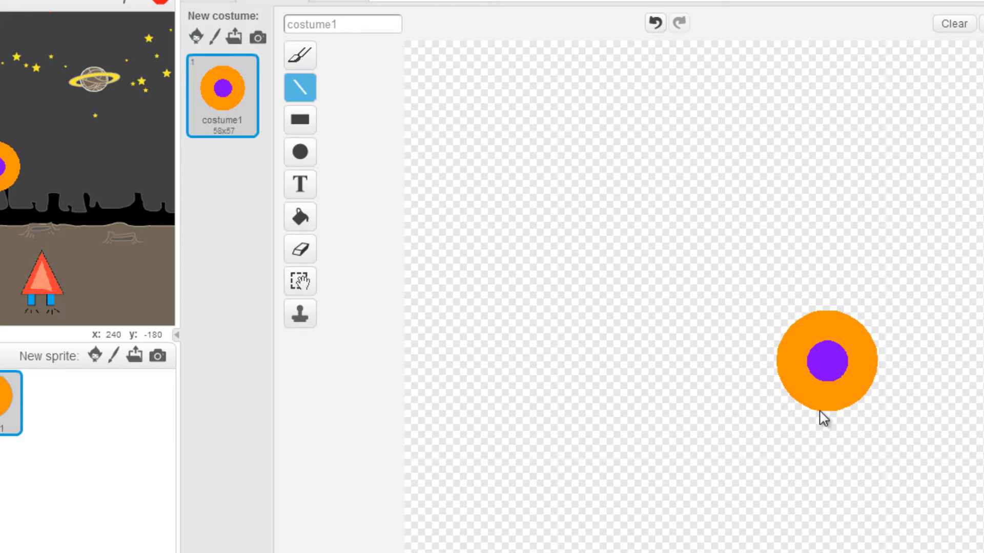
mouse_move(828, 422)
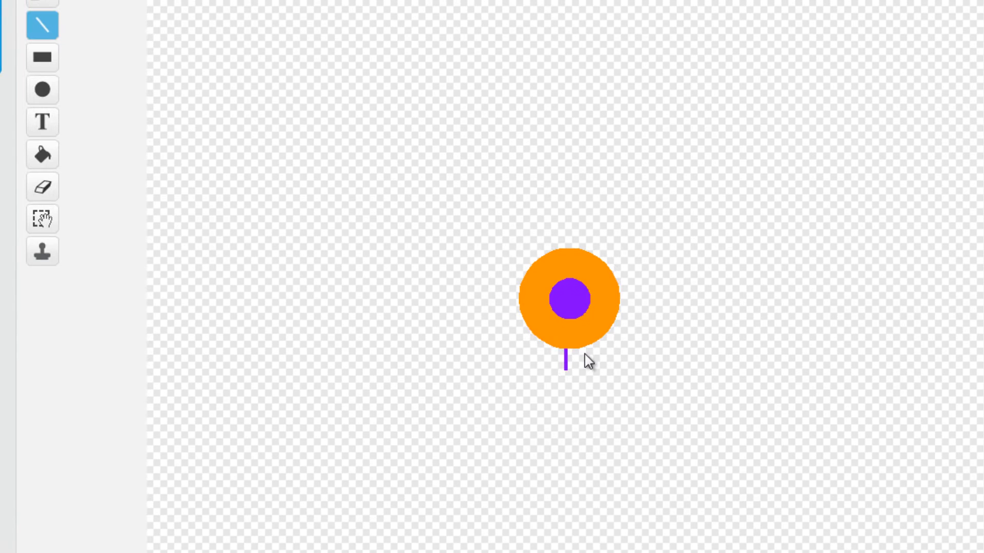
Draw a purple zigzag spike outline around the orange disc and fill the spikes purple
left_click_drag(566, 375, 579, 344)
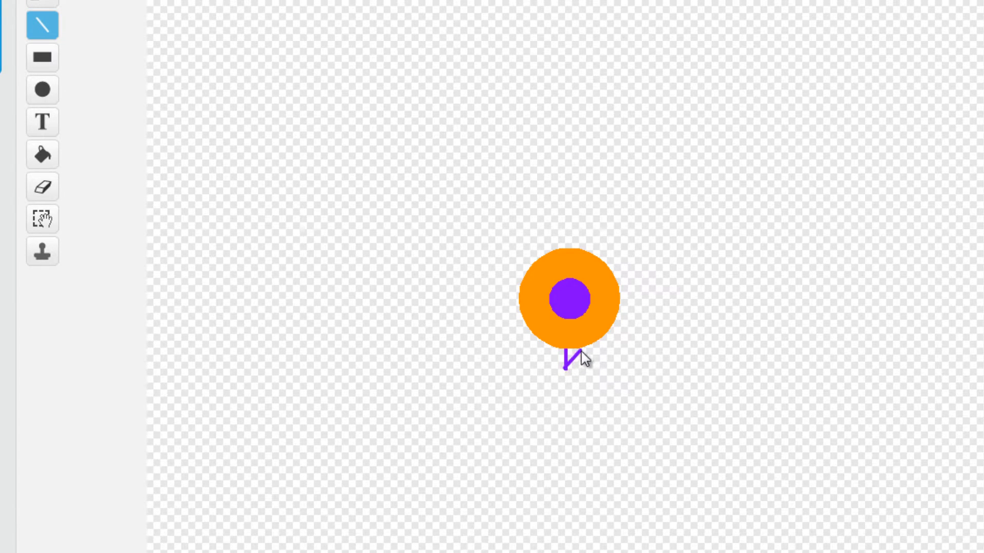
left_click_drag(568, 373, 602, 361)
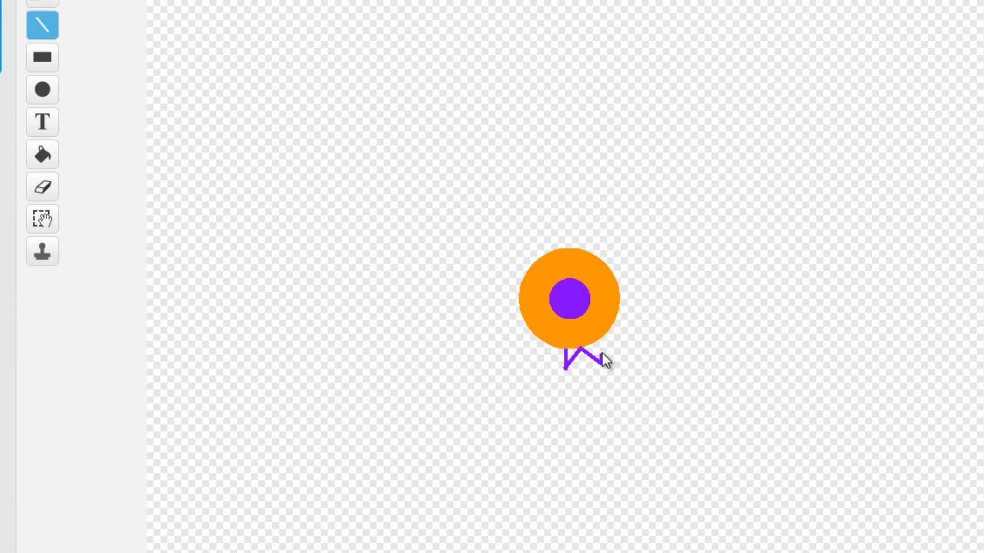
left_click(42, 156)
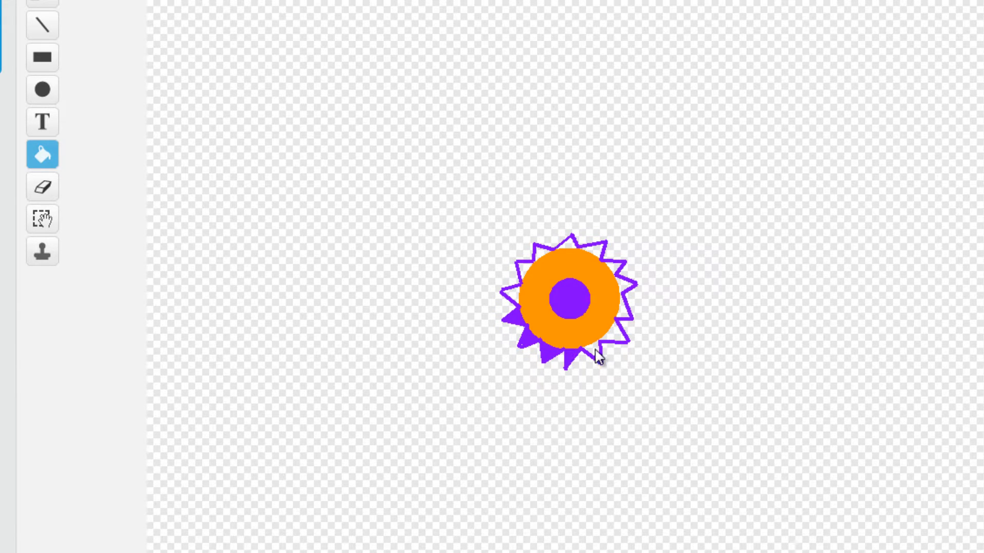
left_click(599, 317)
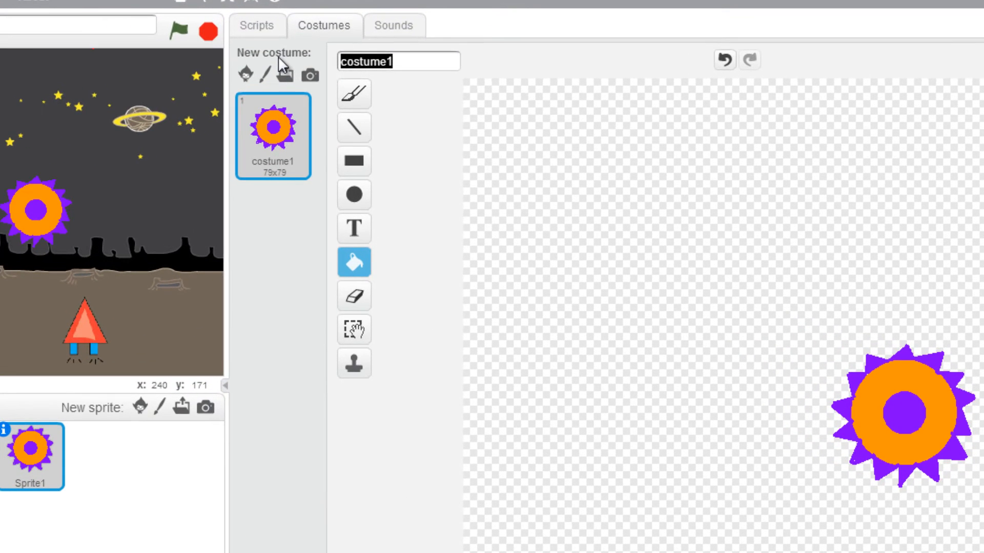
Rename costume1 to boss1
type("box")
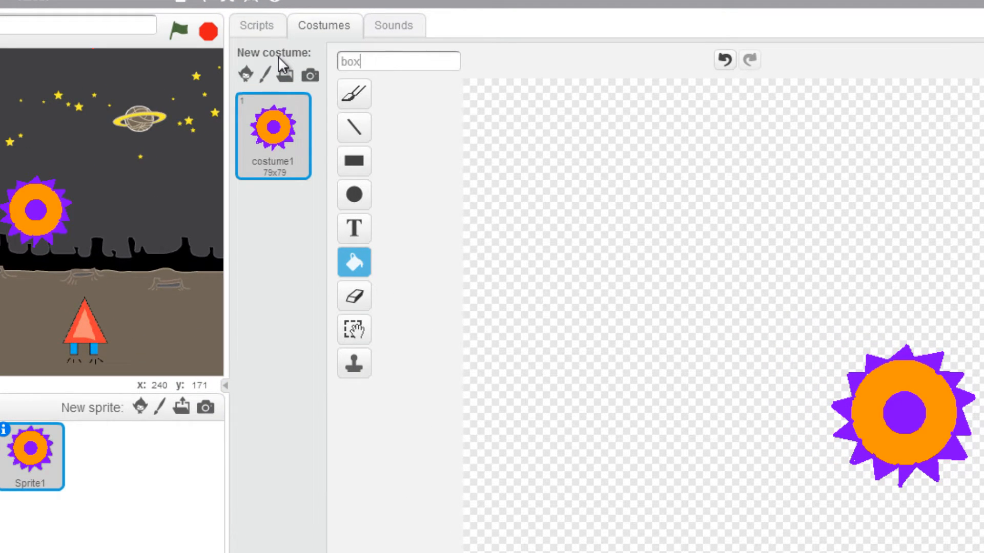
type("boss1")
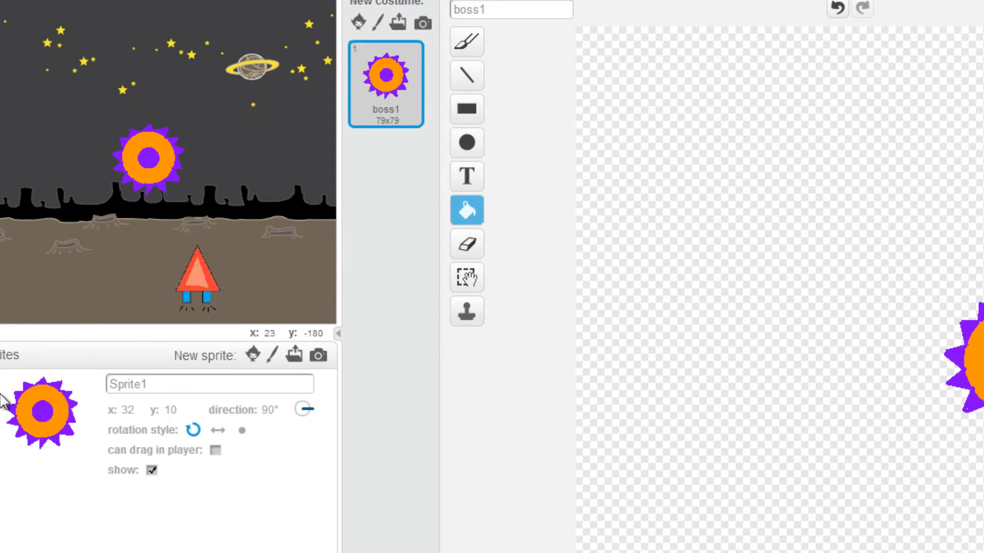
type("boss")
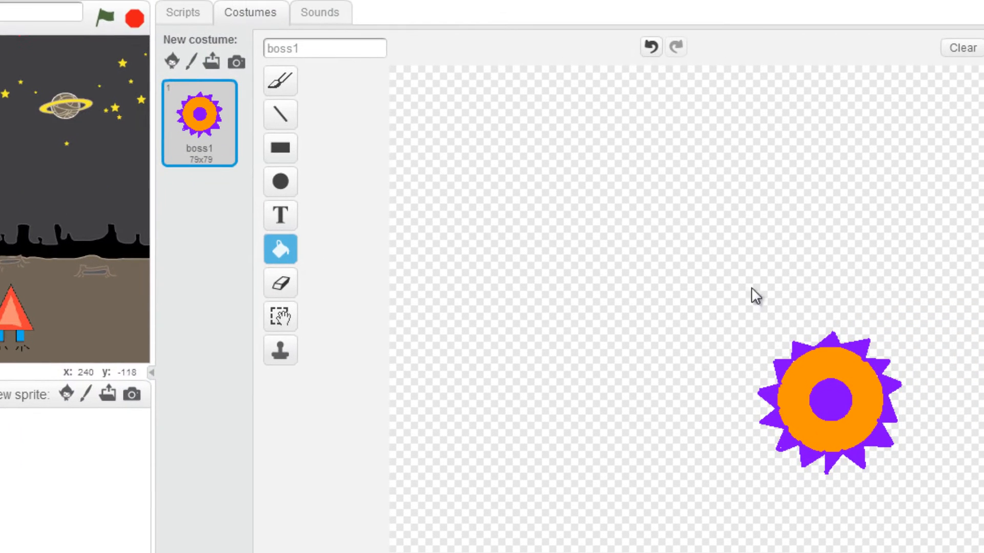
Add a blank painted costume, then delete it so boss1 remains the only costume
left_click(324, 49)
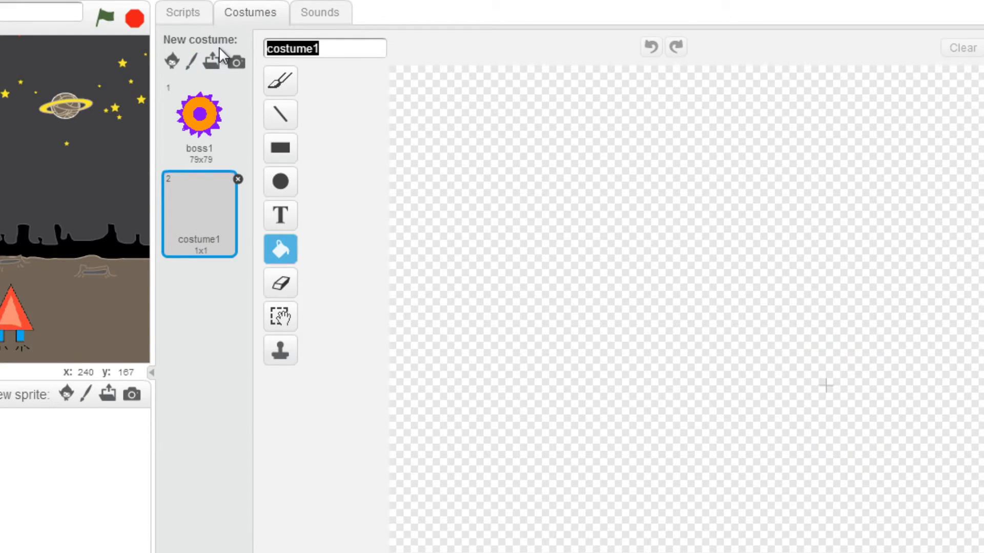
type("boss1-2")
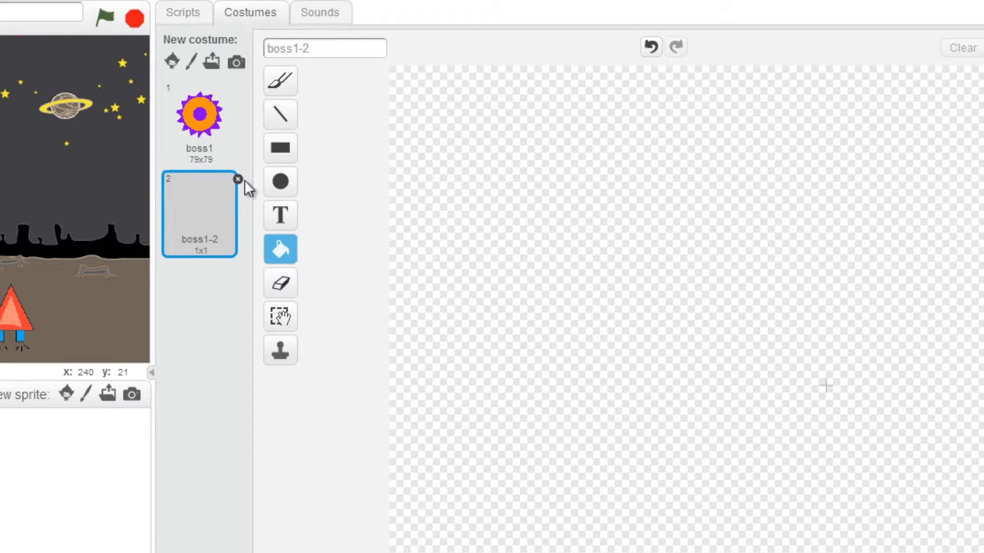
left_click(238, 180)
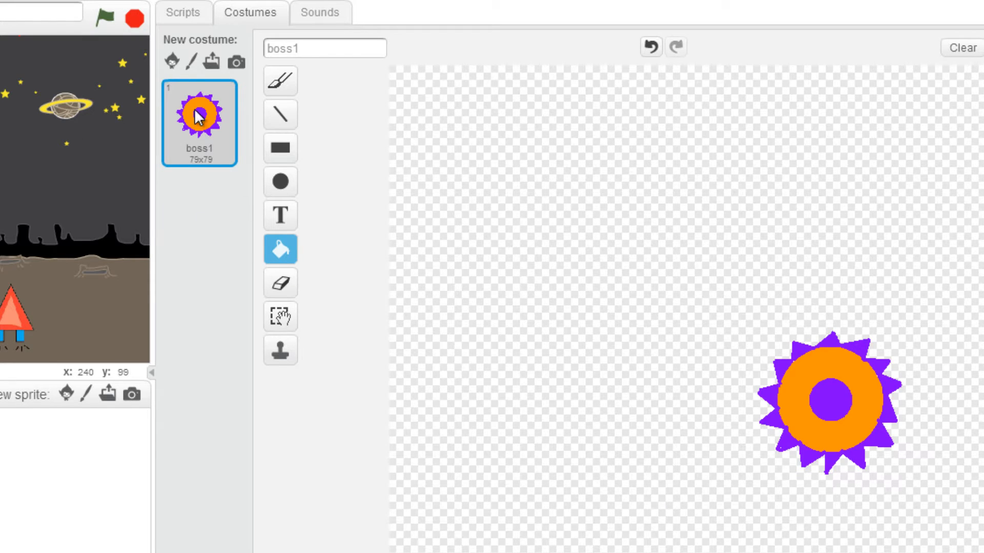
Duplicate boss1 into boss2 and erase chunks to make it look exploded
right_click(199, 113)
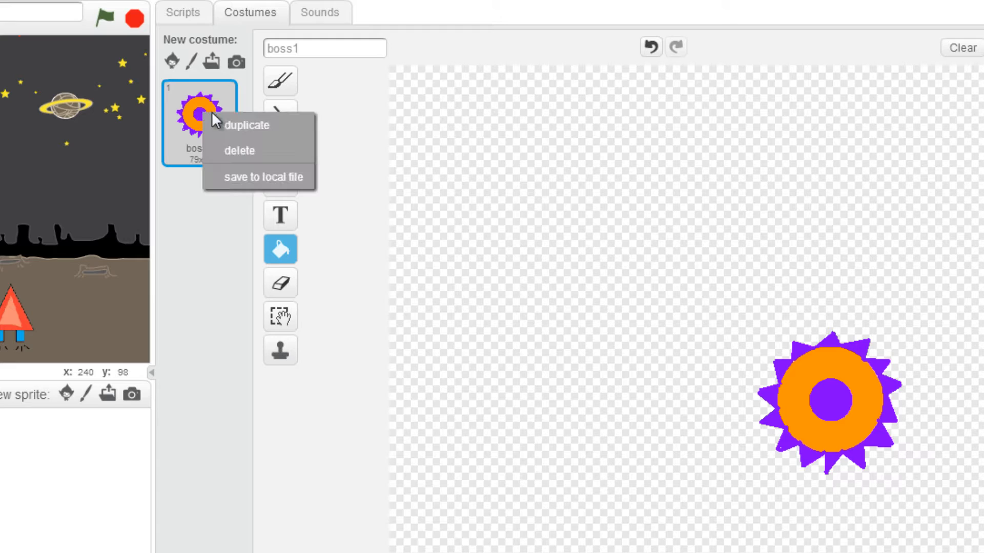
left_click(247, 125)
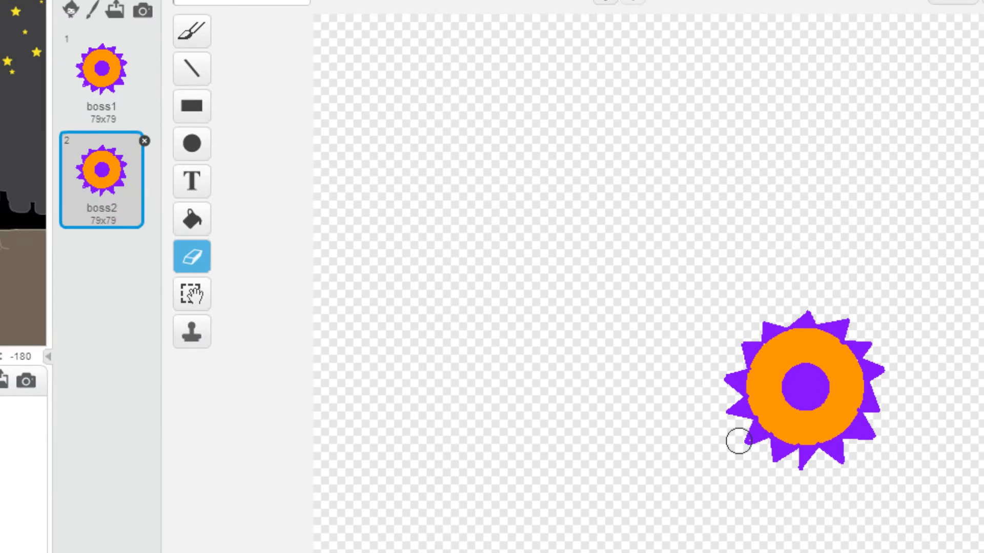
left_click_drag(740, 438, 881, 411)
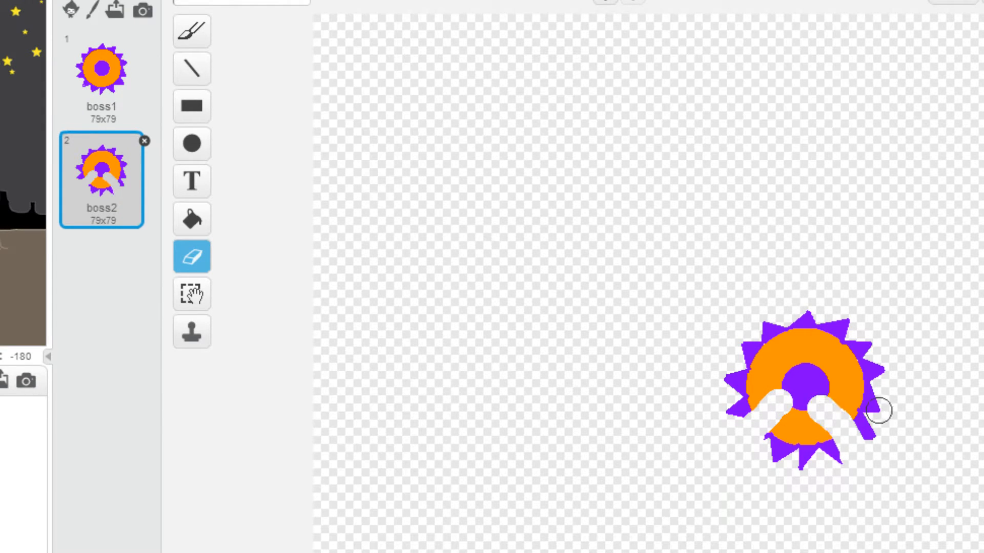
left_click_drag(878, 411, 791, 312)
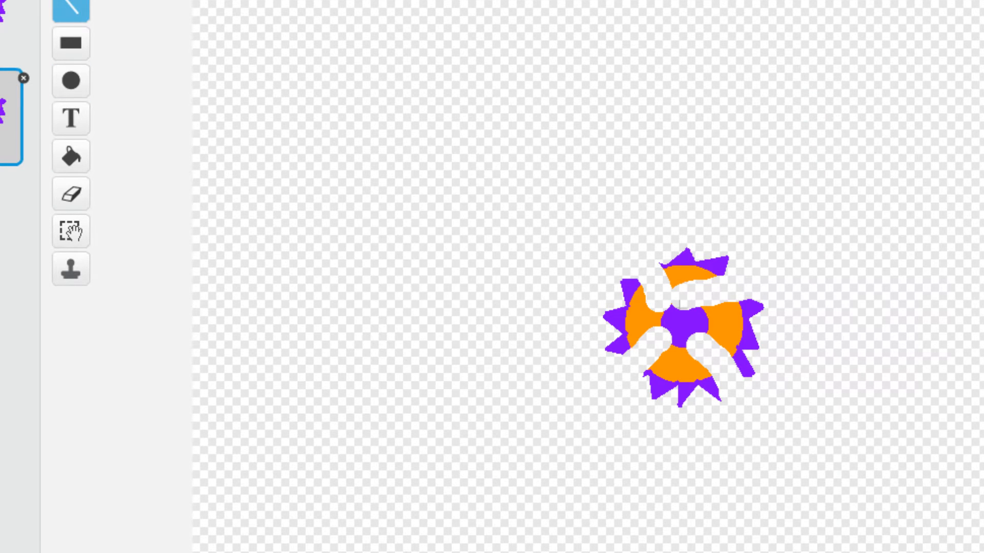
left_click(609, 246)
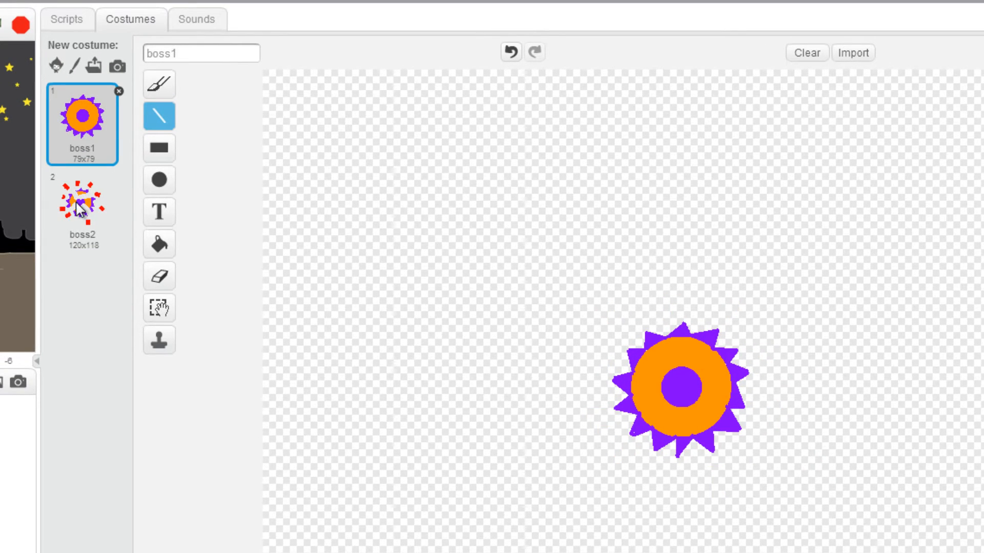
Duplicate boss2 into boss3, erase the boss body, and add red line fragments
left_click(84, 209)
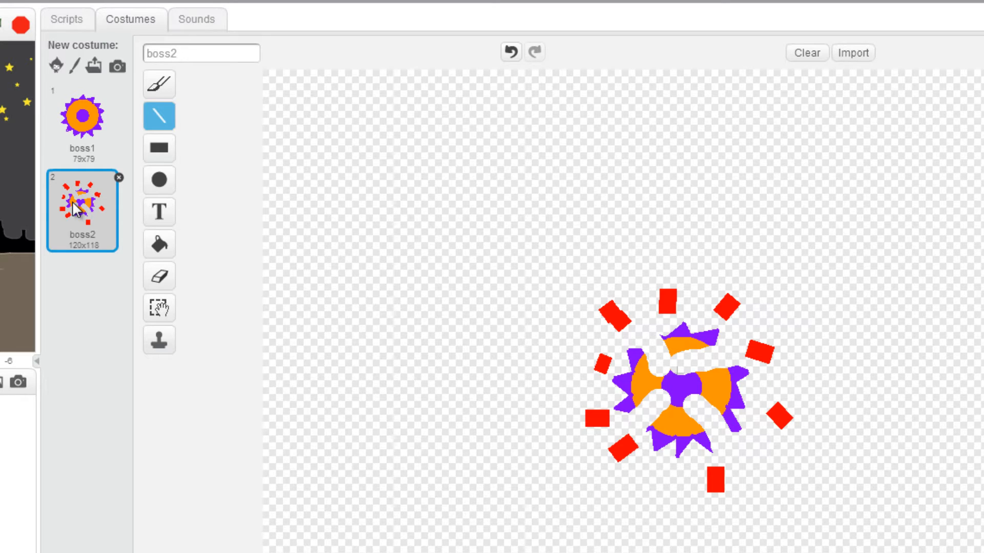
right_click(81, 209)
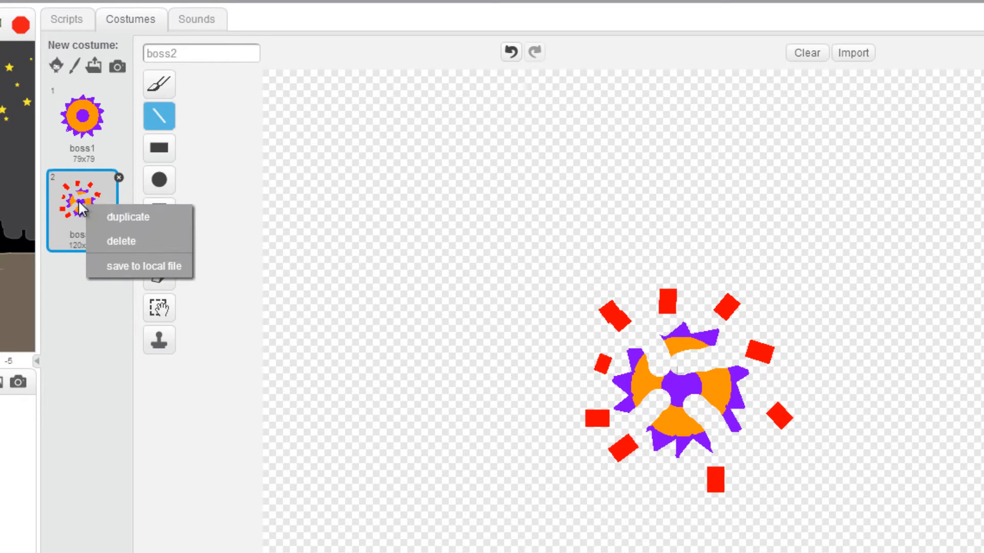
left_click(128, 218)
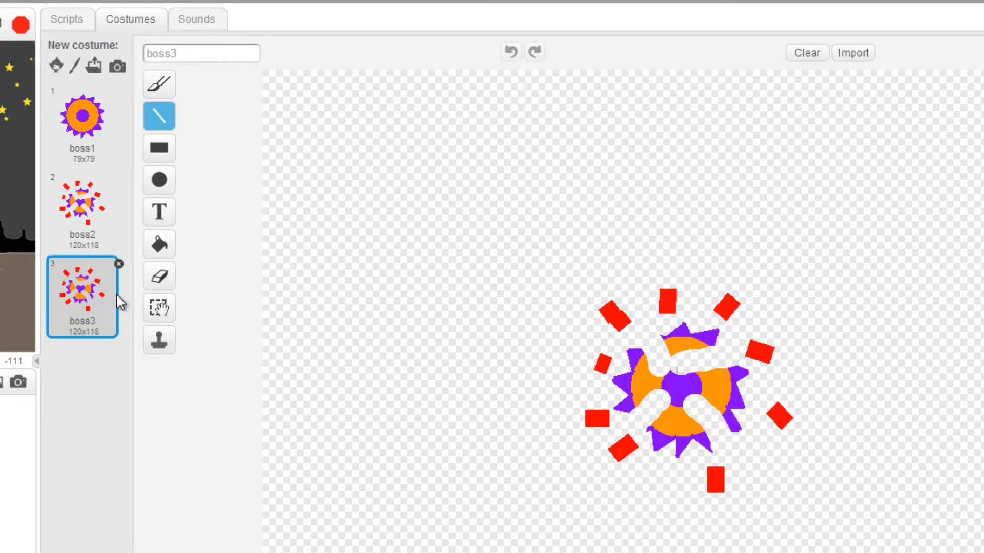
left_click(159, 276)
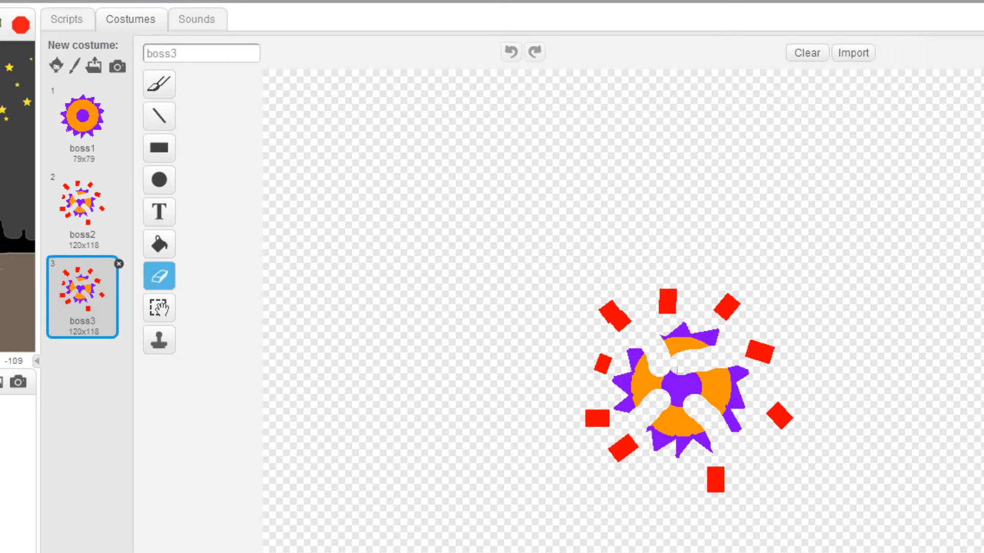
left_click(627, 382)
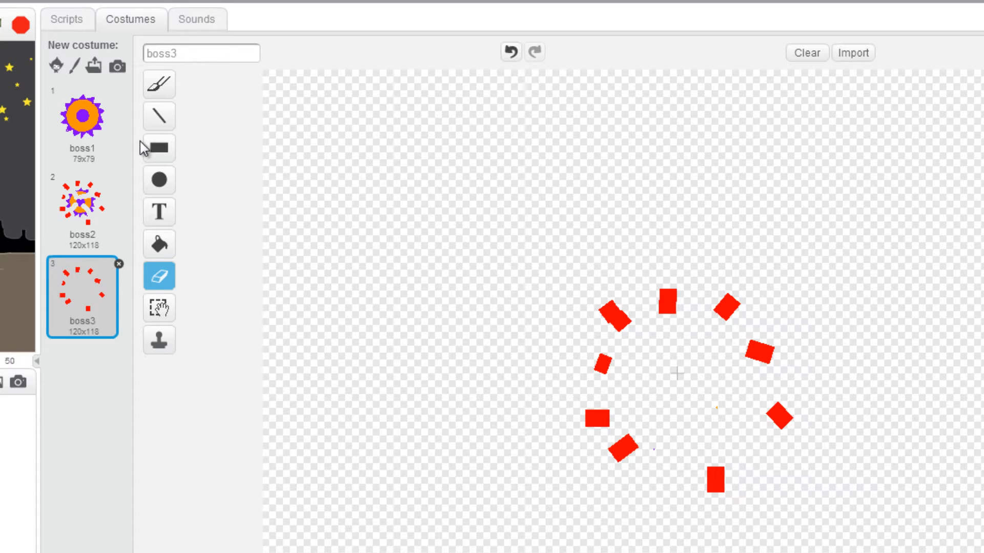
left_click(158, 115)
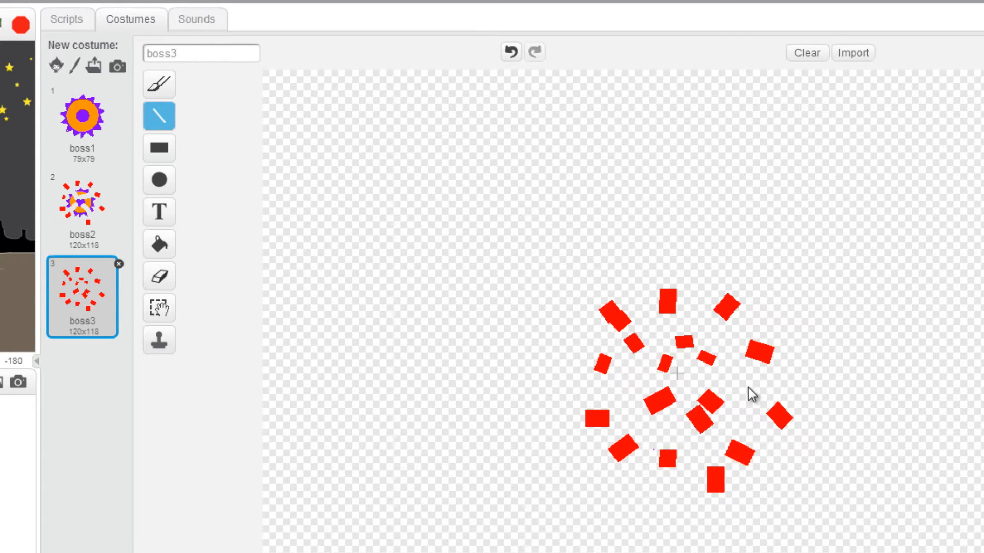
left_click(81, 116)
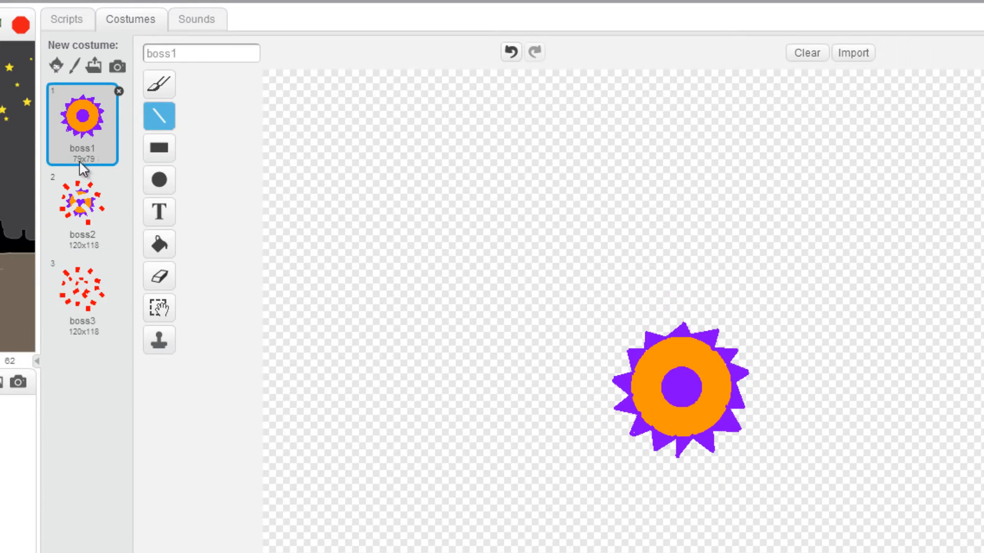
Flip through boss2 and boss3 twice, ending on the intact boss1 costume
left_click(80, 207)
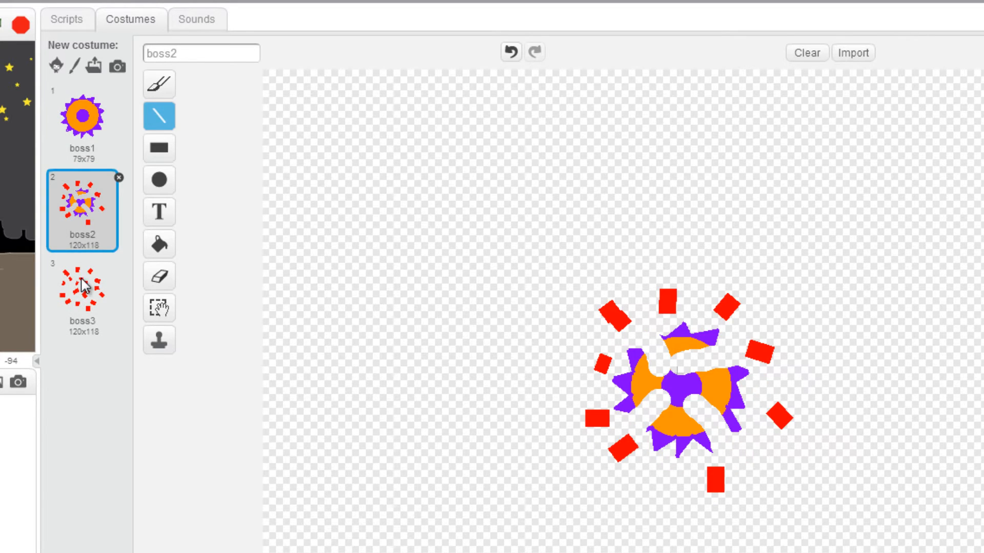
left_click(84, 295)
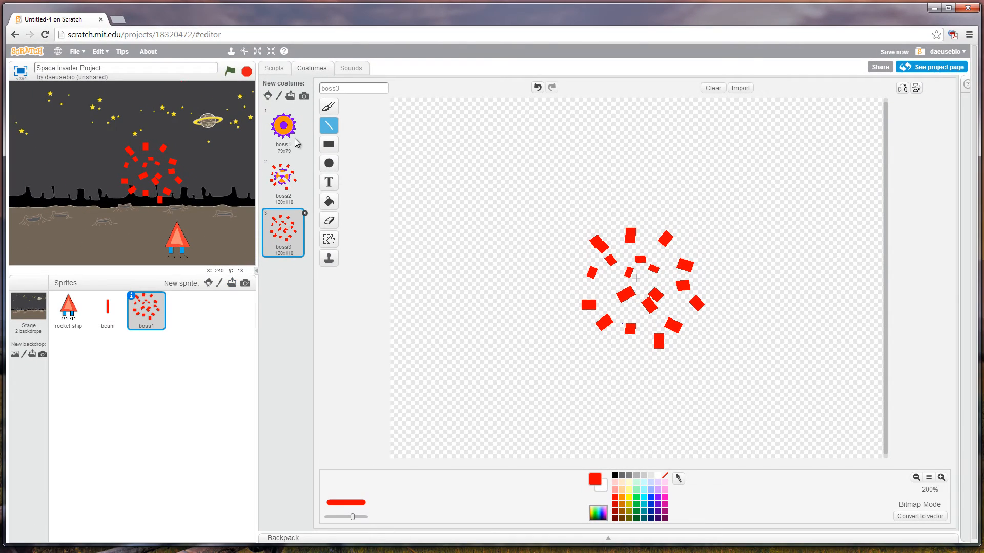
left_click(283, 181)
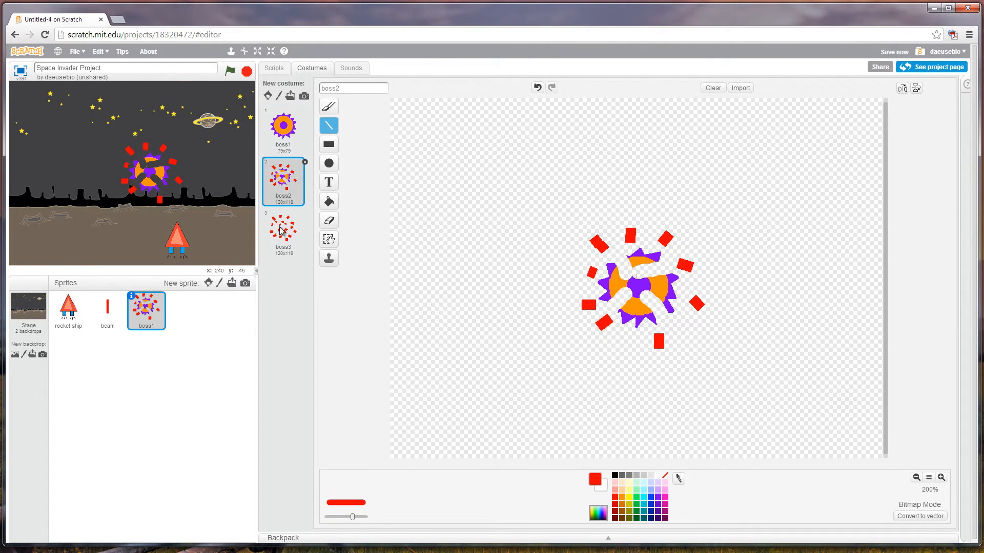
left_click(283, 232)
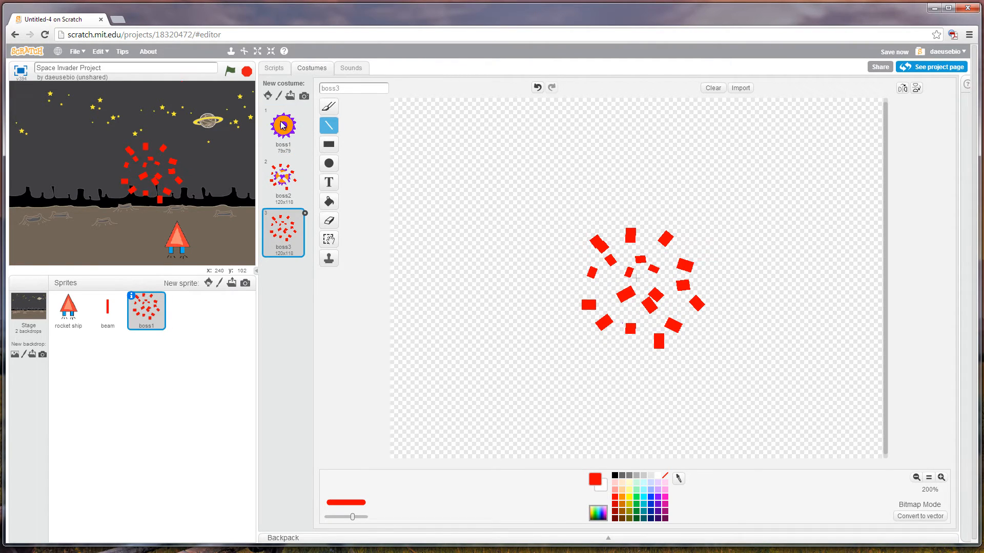
left_click(282, 126)
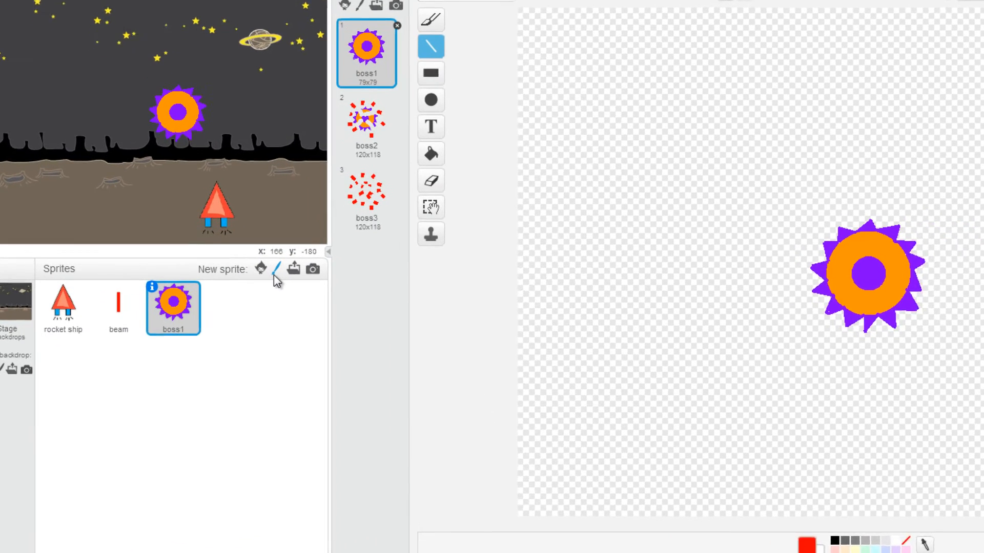
Paint a blue circle with a yellow centre, naming the costume and sprite enemy1
left_click(260, 265)
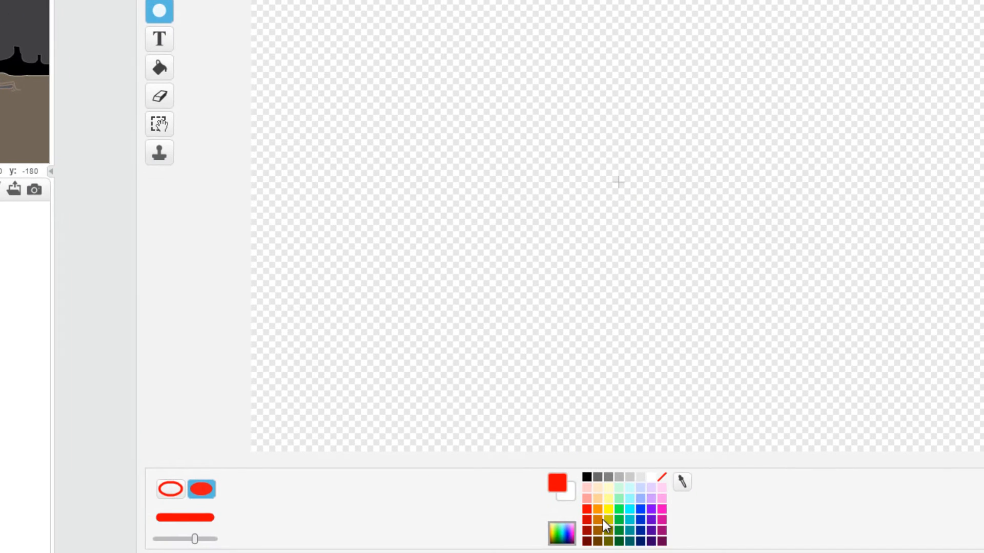
mouse_move(646, 518)
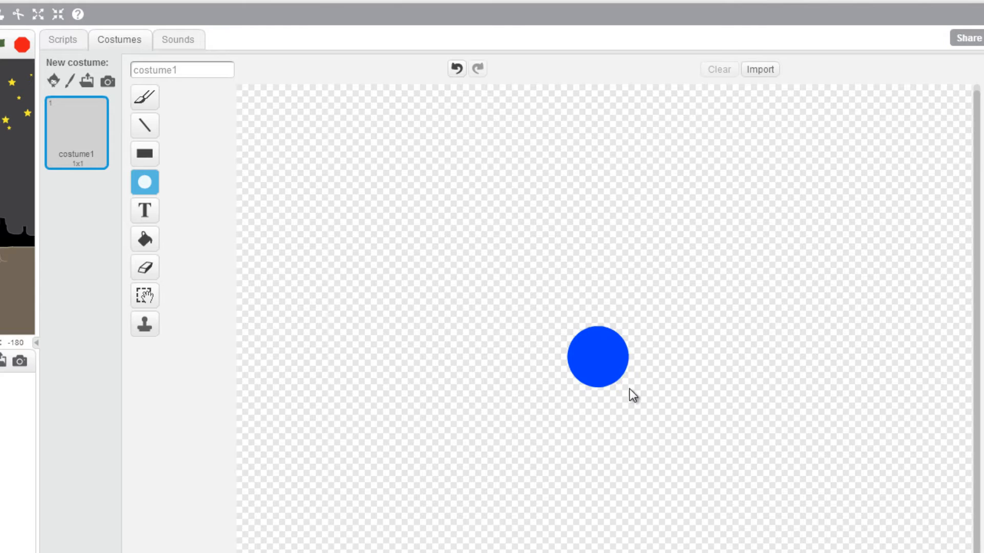
left_click(597, 356)
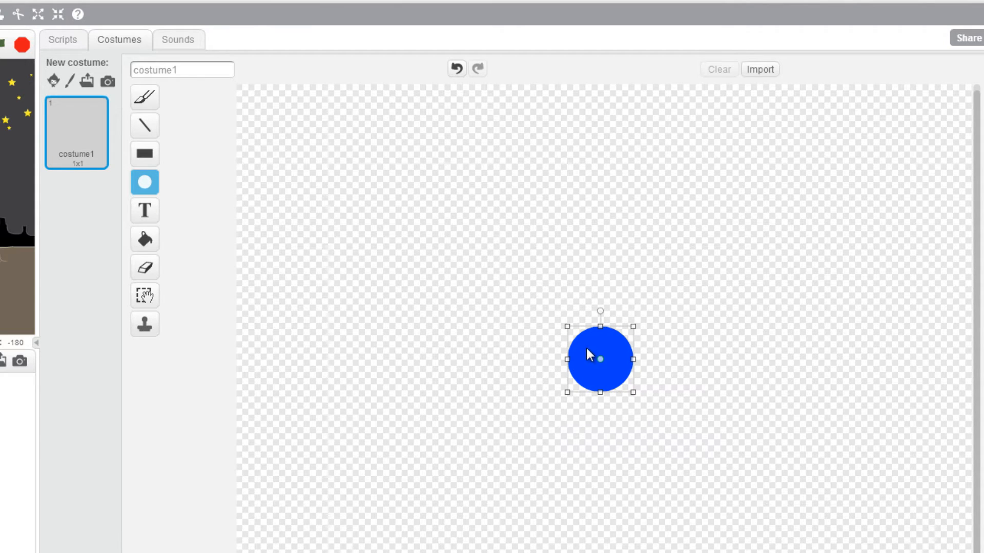
mouse_move(590, 352)
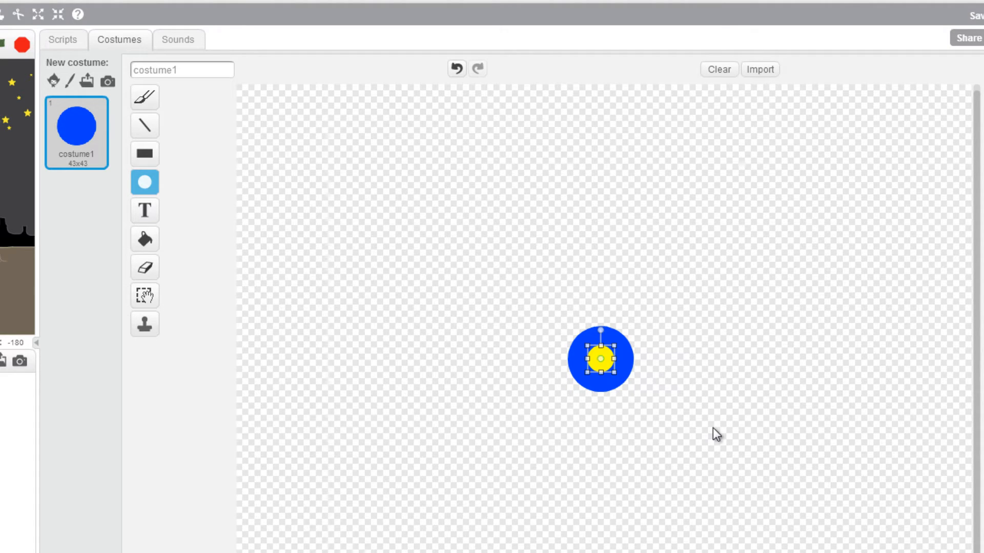
mouse_move(517, 353)
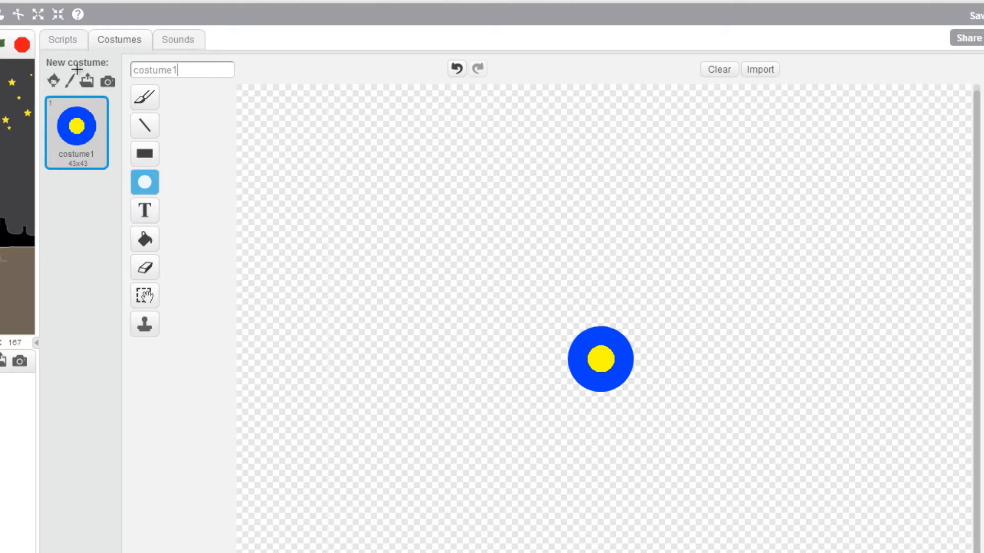
type("enemy1")
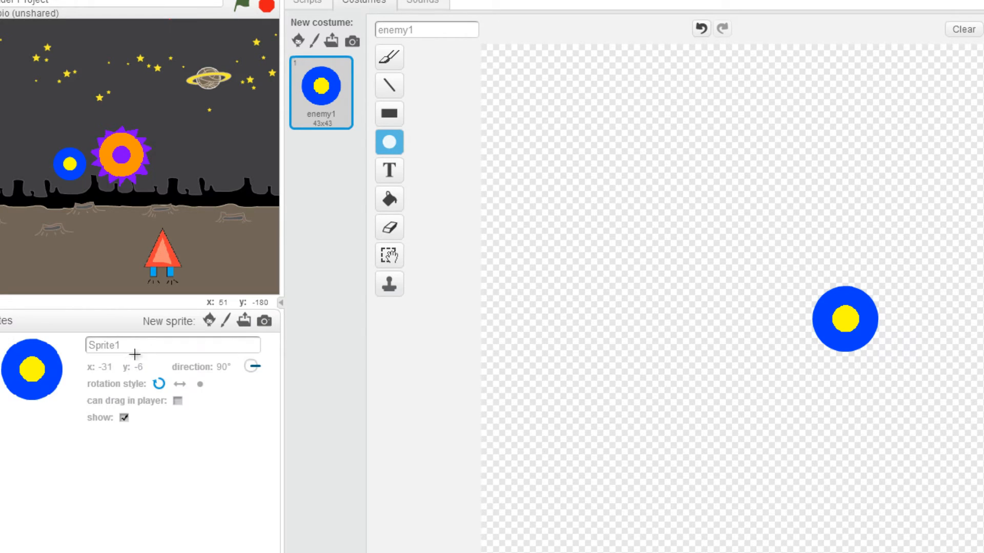
type("enemy1")
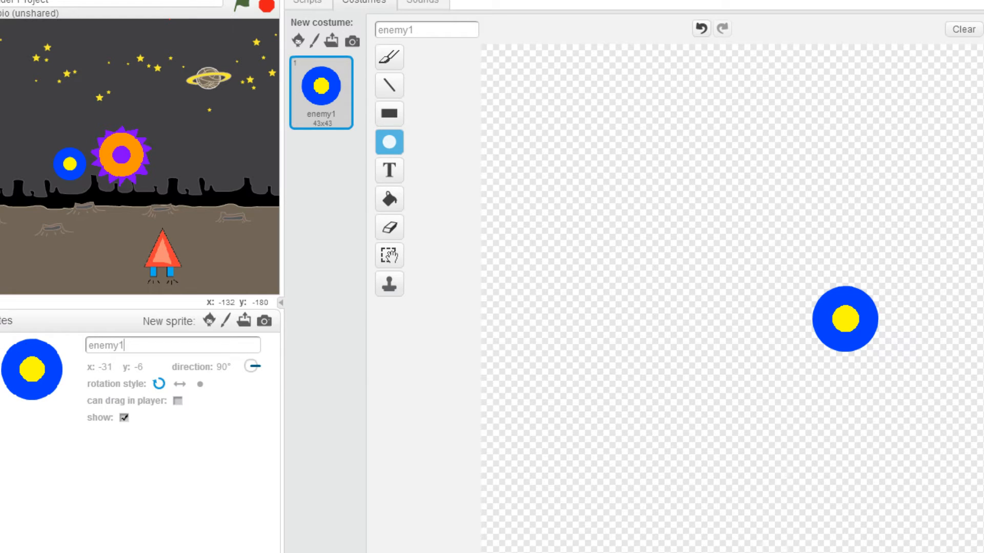
left_click(174, 363)
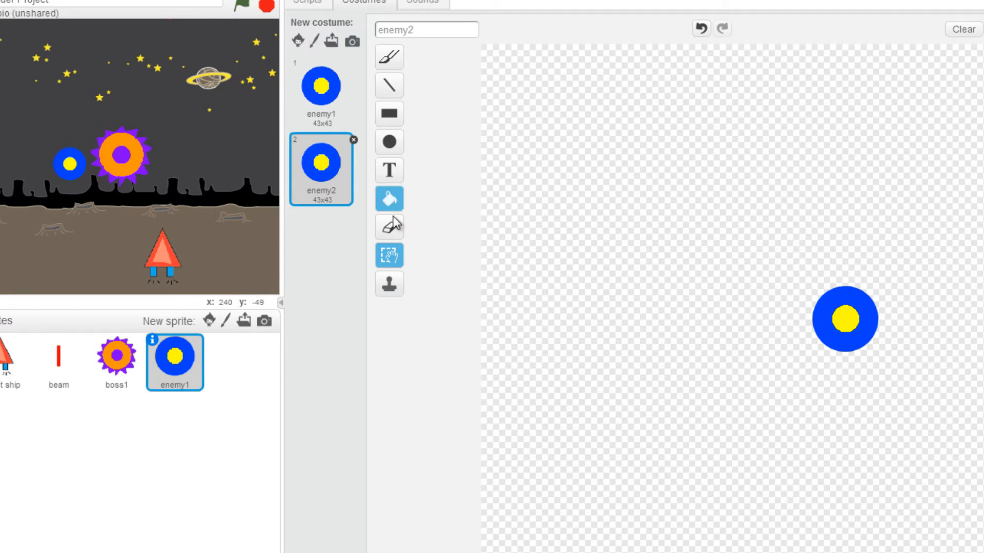
Make enemy2 with erased pieces and red fragments, enemy3 with fragments only, then show enemy1
left_click(389, 227)
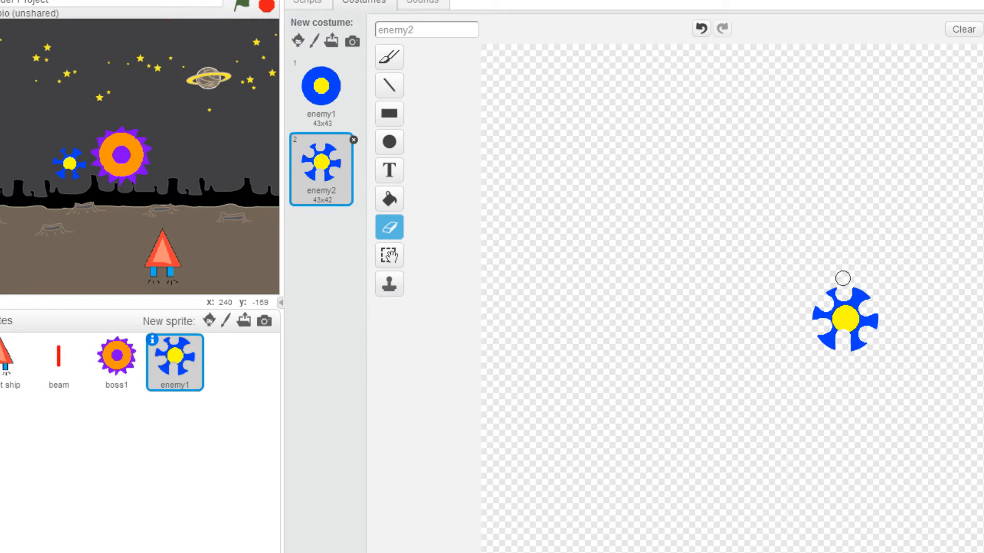
left_click(389, 84)
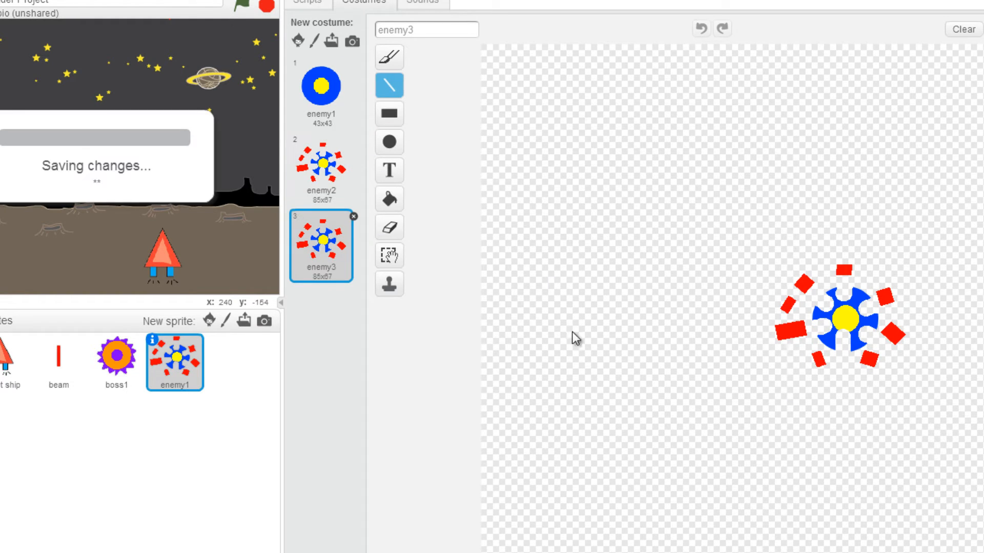
left_click(388, 227)
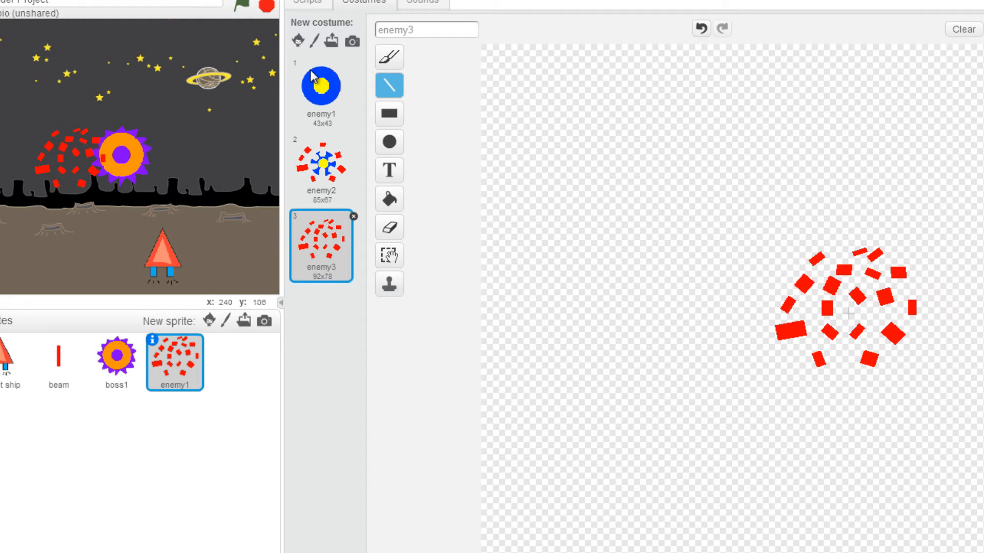
left_click(321, 97)
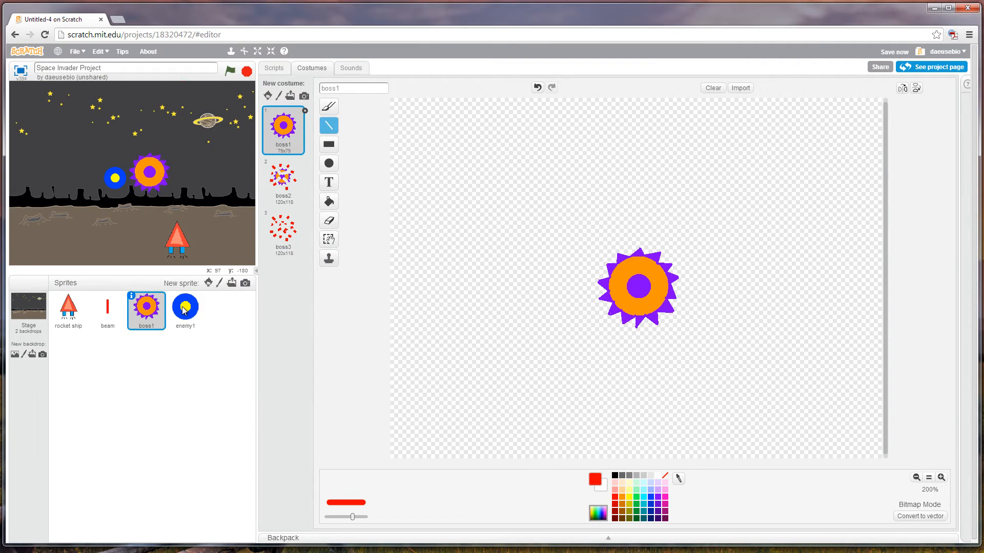
left_click(185, 310)
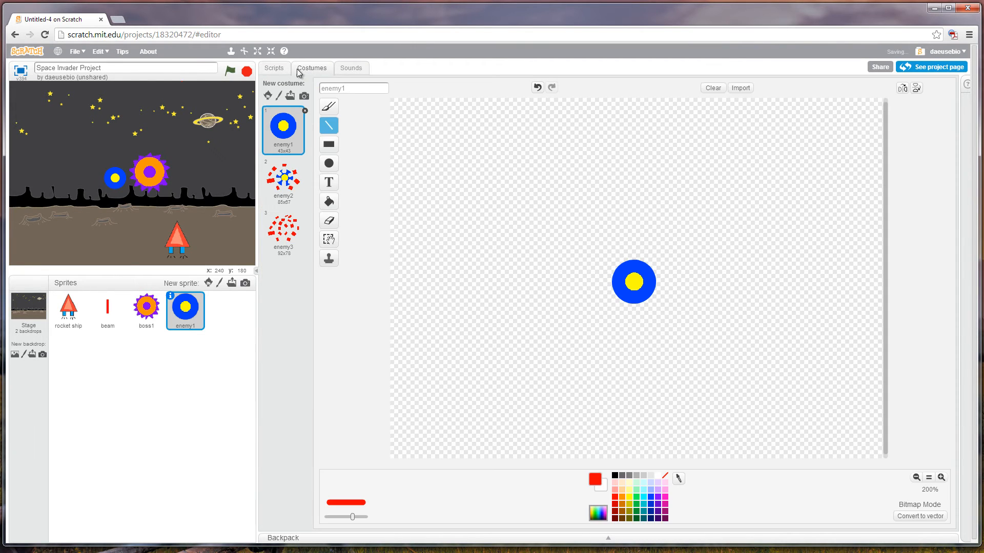
left_click(145, 310)
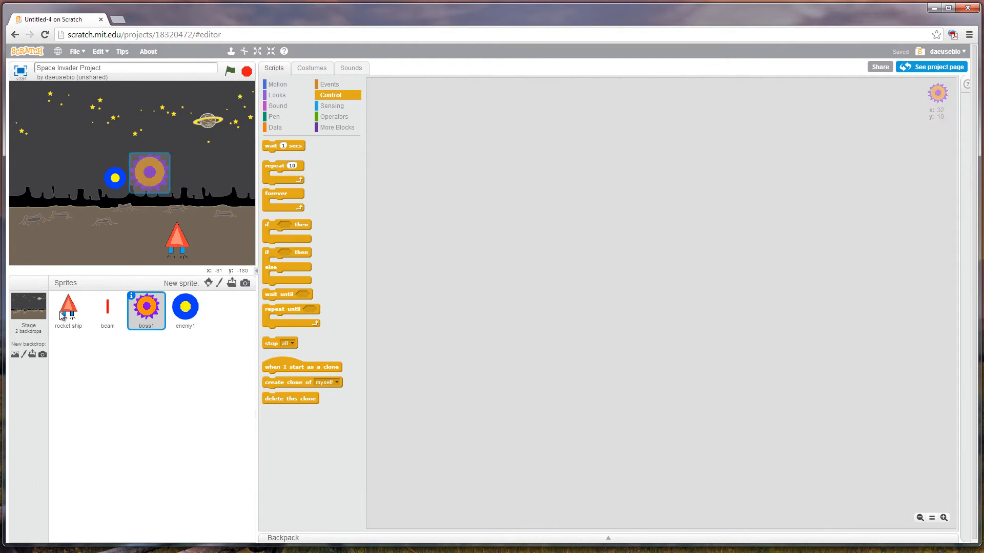
left_click(68, 311)
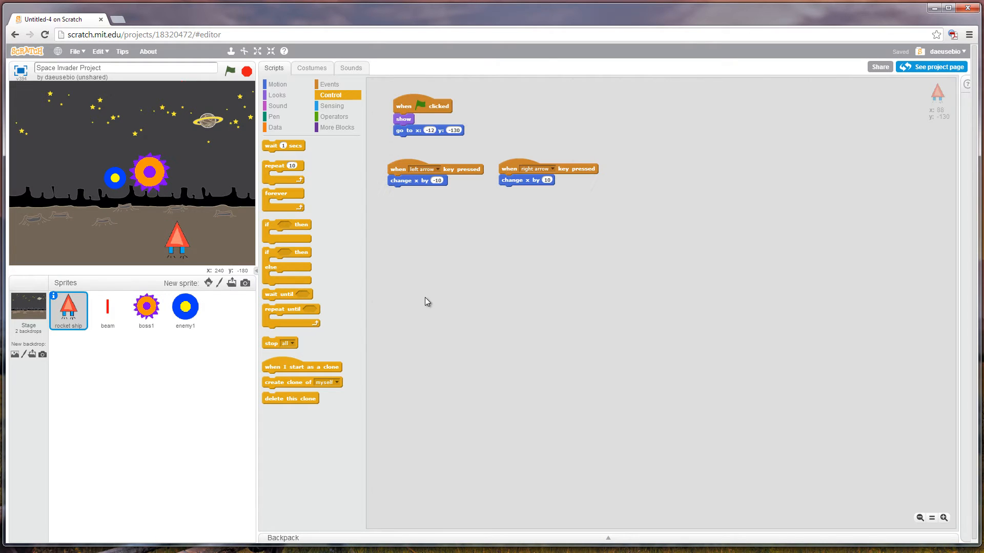
mouse_move(602, 286)
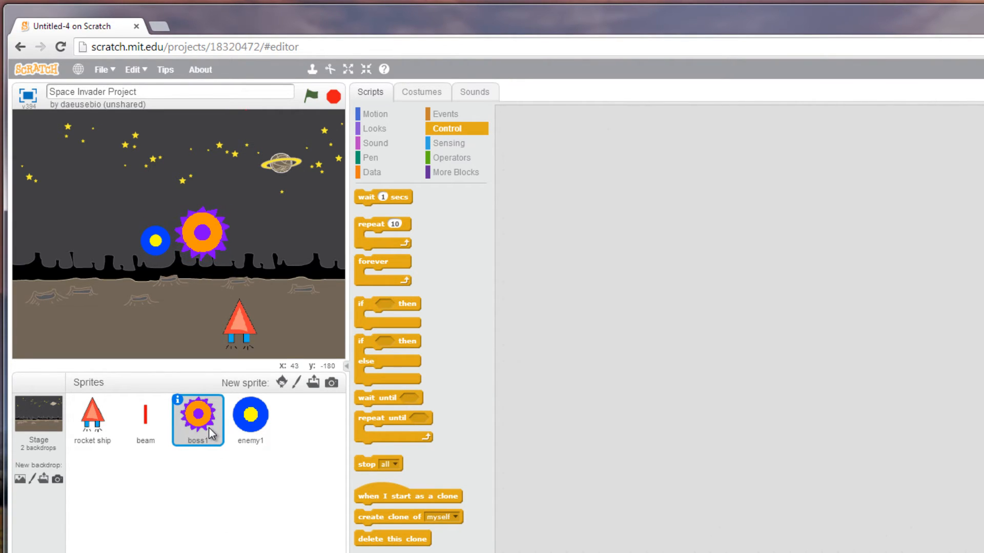
mouse_move(445, 114)
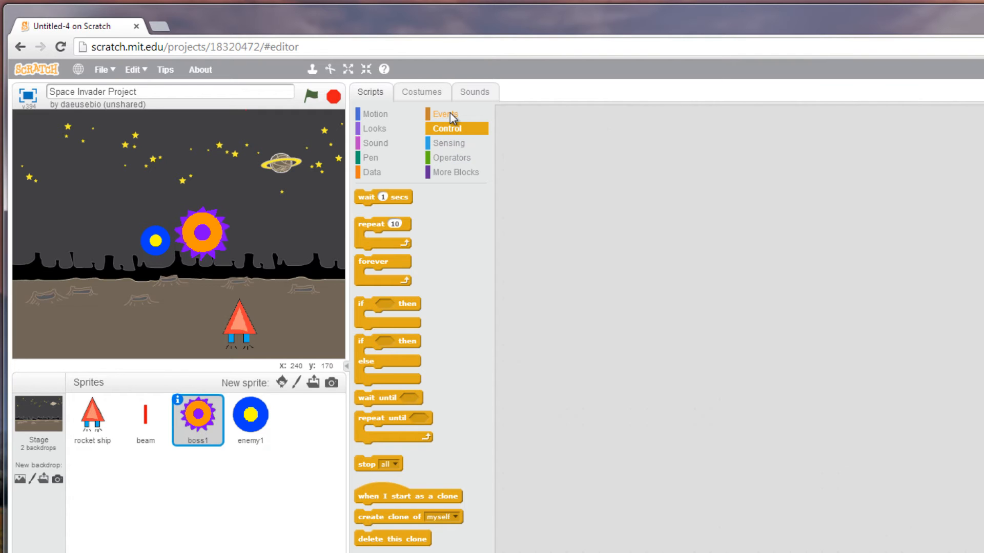
Select the enemy1 sprite and add a 'when green flag clicked' hat block to its scripts
left_click(447, 114)
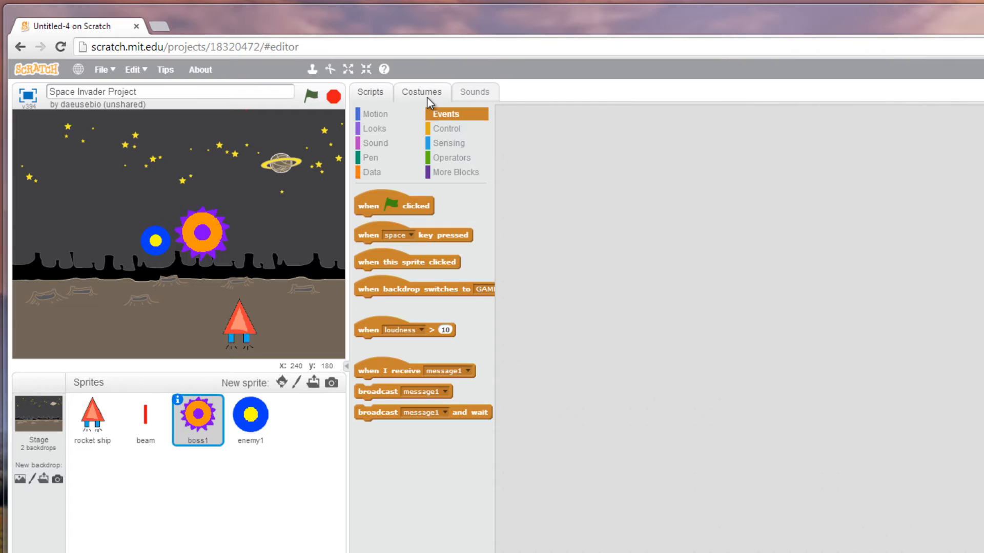
right_click(198, 417)
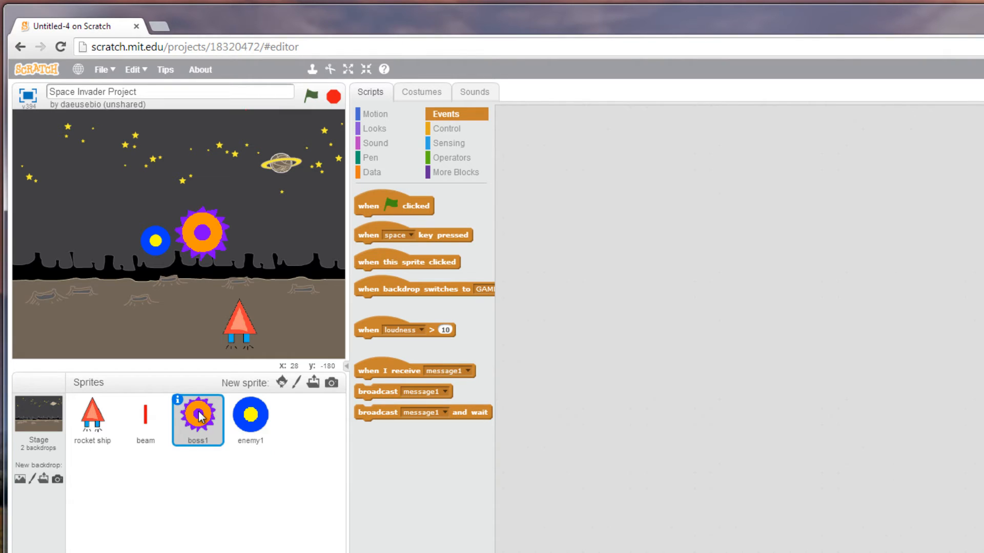
left_click(250, 420)
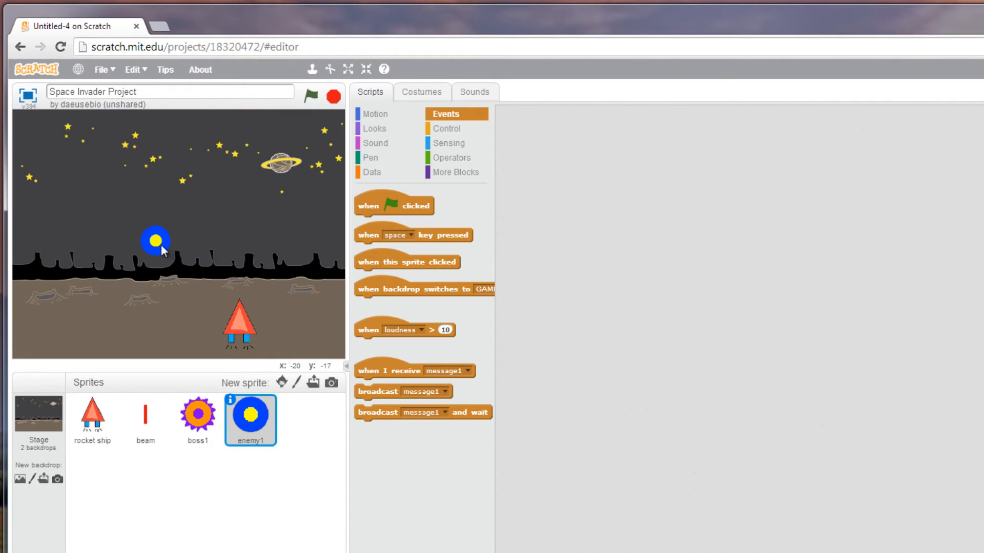
left_click_drag(155, 242, 180, 231)
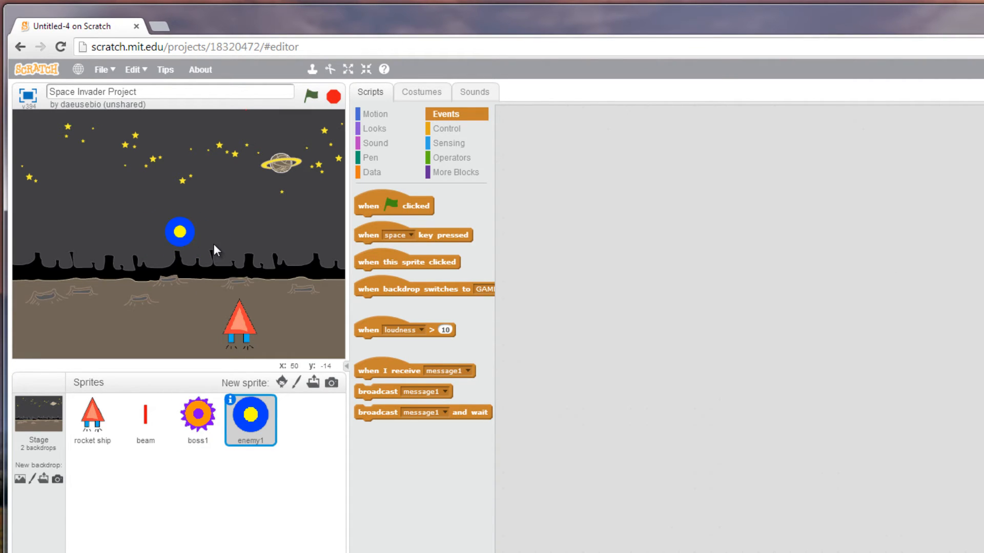
mouse_move(420, 108)
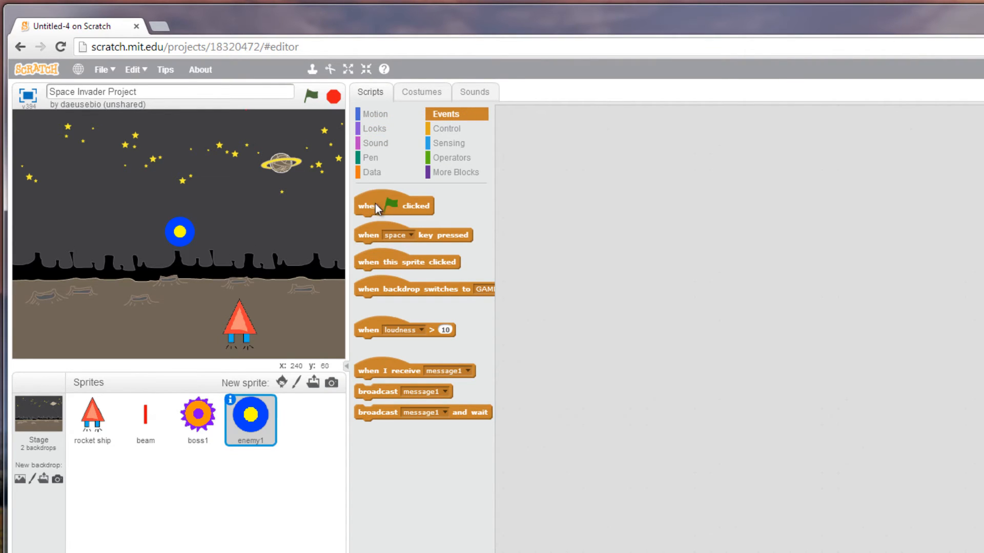
left_click_drag(394, 204, 596, 150)
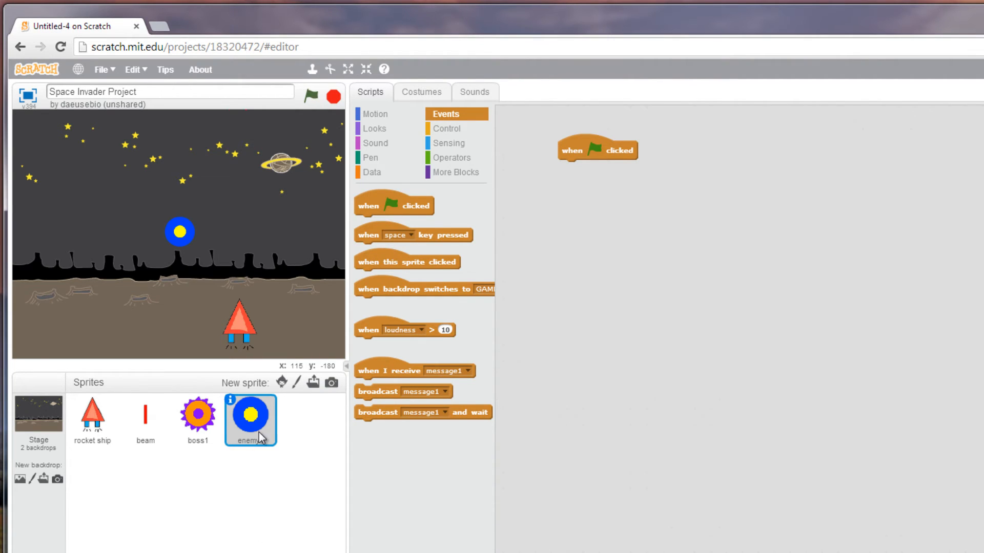
Add show and switch costume to enemy1 under enemy1's green-flag hat block
left_click(374, 128)
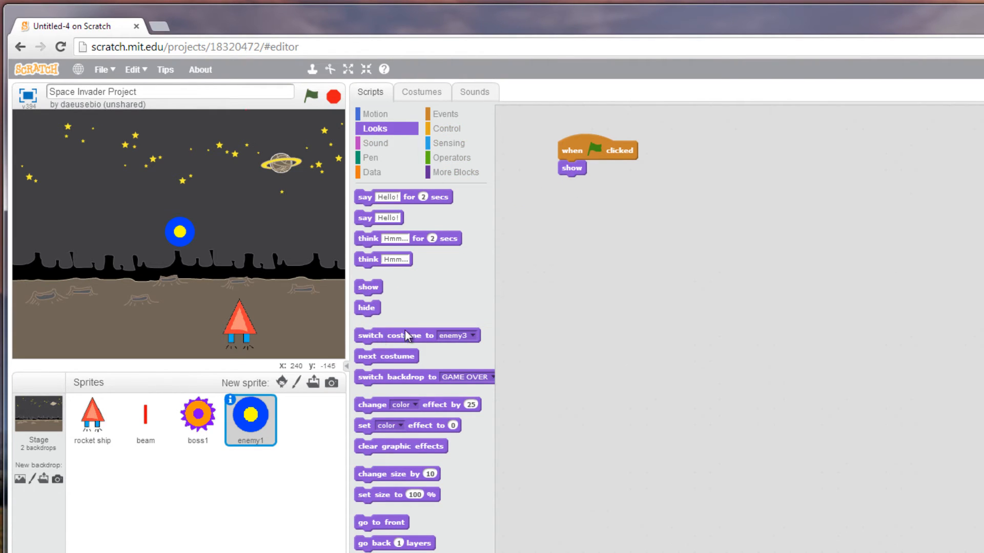
left_click(666, 182)
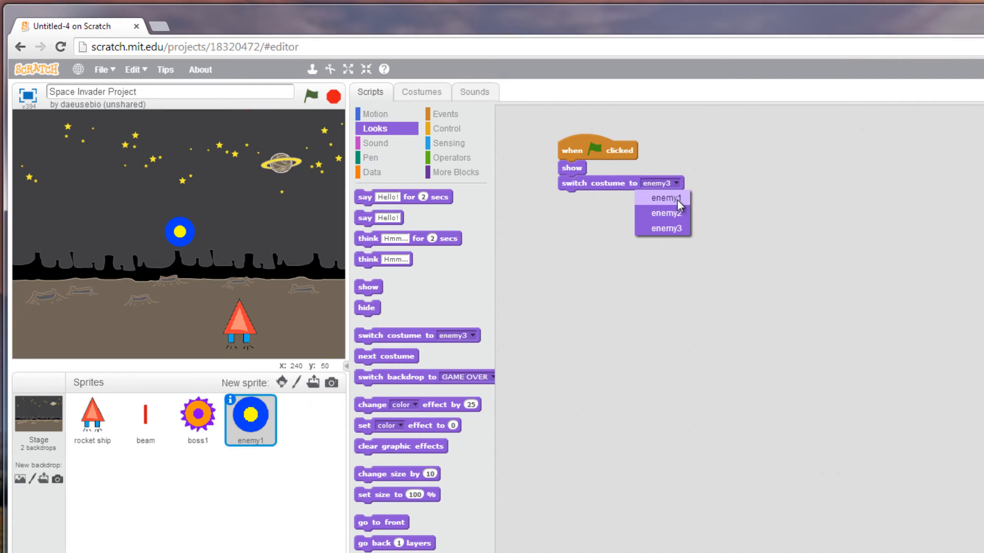
left_click(661, 198)
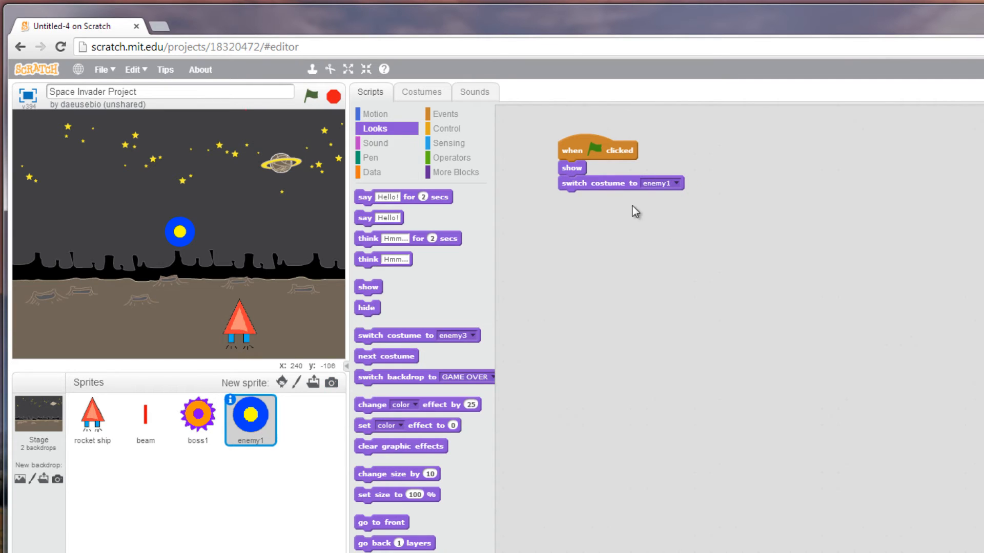
mouse_move(732, 314)
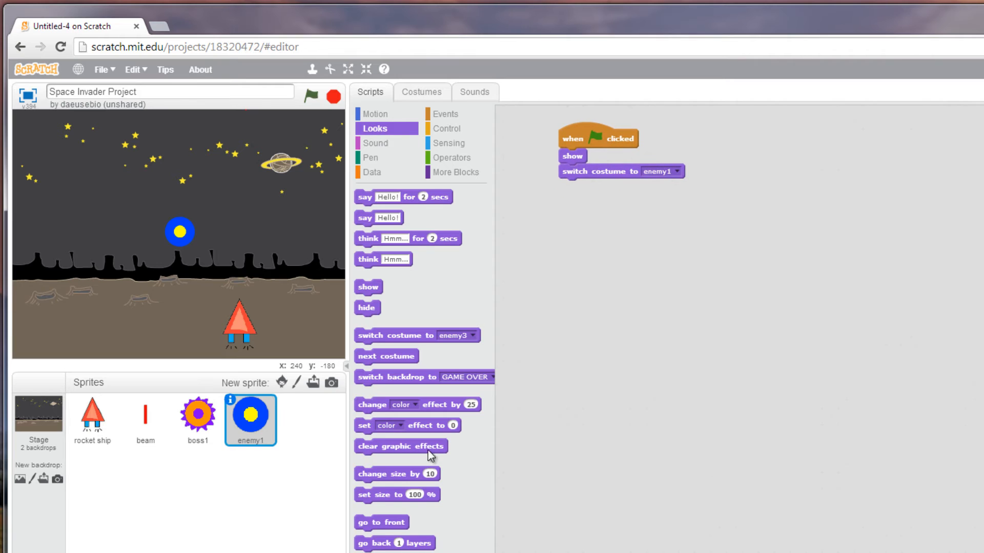
mouse_move(441, 458)
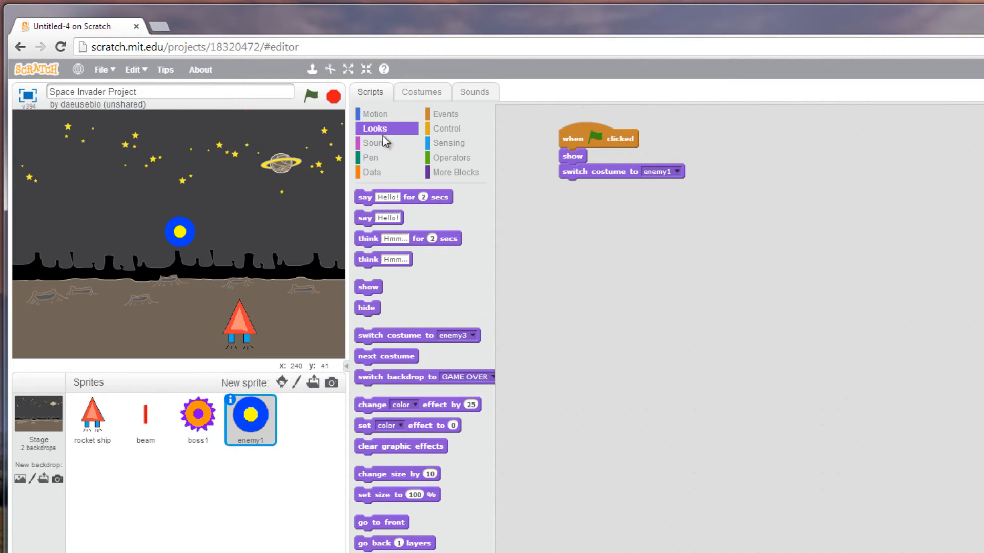
left_click(374, 114)
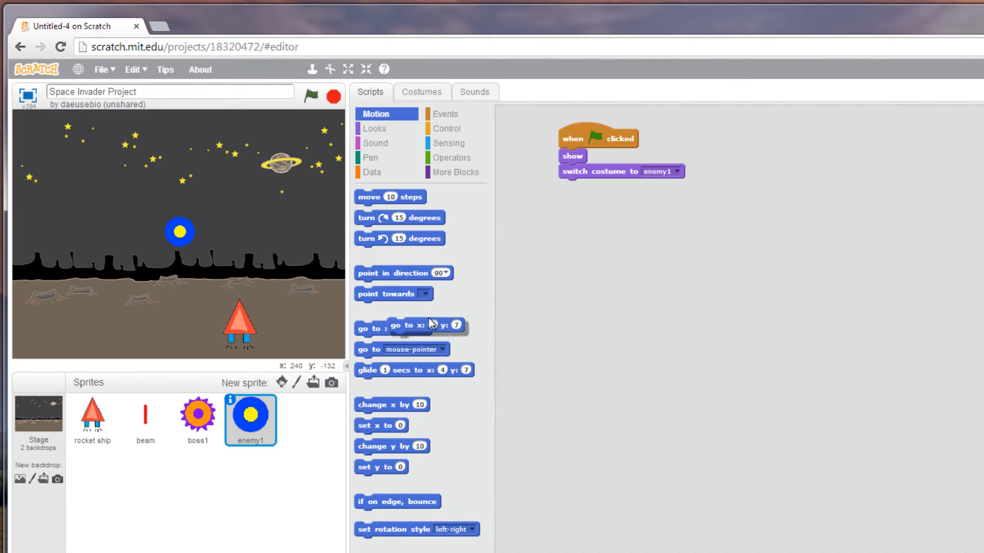
Attach a 'go to x: y:' block below the switch costume to enemy1 block
left_click_drag(389, 327, 596, 186)
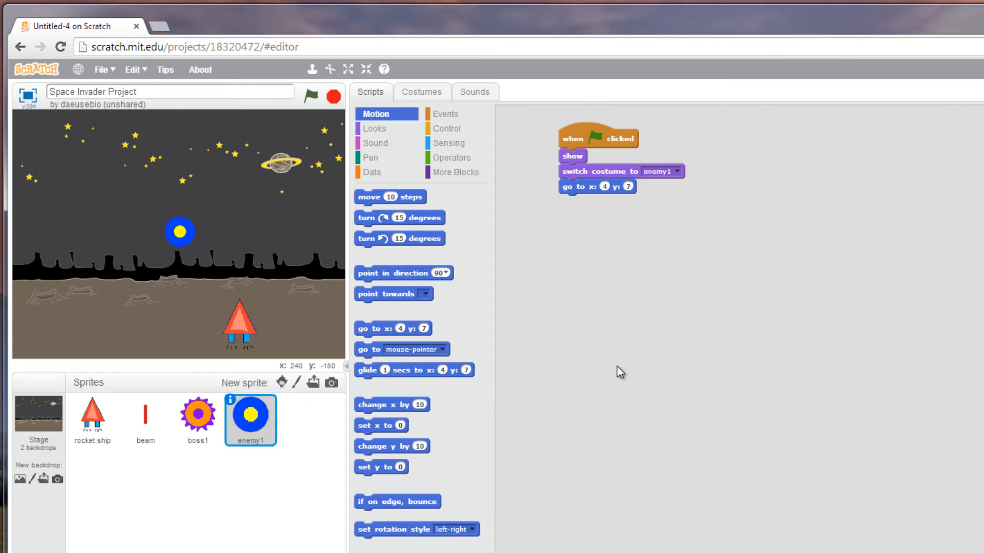
mouse_move(114, 267)
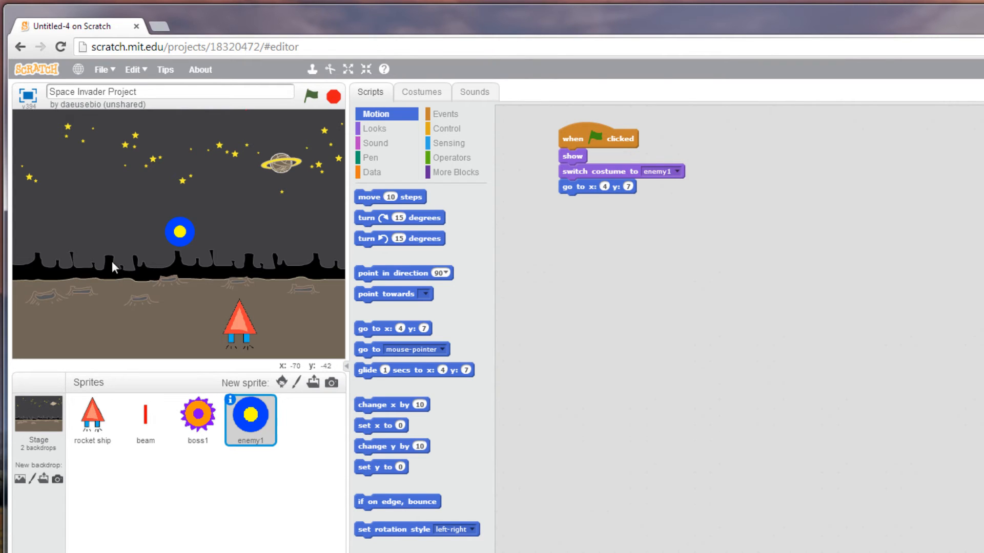
mouse_move(210, 241)
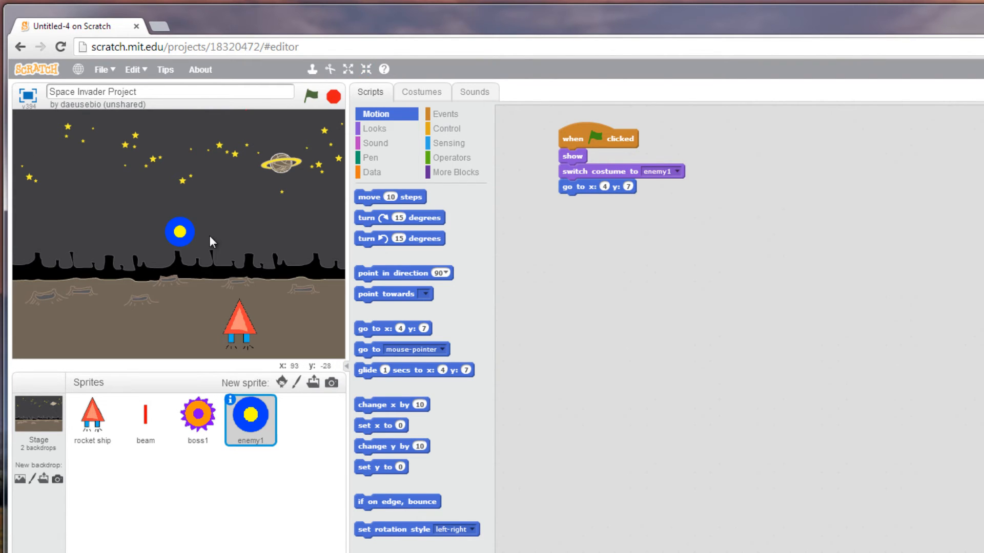
mouse_move(17, 221)
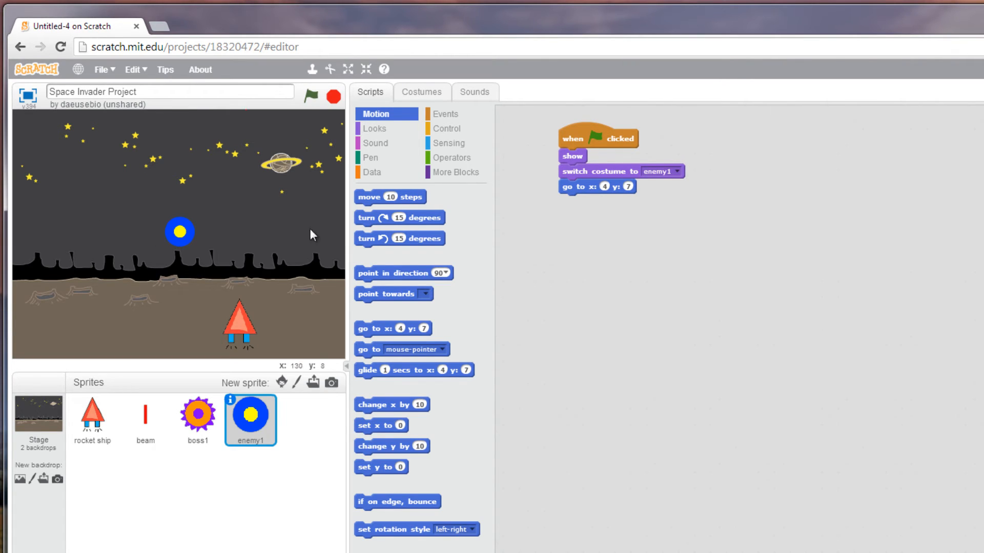
mouse_move(180, 122)
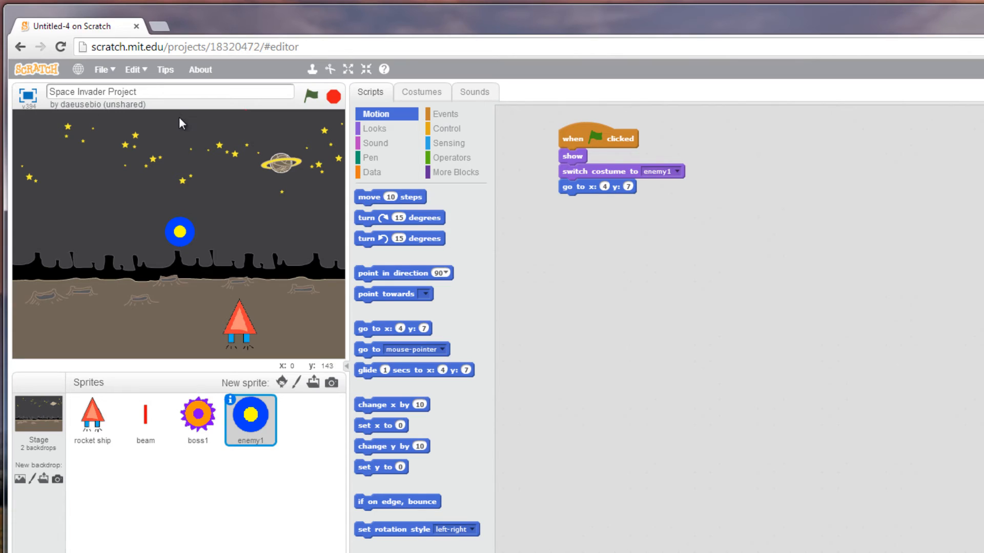
mouse_move(184, 362)
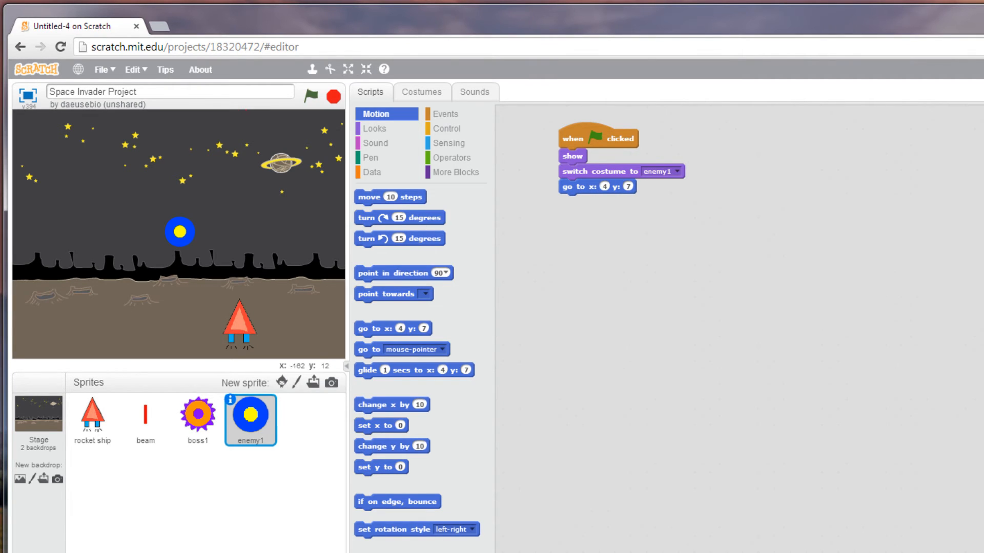
mouse_move(325, 258)
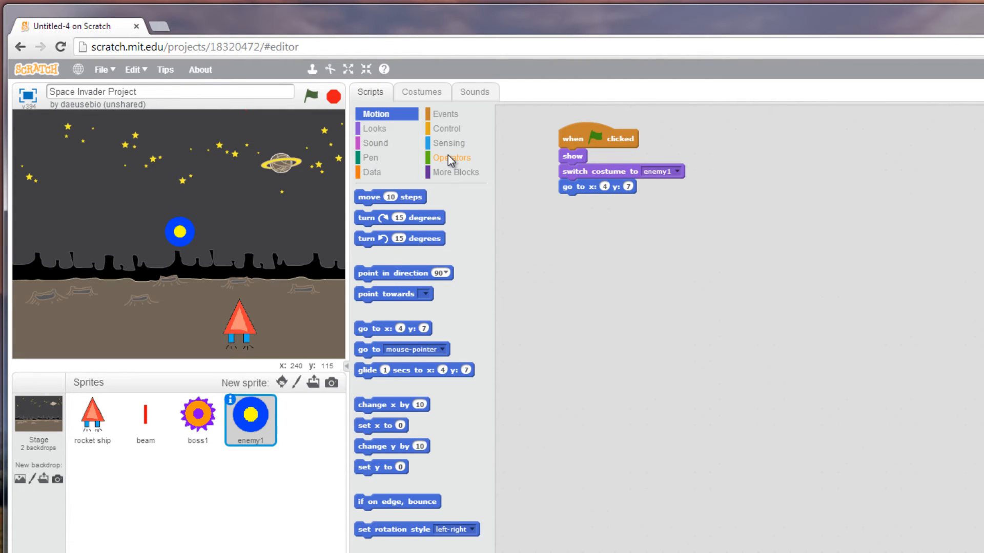
Set go to x to pick random -240 to 240, y to -180 to 180, and test
left_click(451, 157)
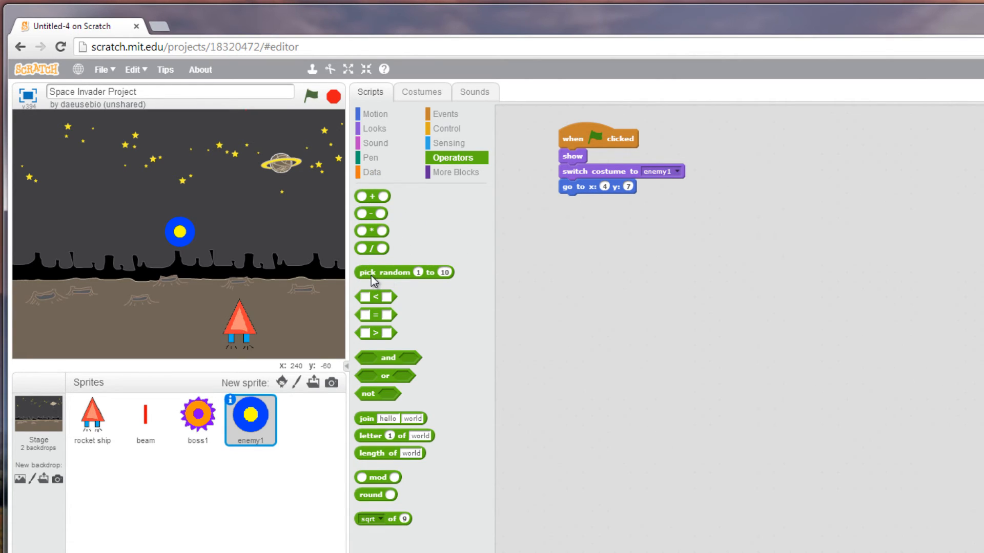
left_click_drag(404, 272, 579, 249)
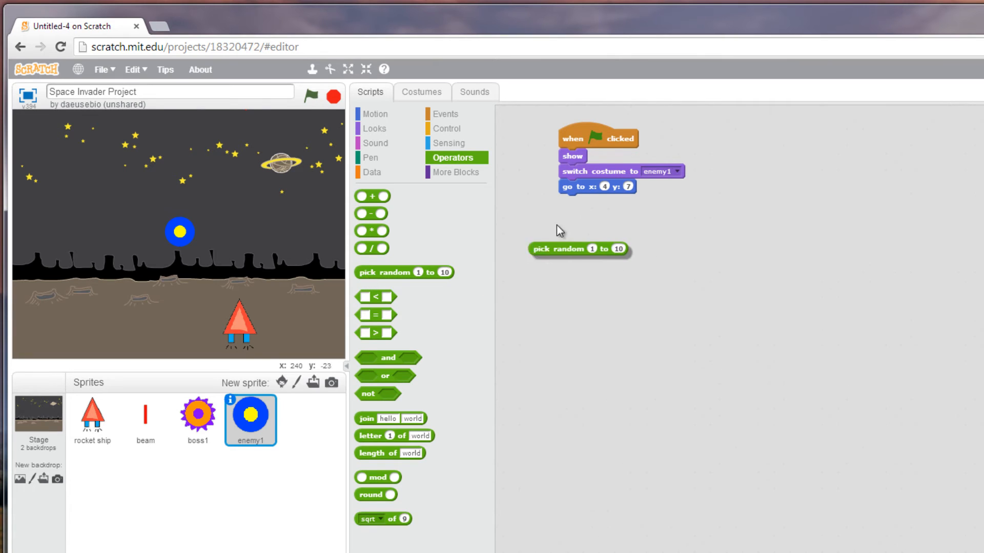
left_click_drag(578, 247, 608, 188)
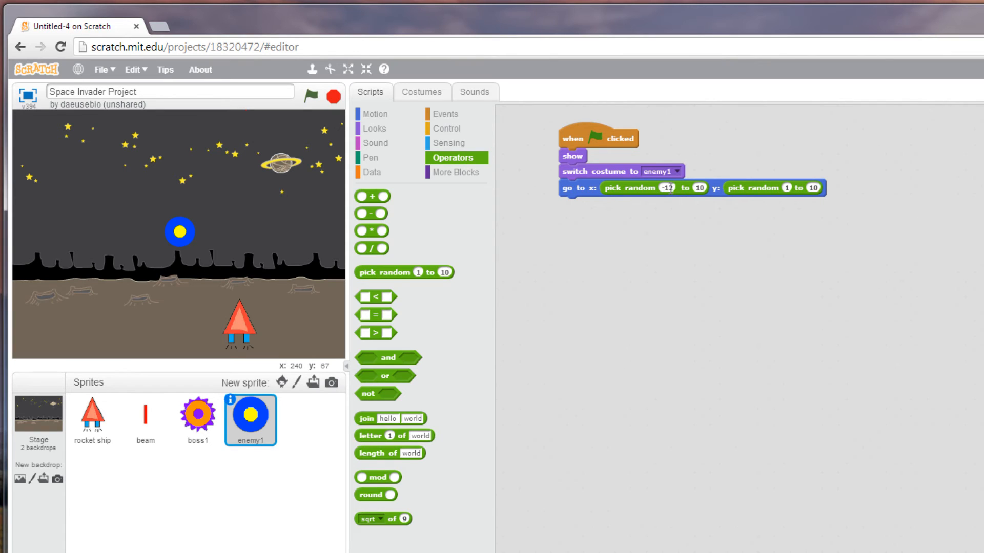
type("240")
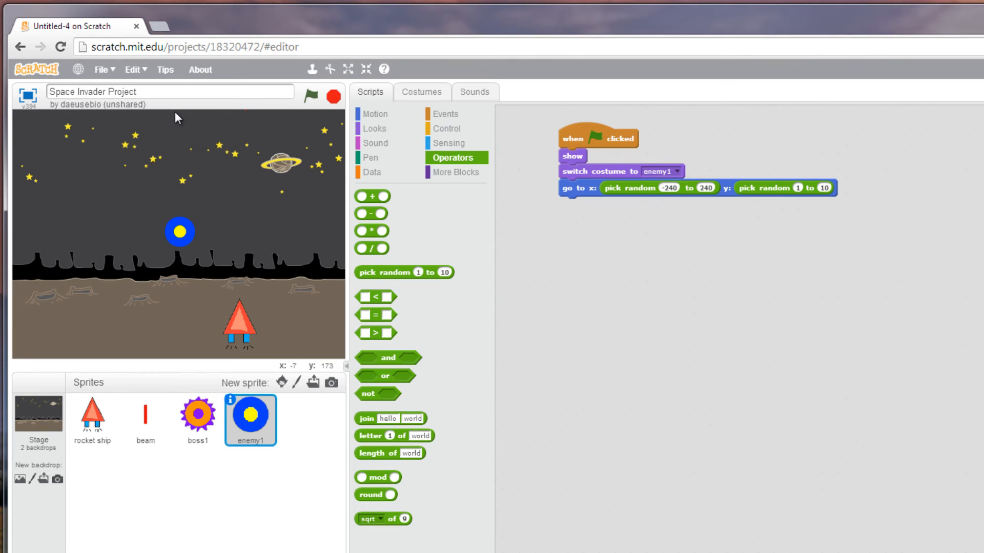
mouse_move(831, 195)
type("180")
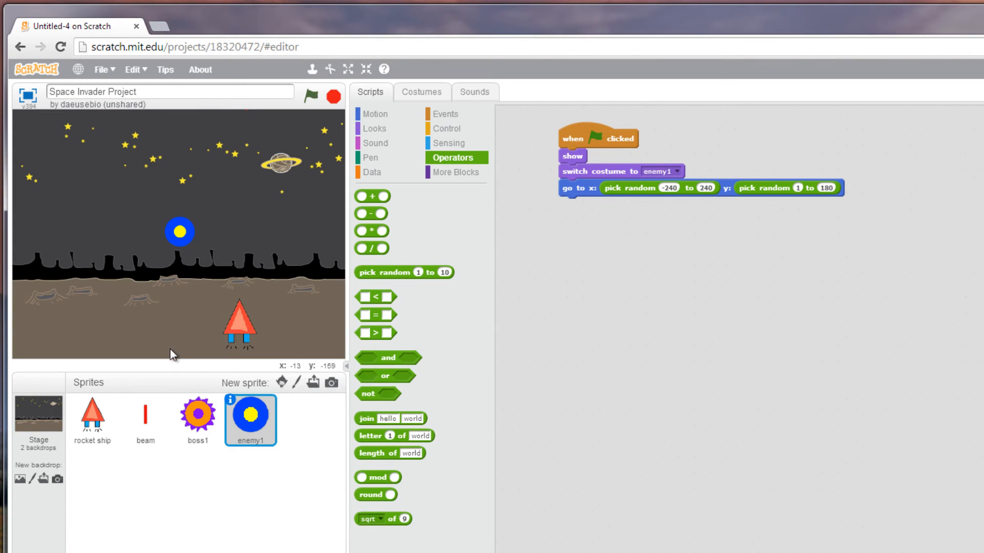
mouse_move(794, 196)
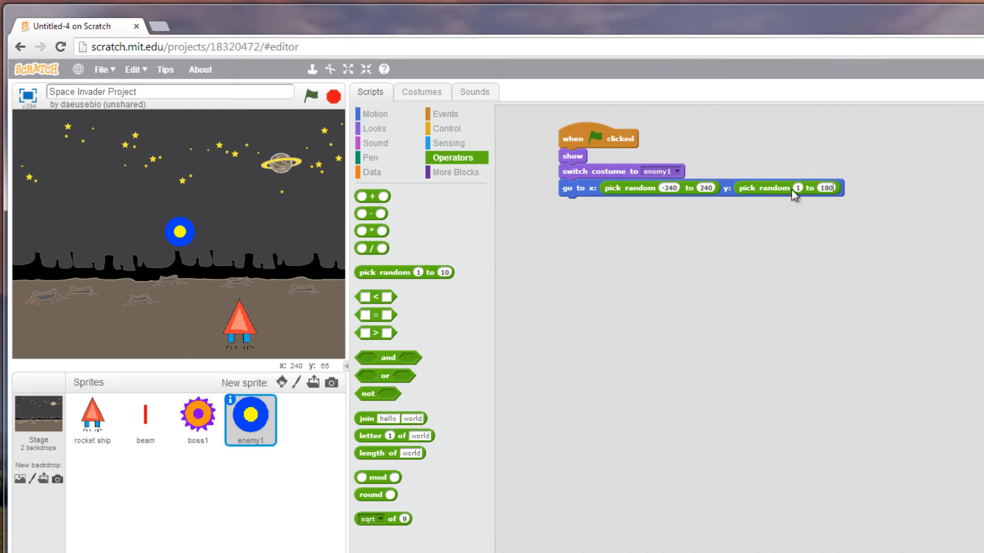
left_click(798, 188)
type("-180")
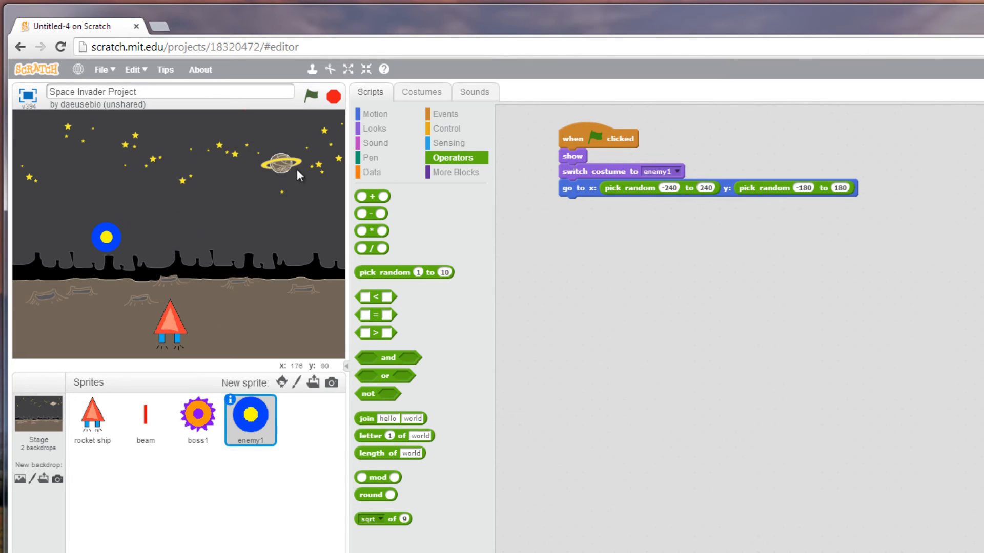
left_click(320, 97)
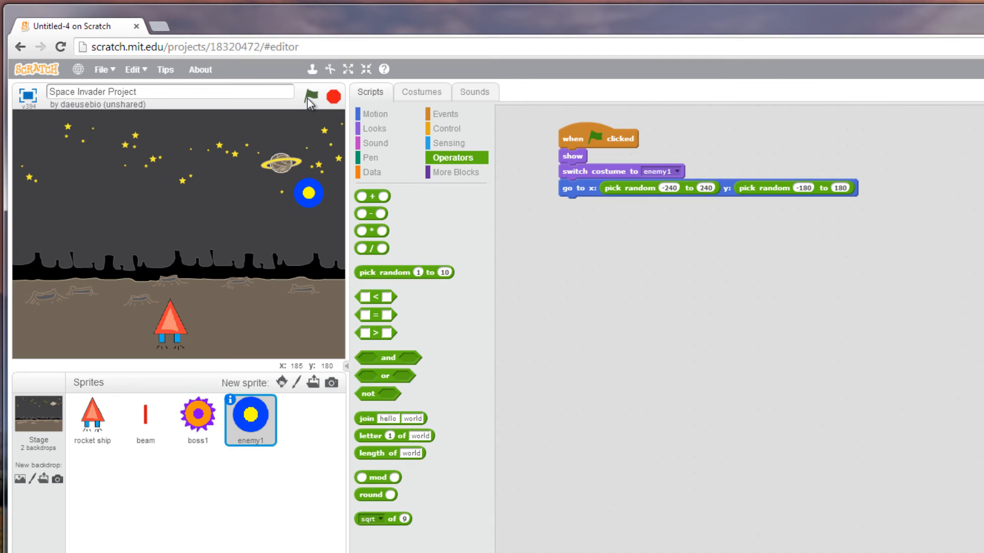
mouse_move(320, 195)
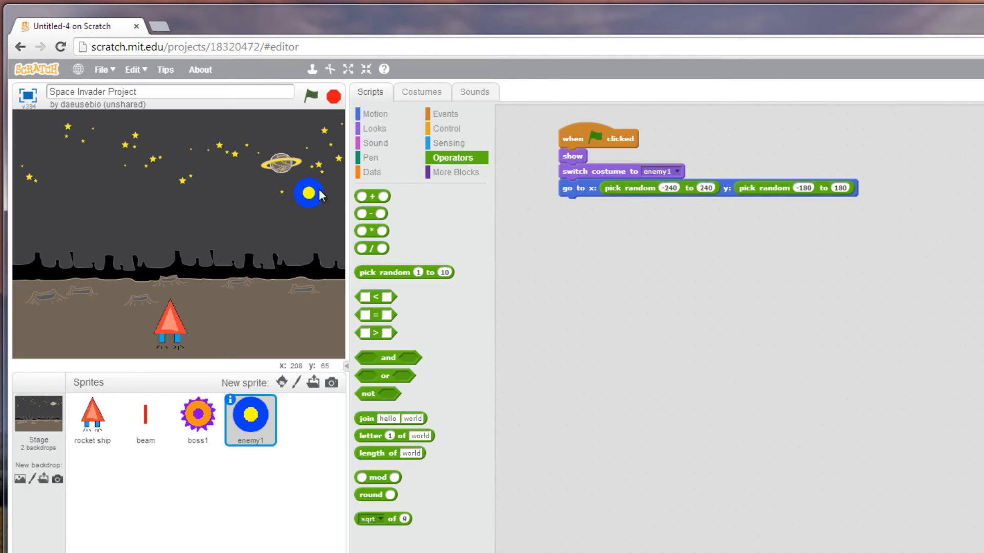
left_click_drag(307, 193, 342, 209)
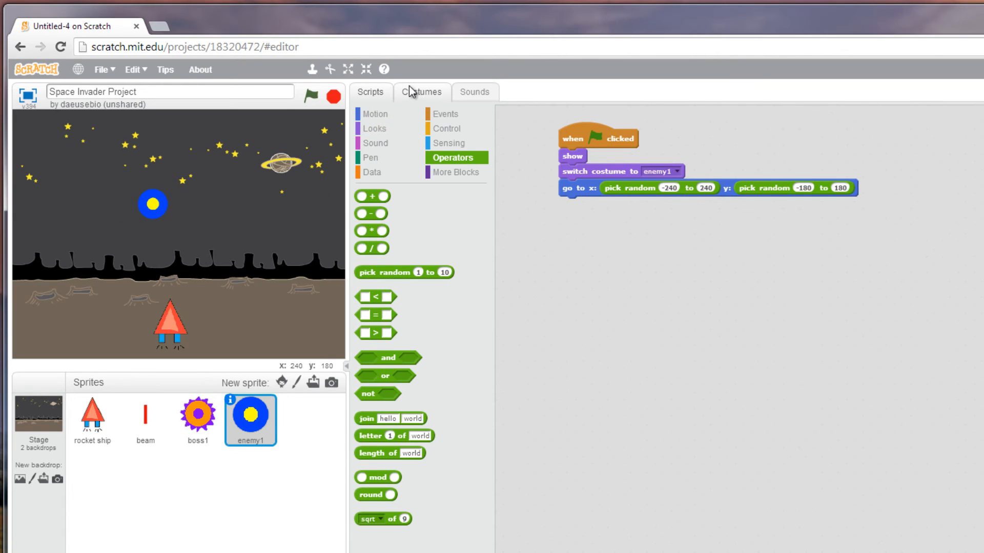
Start a second green-flag script with move 10 steps and if on edge, bounce, then test
left_click(445, 114)
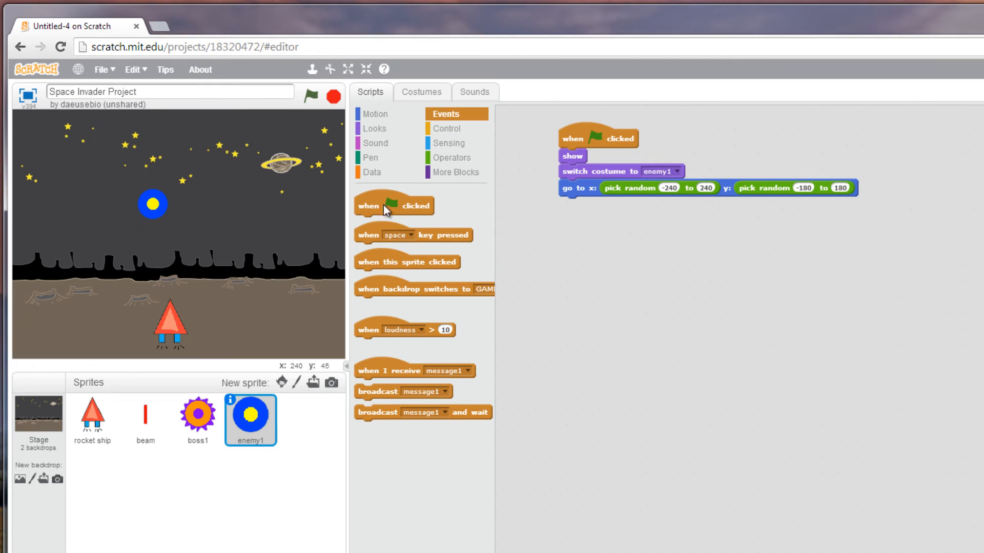
left_click_drag(394, 205, 589, 257)
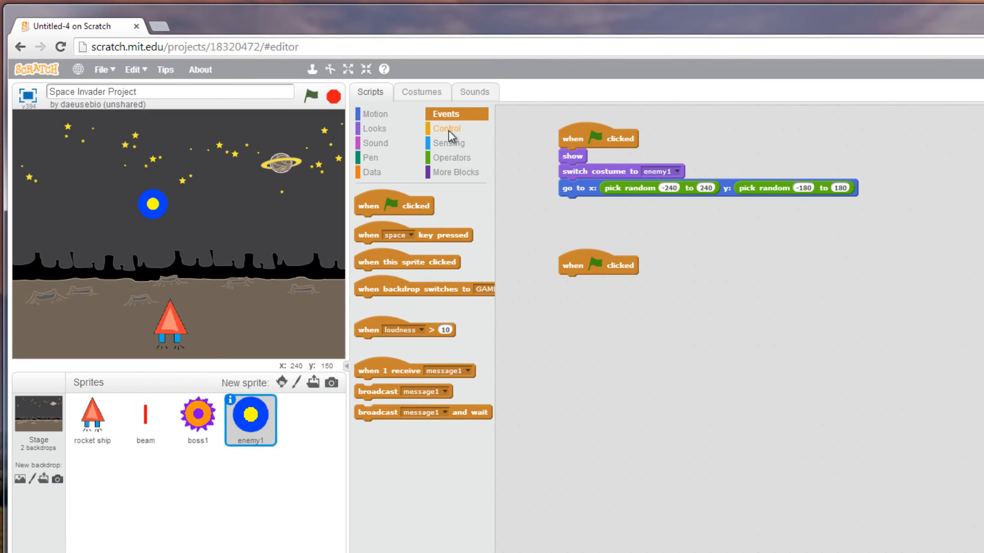
left_click(445, 128)
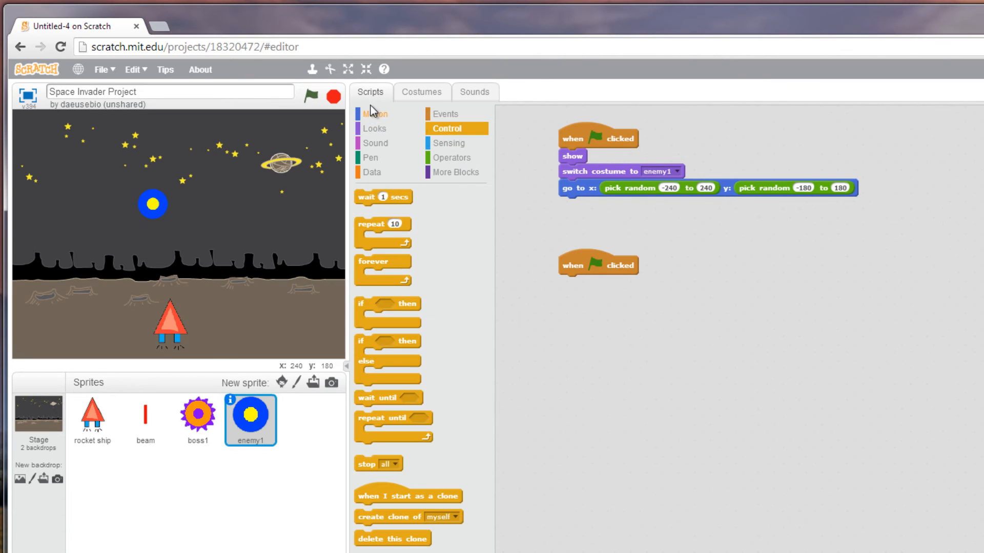
left_click(373, 114)
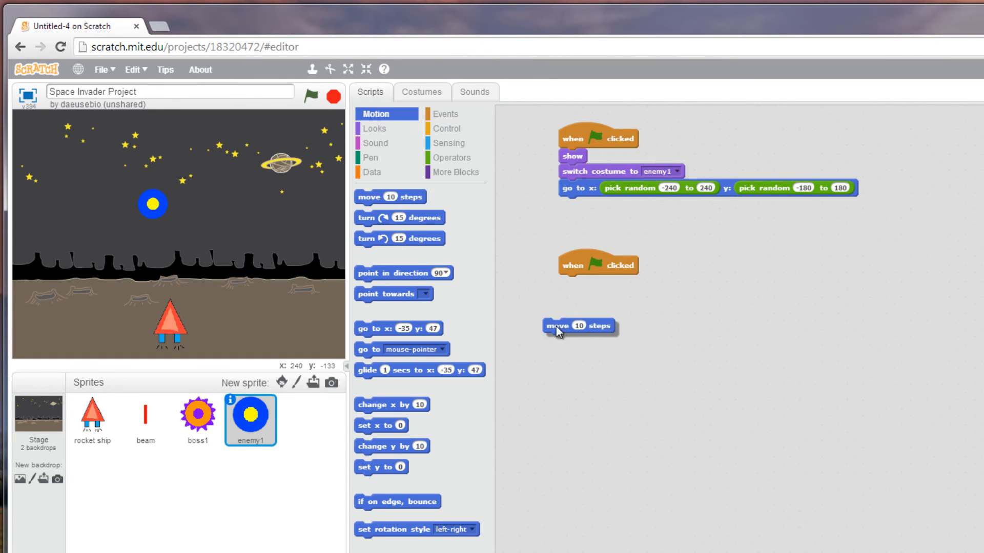
left_click_drag(577, 327, 595, 283)
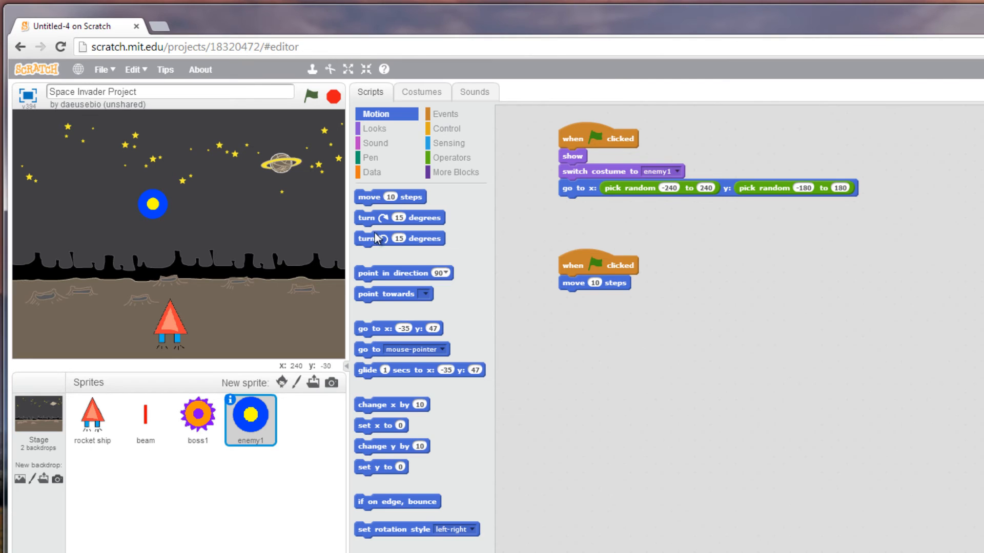
left_click_drag(399, 501, 585, 316)
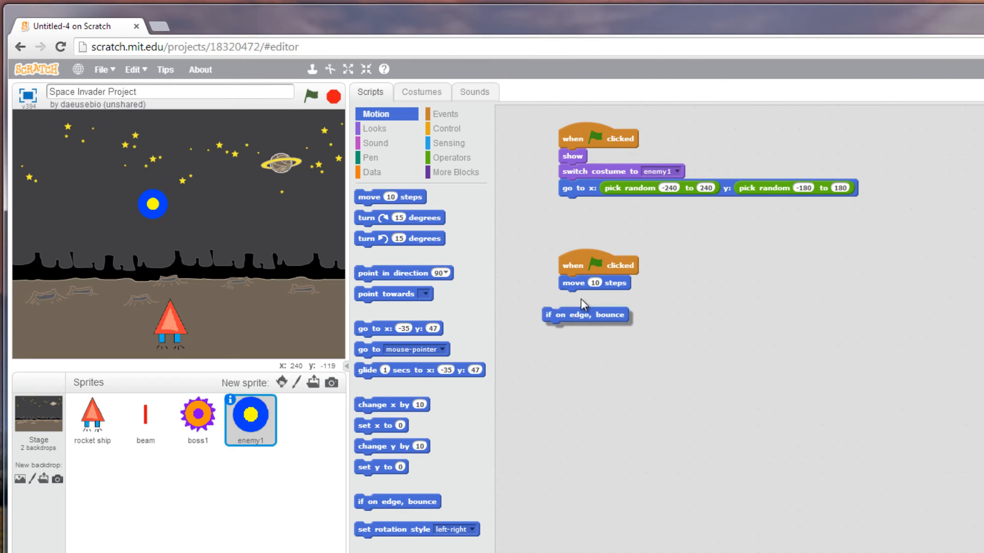
left_click_drag(584, 315, 594, 298)
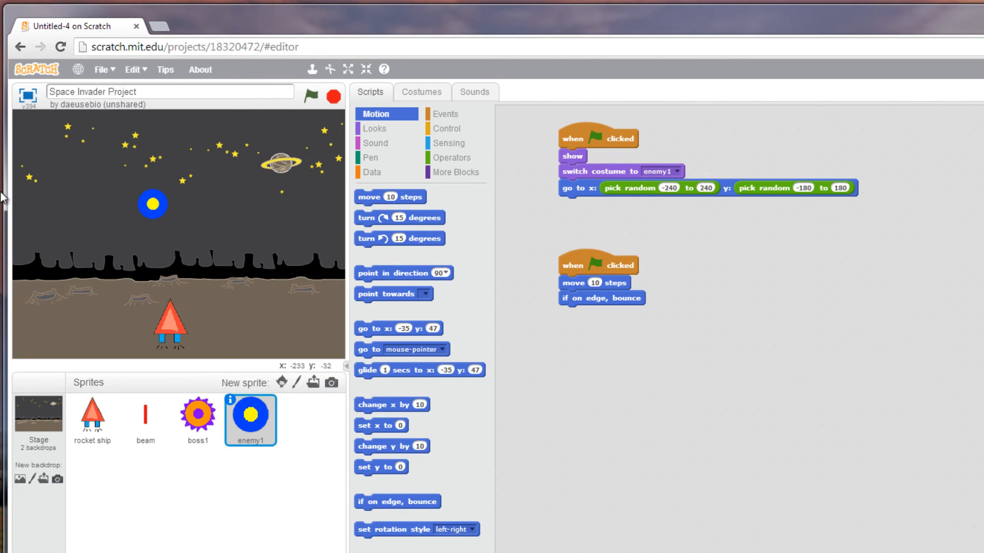
mouse_move(319, 160)
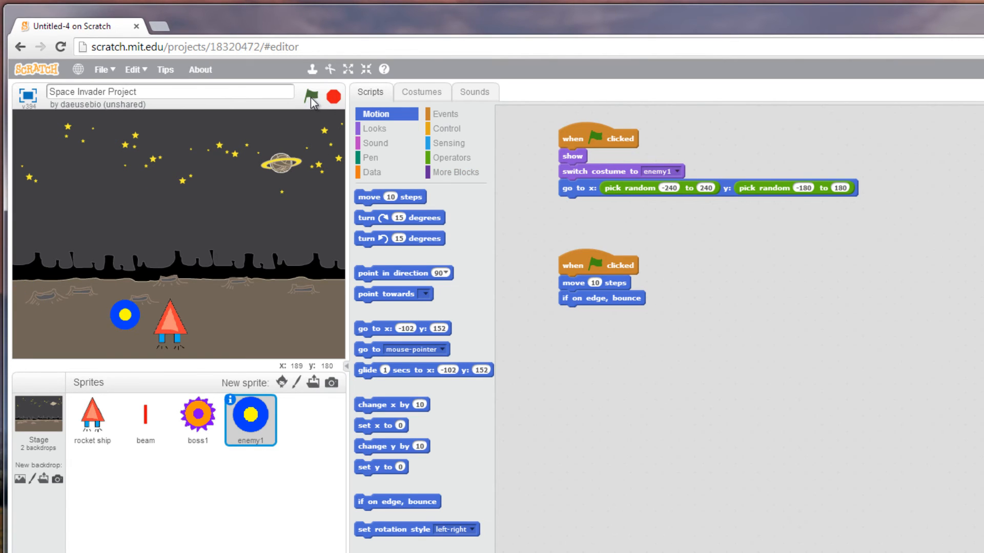
left_click(310, 96)
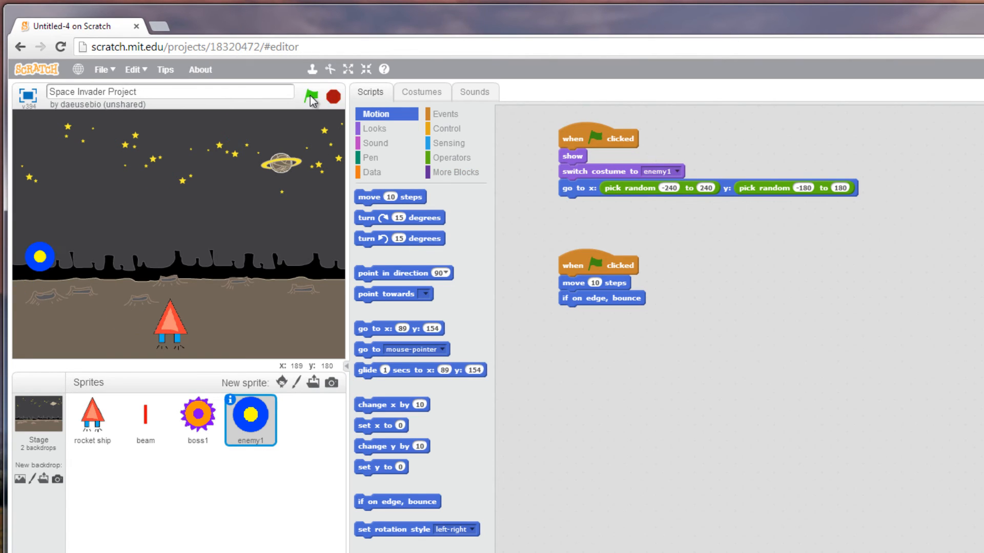
Wrap the move and bounce blocks inside a forever loop
left_click(446, 128)
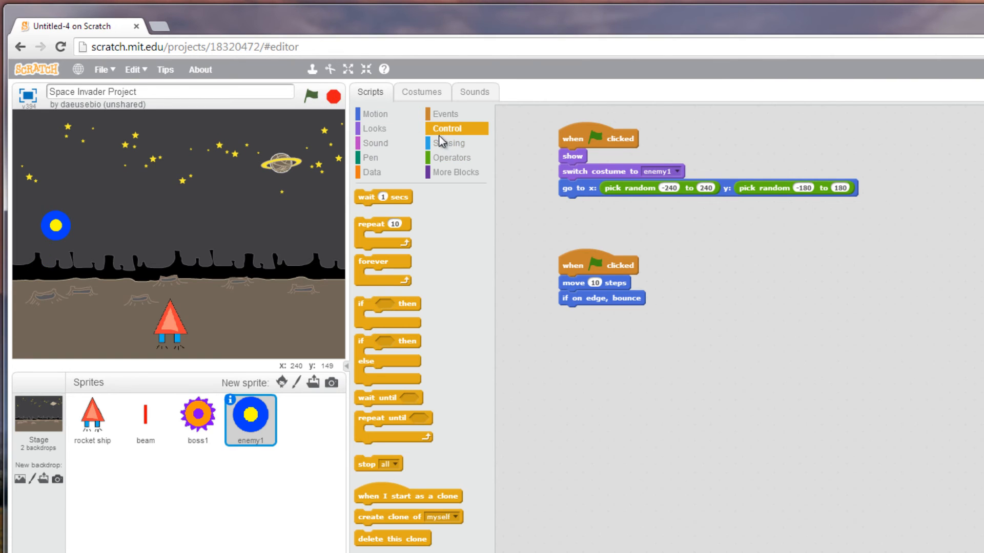
mouse_move(367, 235)
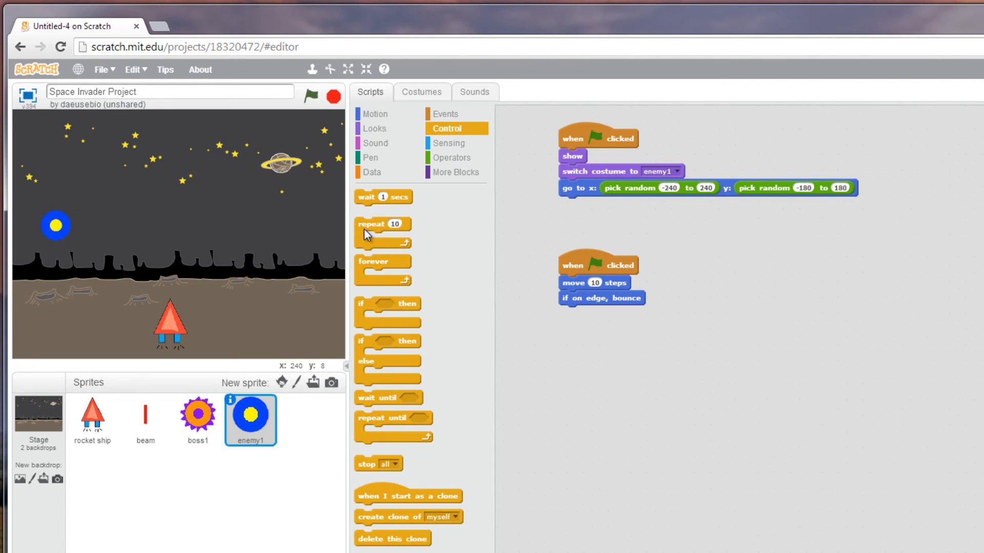
left_click_drag(377, 261, 570, 339)
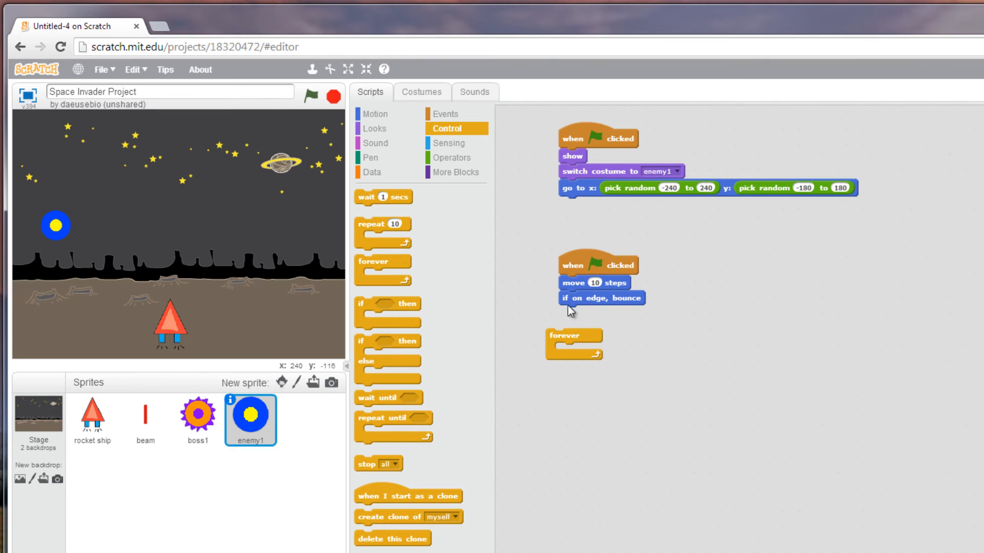
left_click_drag(593, 283, 587, 355)
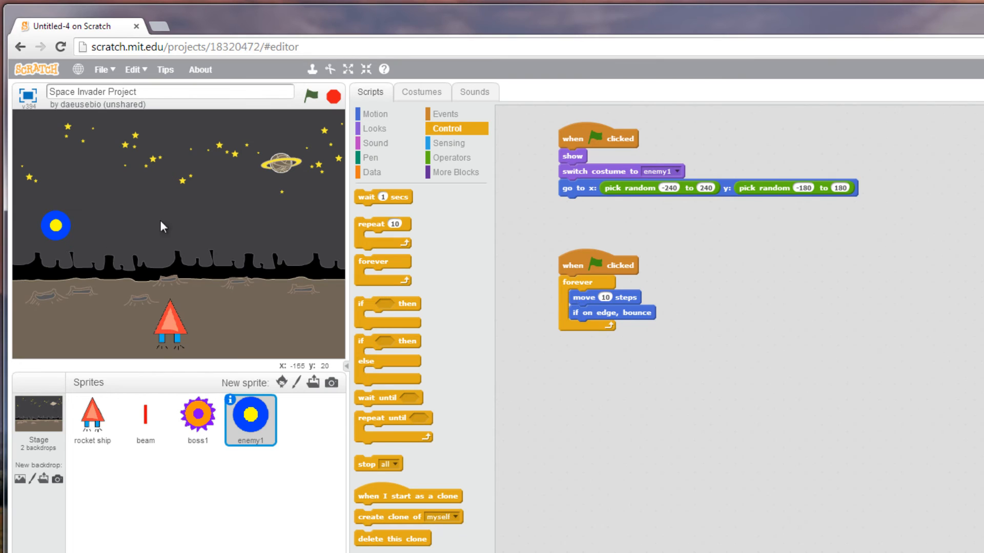
mouse_move(350, 237)
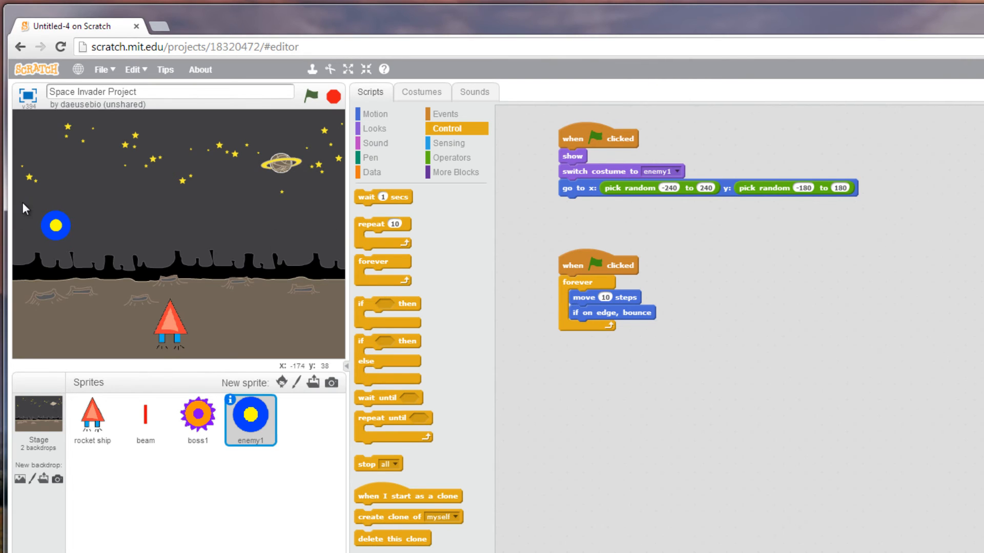
left_click(314, 95)
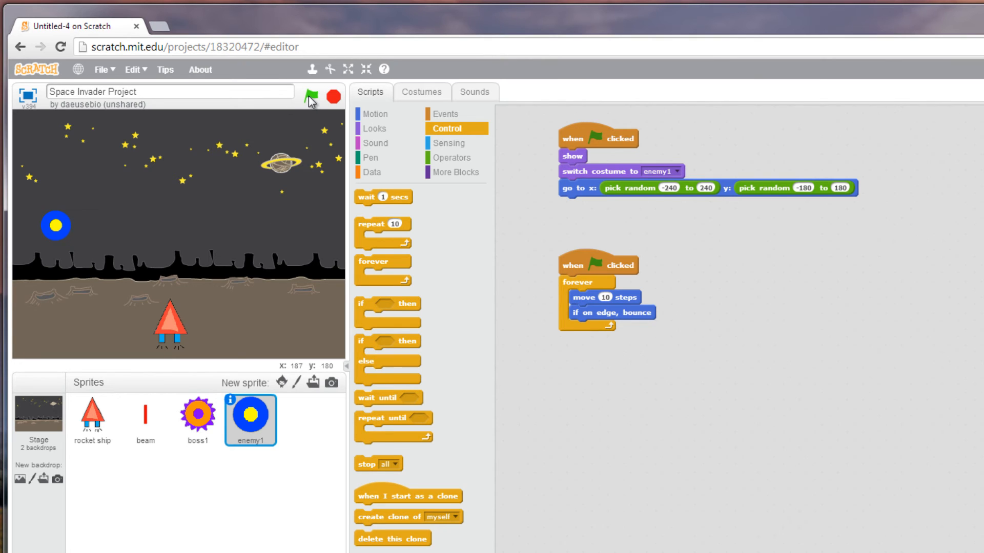
left_click(316, 97)
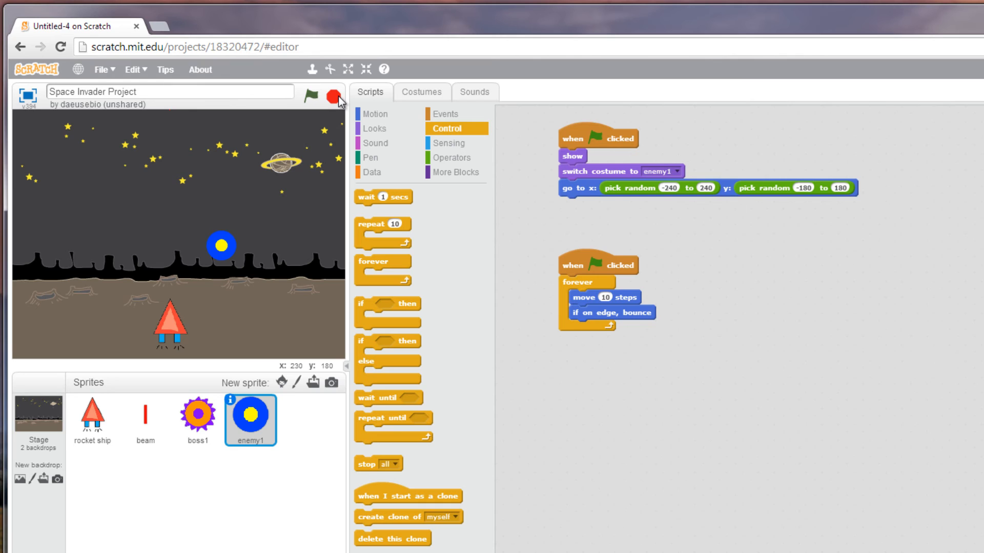
mouse_move(408, 295)
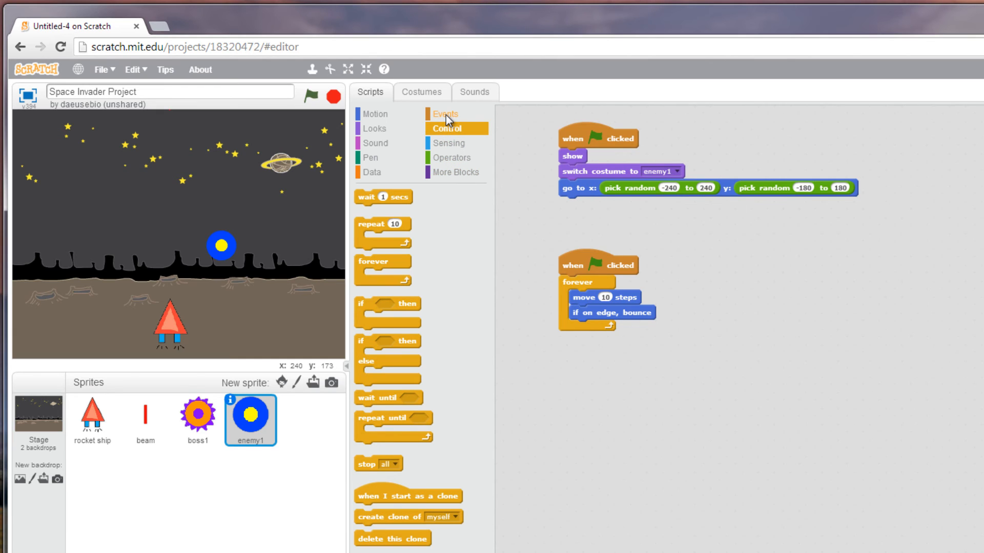
Drag out a forever loop and an if-then block for the third script
left_click(444, 113)
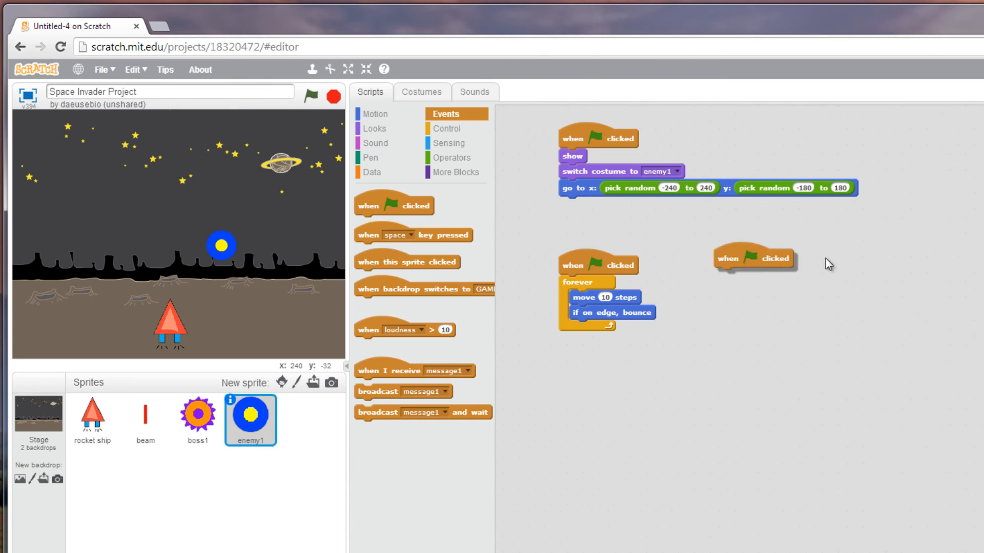
left_click(446, 128)
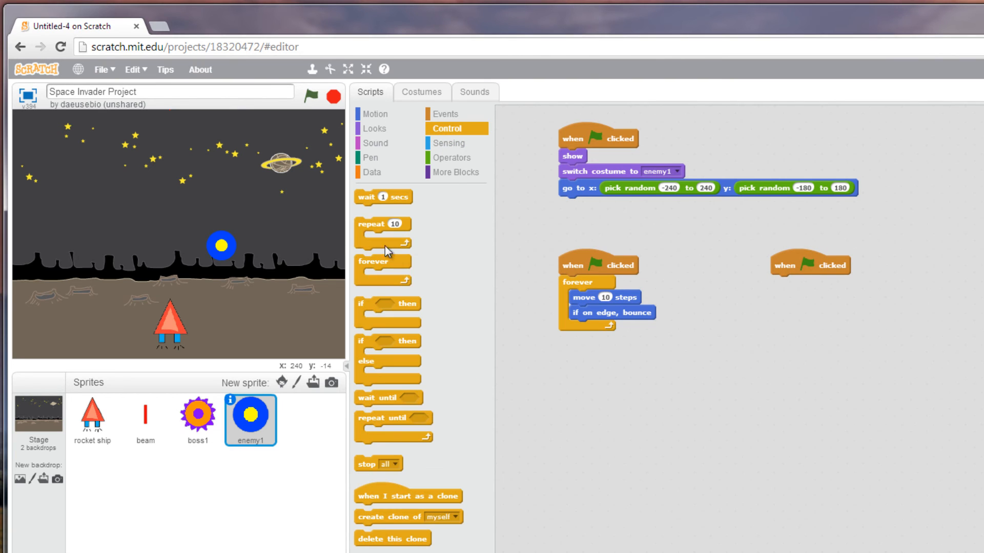
left_click_drag(383, 261, 718, 373)
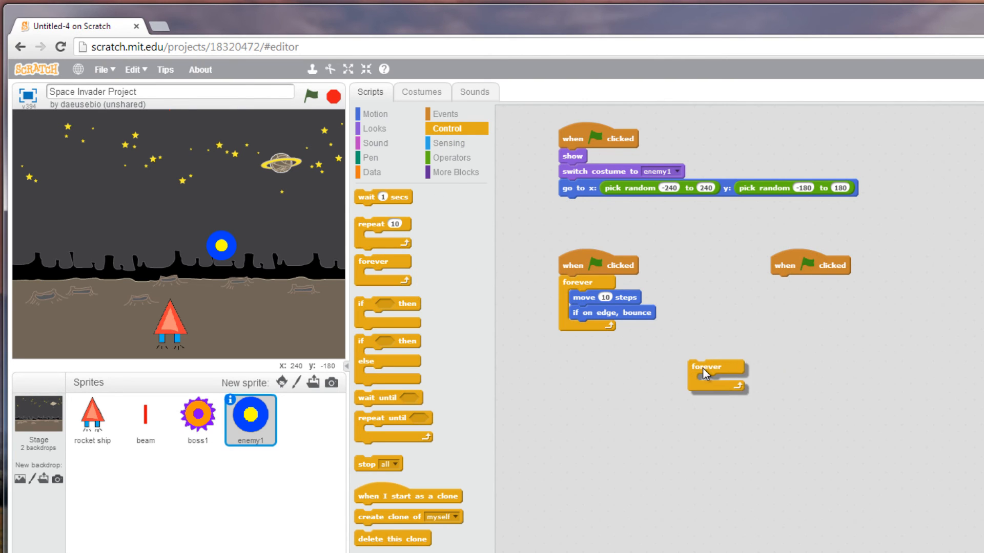
left_click_drag(709, 366, 737, 342)
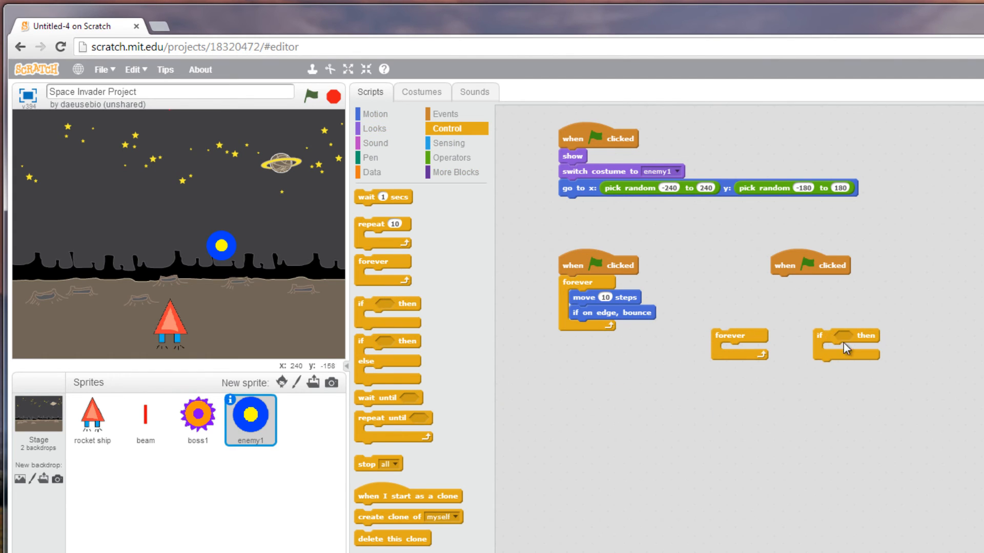
Make the if block check touching beam and wrap it in a forever loop
left_click(447, 143)
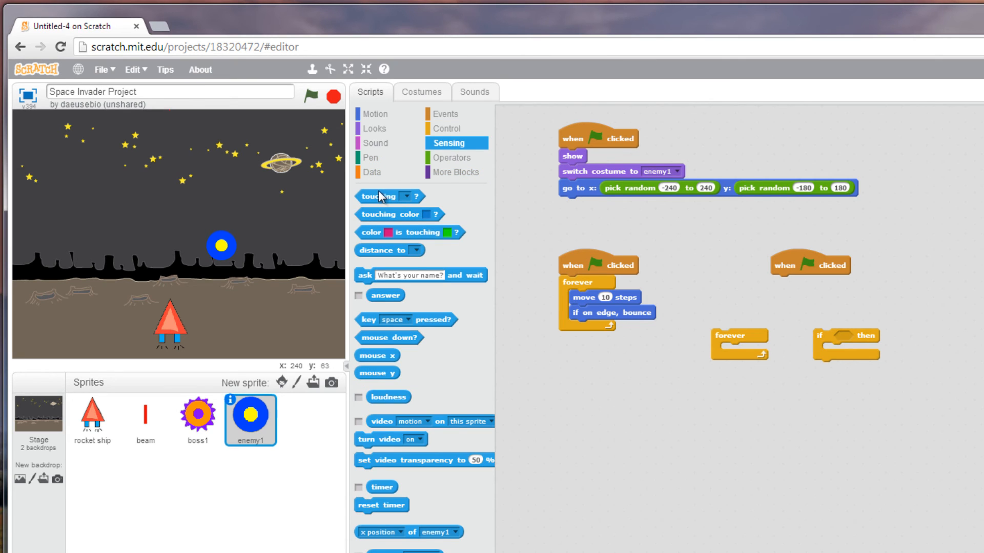
left_click_drag(388, 195, 732, 388)
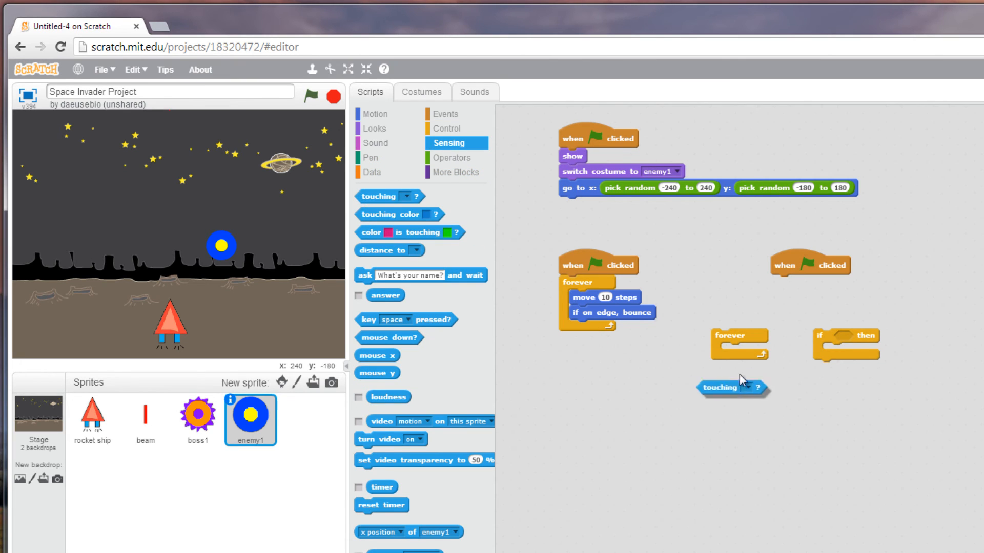
left_click_drag(732, 387, 863, 337)
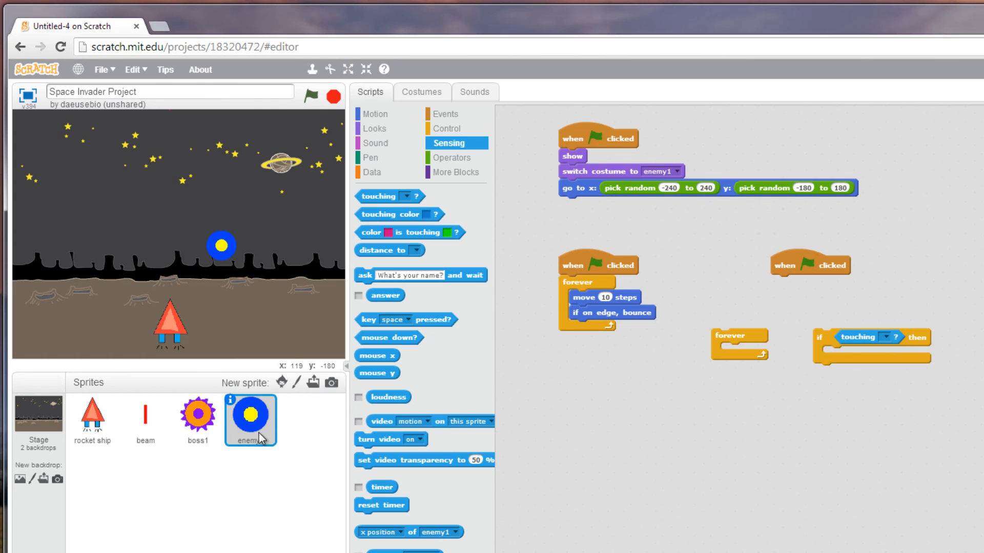
left_click(891, 337)
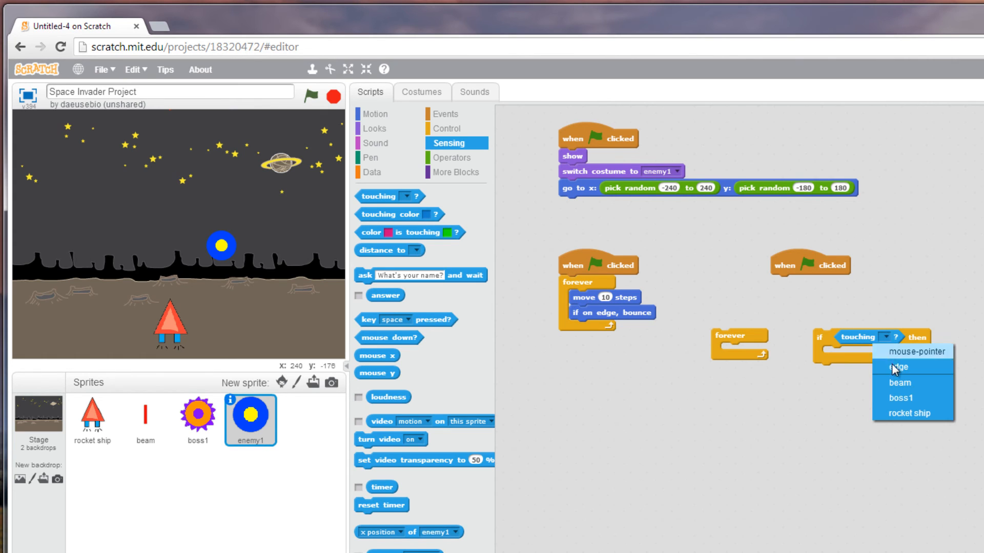
left_click(898, 383)
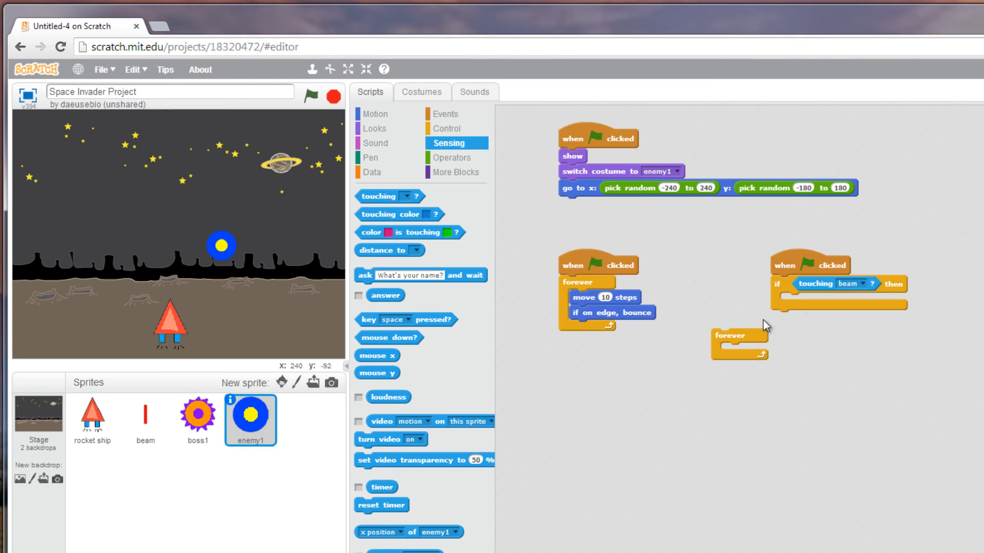
left_click_drag(740, 336, 642, 397)
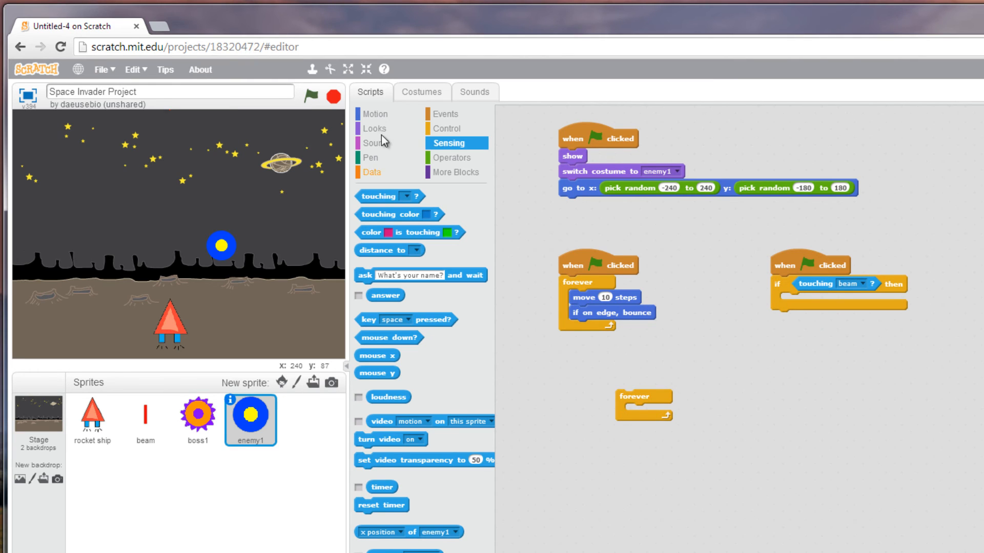
mouse_move(370, 136)
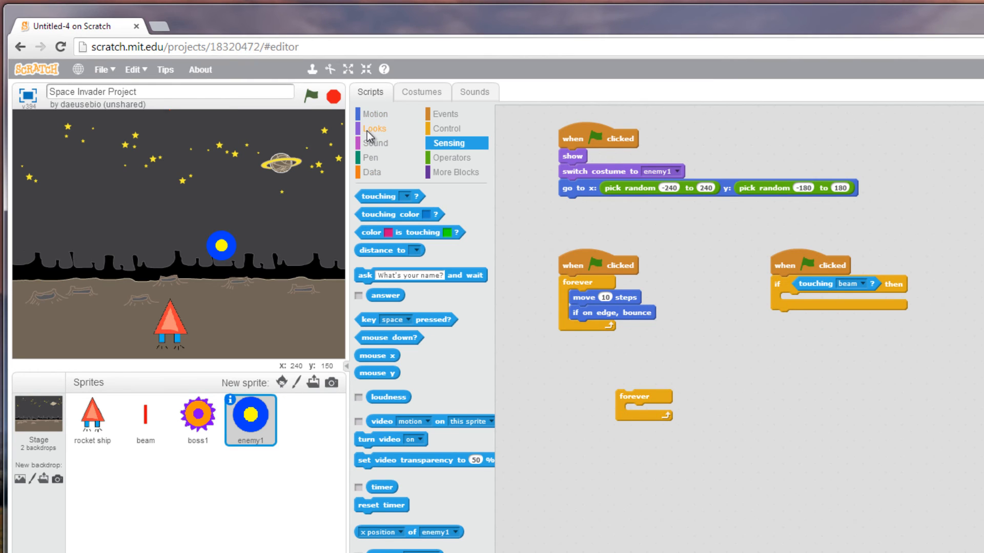
left_click(374, 128)
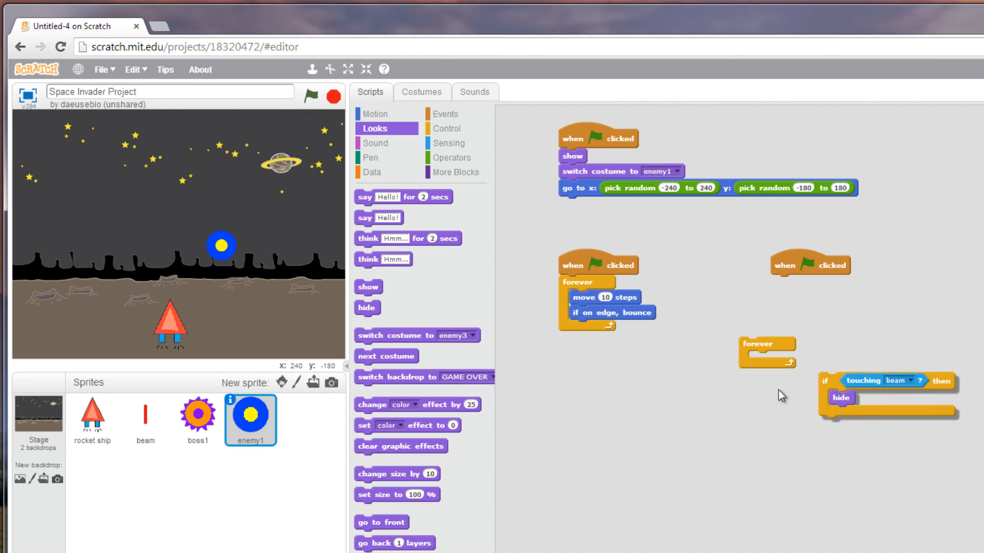
left_click_drag(853, 380, 803, 298)
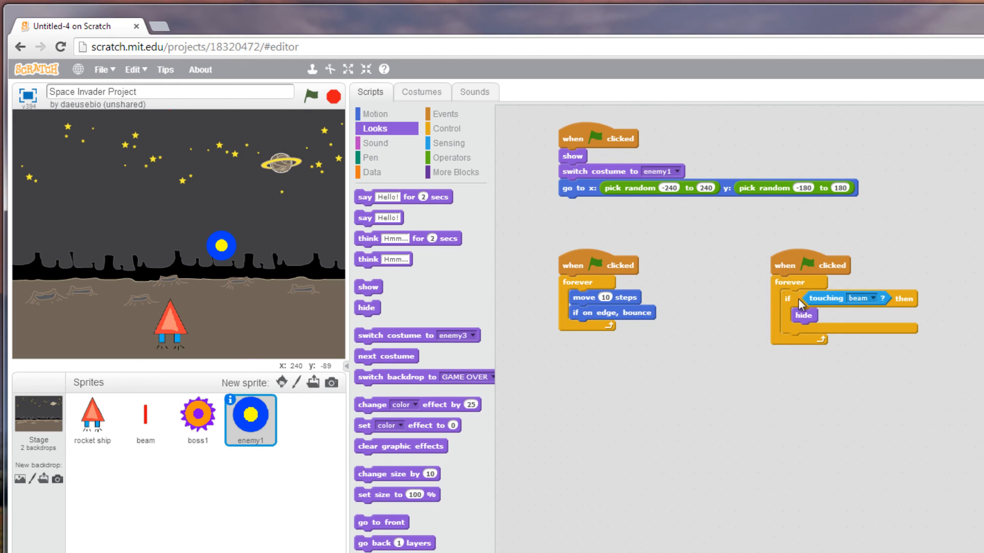
mouse_move(431, 469)
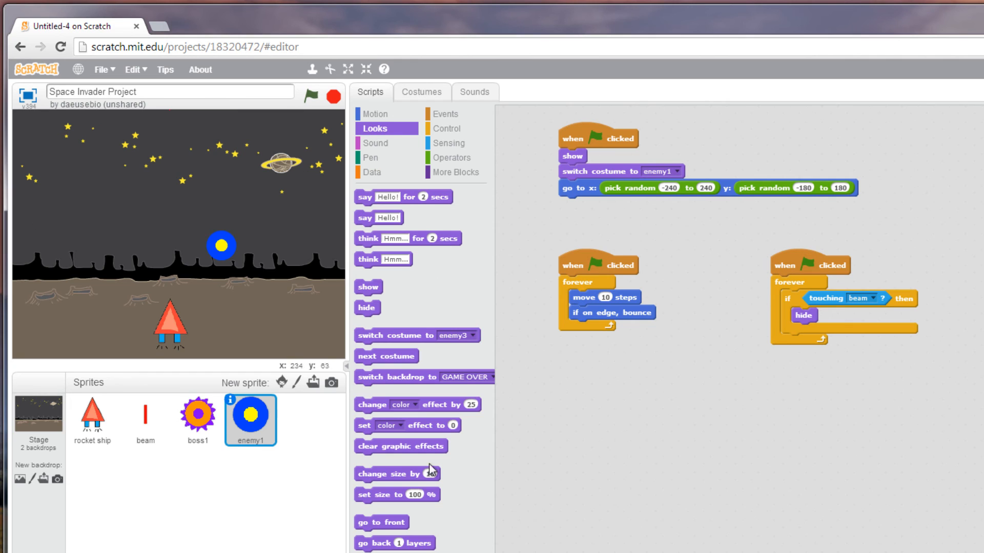
mouse_move(280, 167)
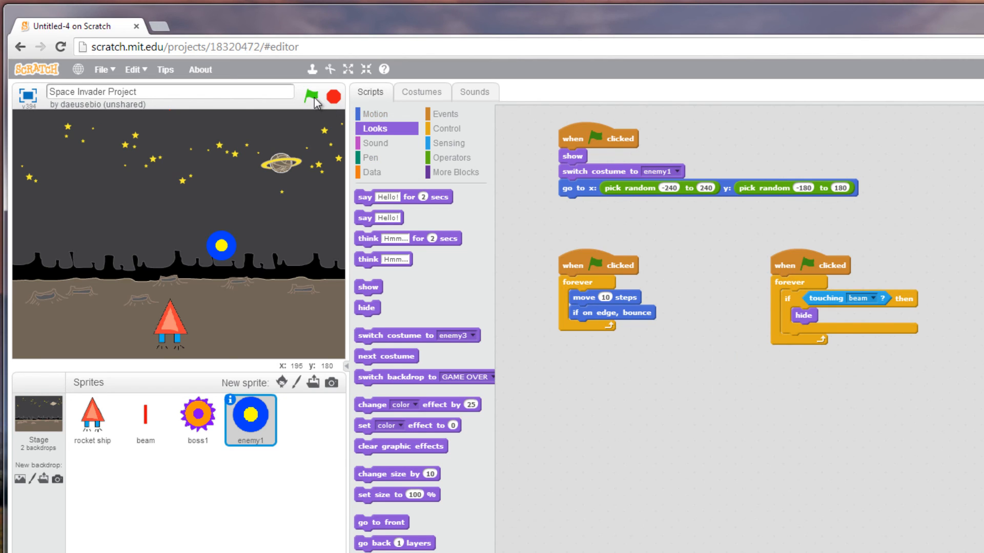
Run the game to test the enemy1 scripts, then stop it
left_click(313, 98)
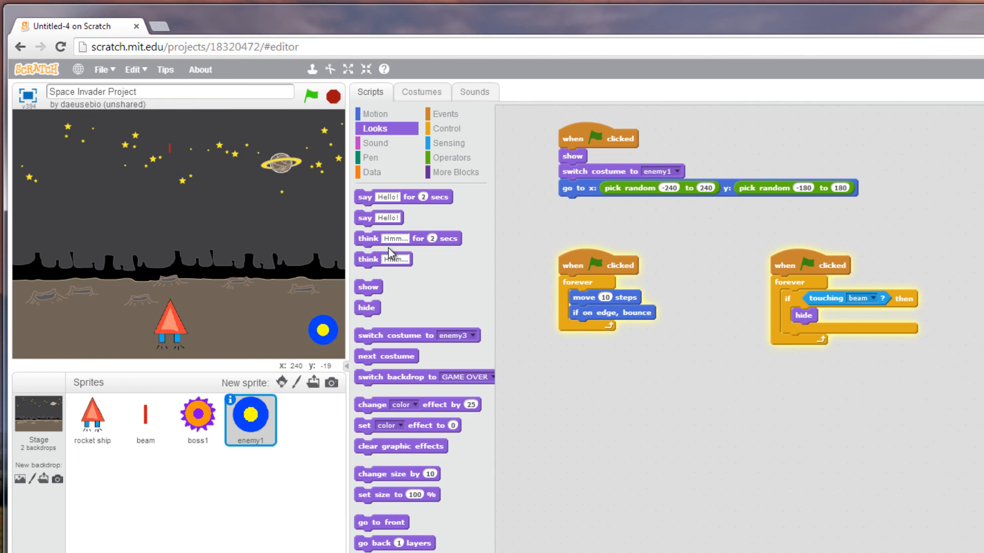
left_click(319, 97)
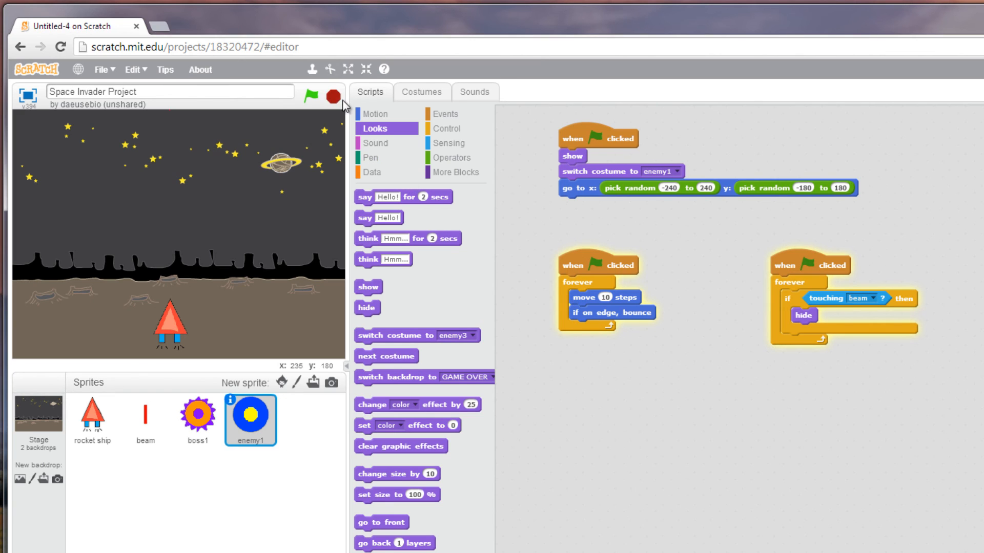
left_click(322, 95)
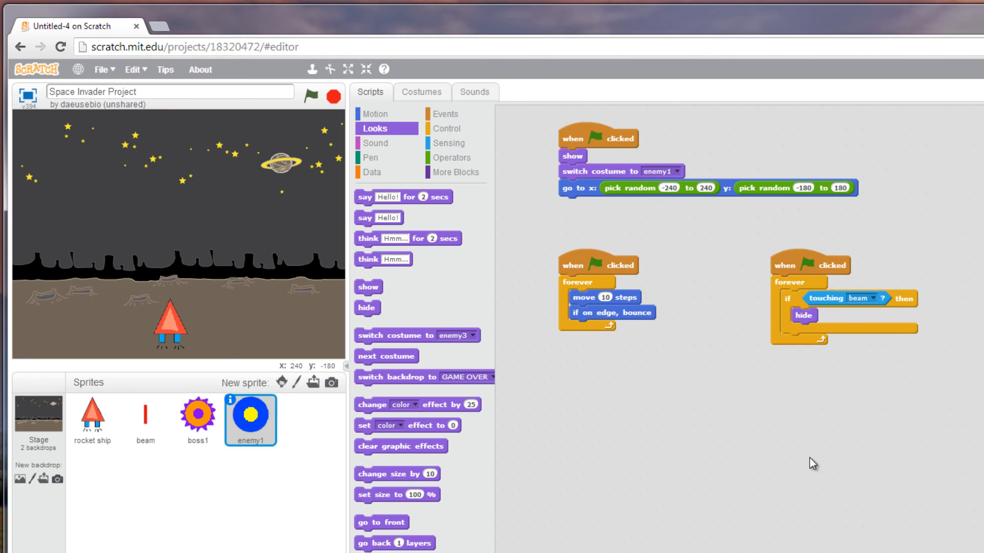
mouse_move(805, 491)
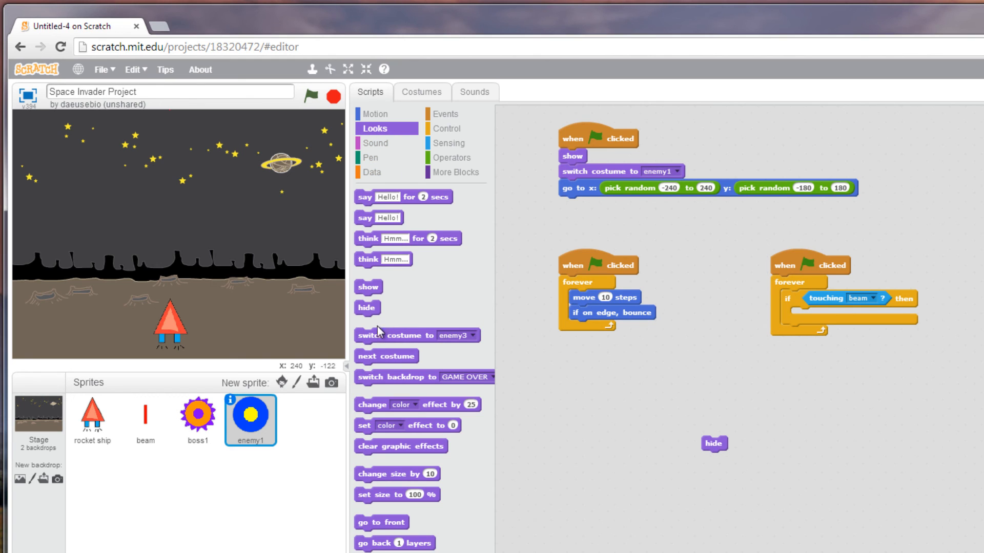
Inside the touching-beam check, switch costume to enemy2 and add a wait block
left_click_drag(394, 334, 840, 314)
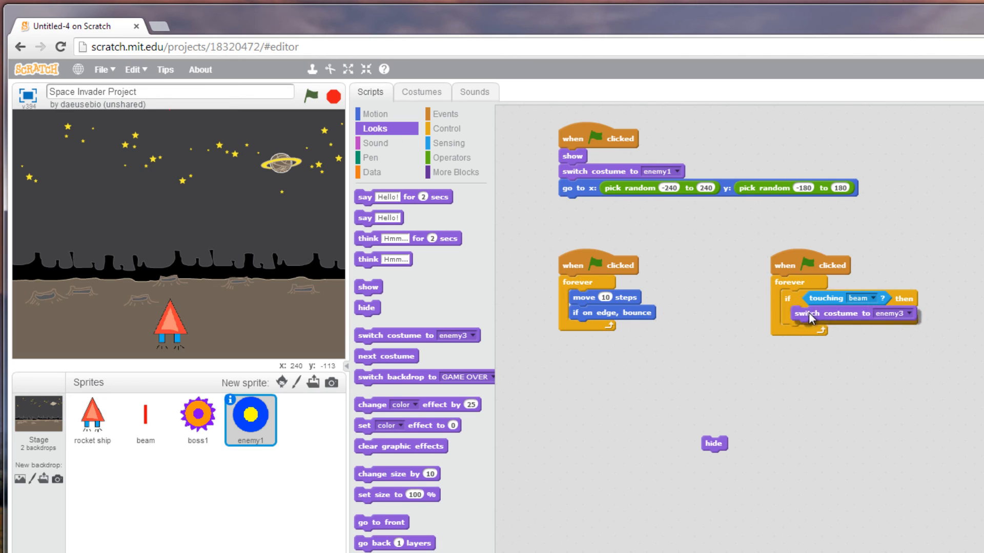
left_click(911, 315)
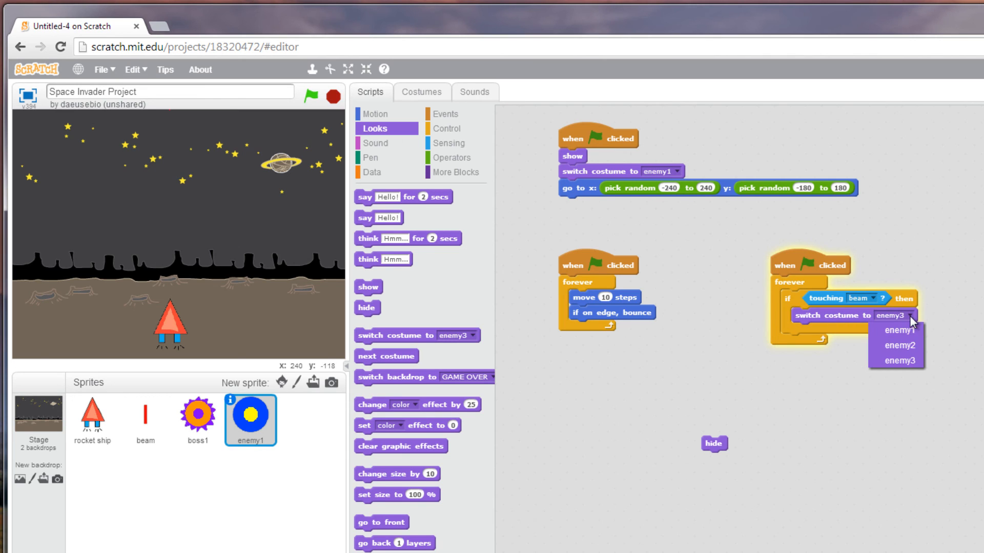
left_click(895, 345)
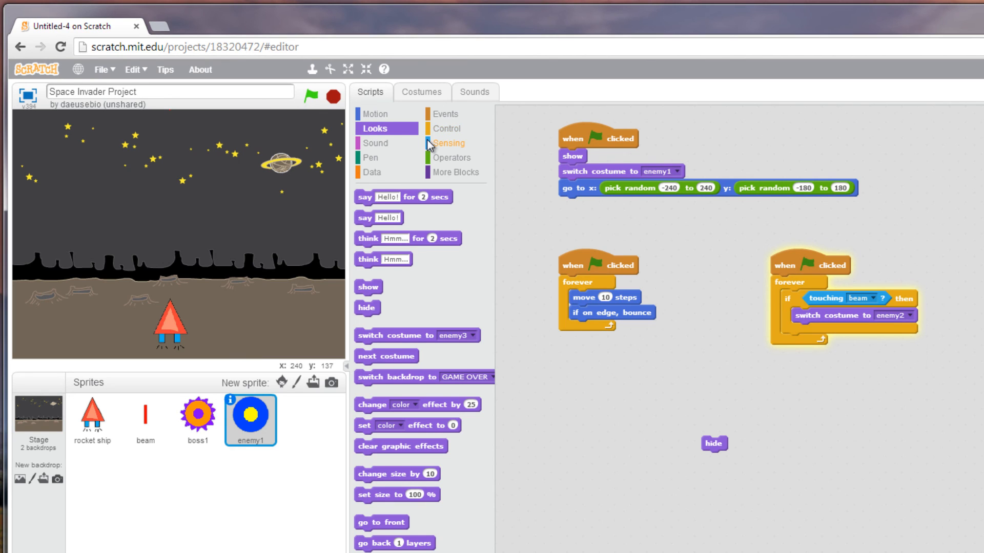
left_click(374, 114)
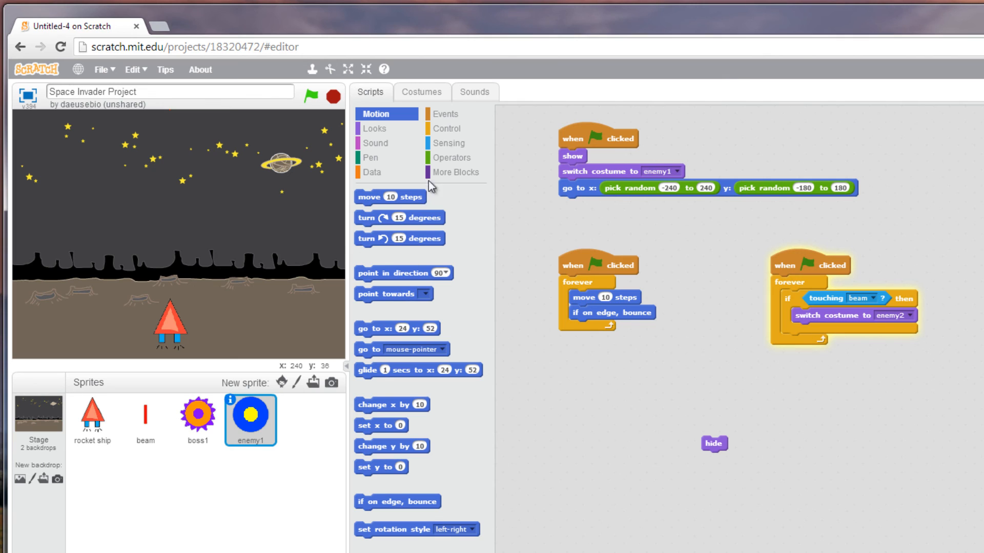
left_click(446, 114)
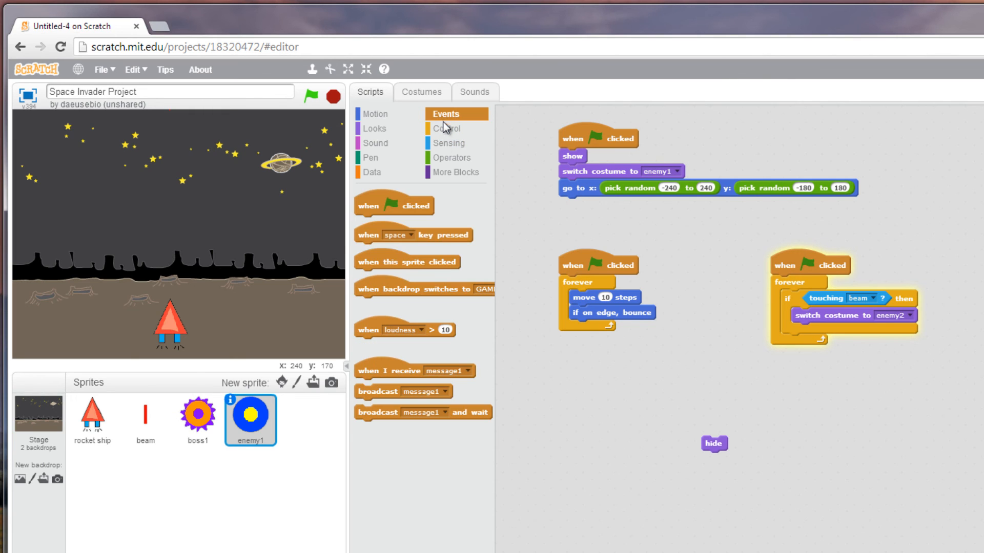
left_click(447, 128)
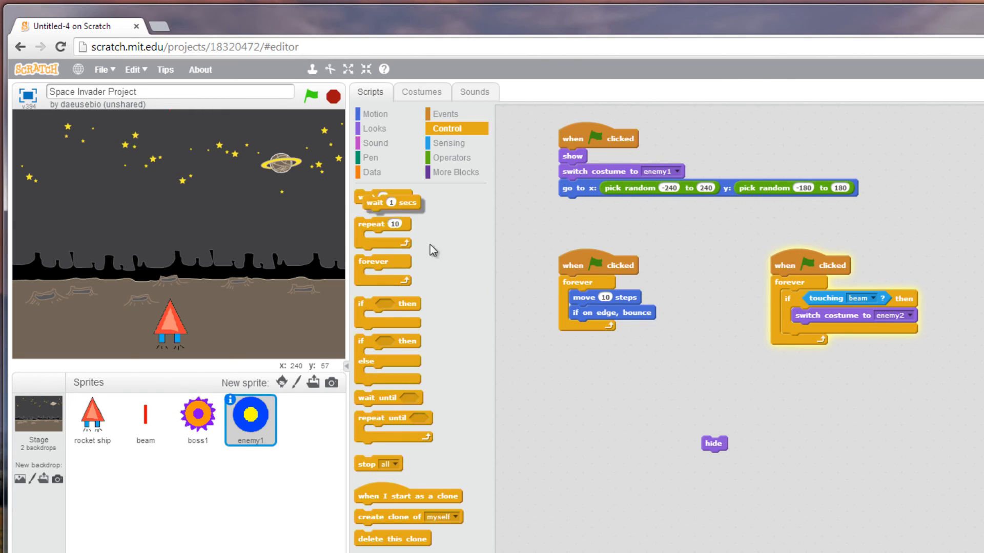
left_click_drag(382, 196, 815, 330)
type("2")
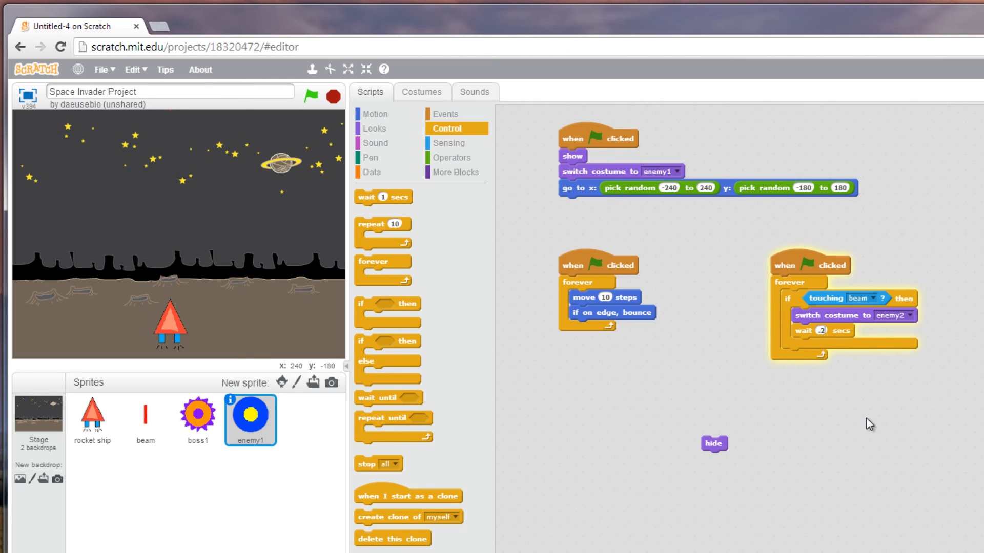
mouse_move(374, 128)
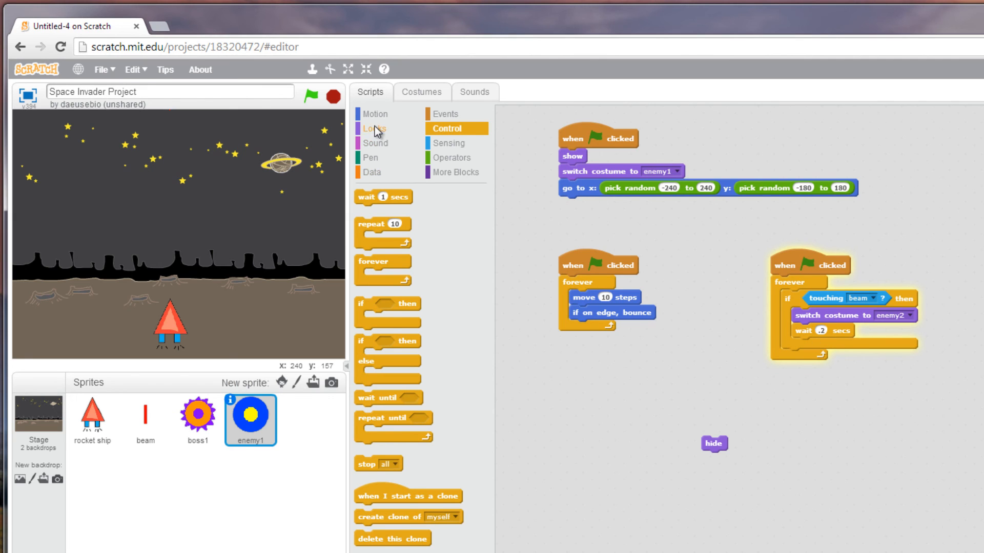
Put hide at the end of the explosion sequence and run the game to test
left_click(374, 128)
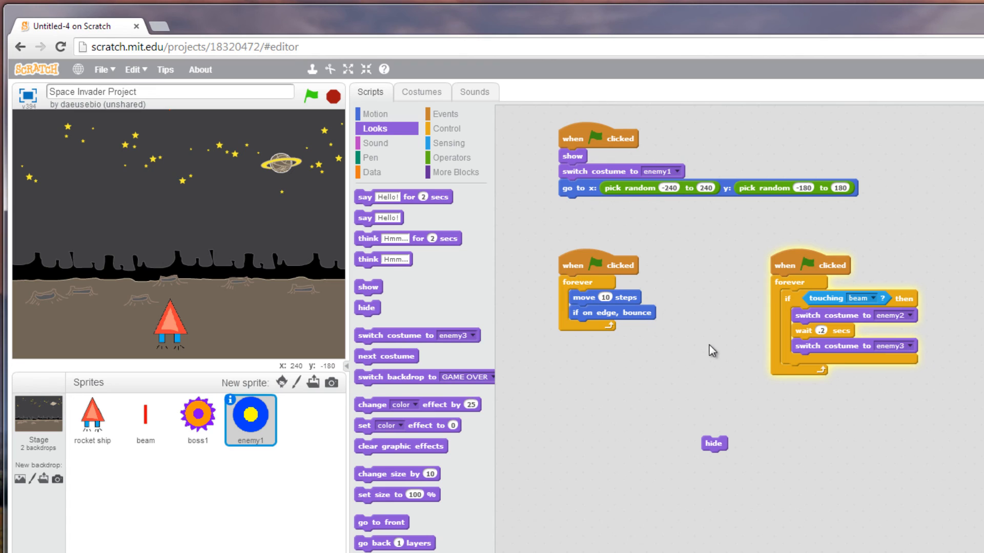
left_click(446, 128)
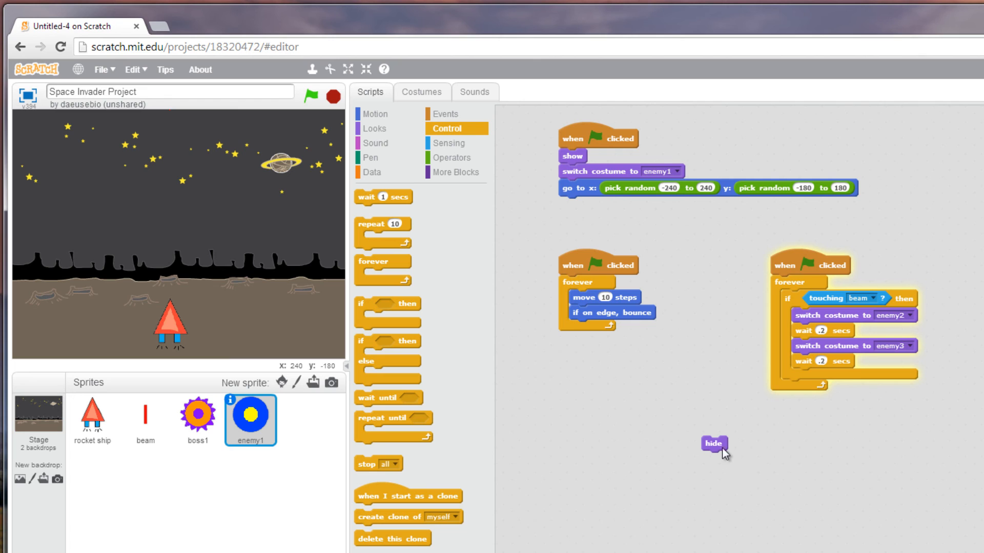
left_click_drag(712, 444, 803, 375)
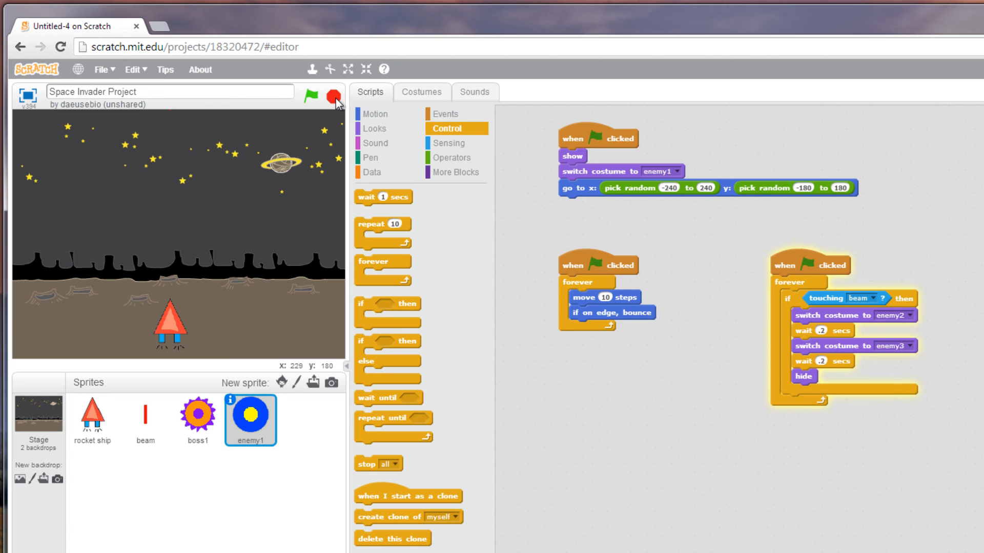
left_click(332, 93)
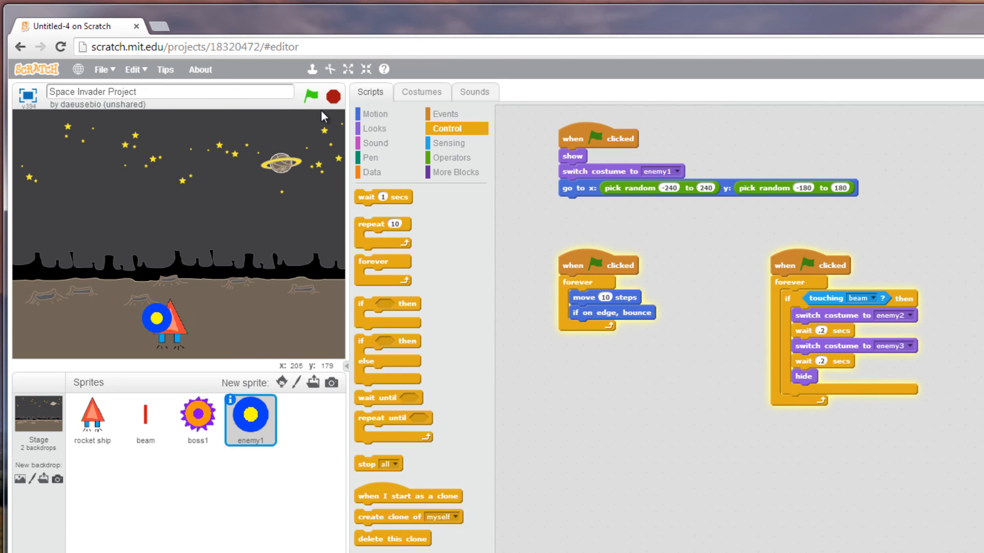
left_click(319, 98)
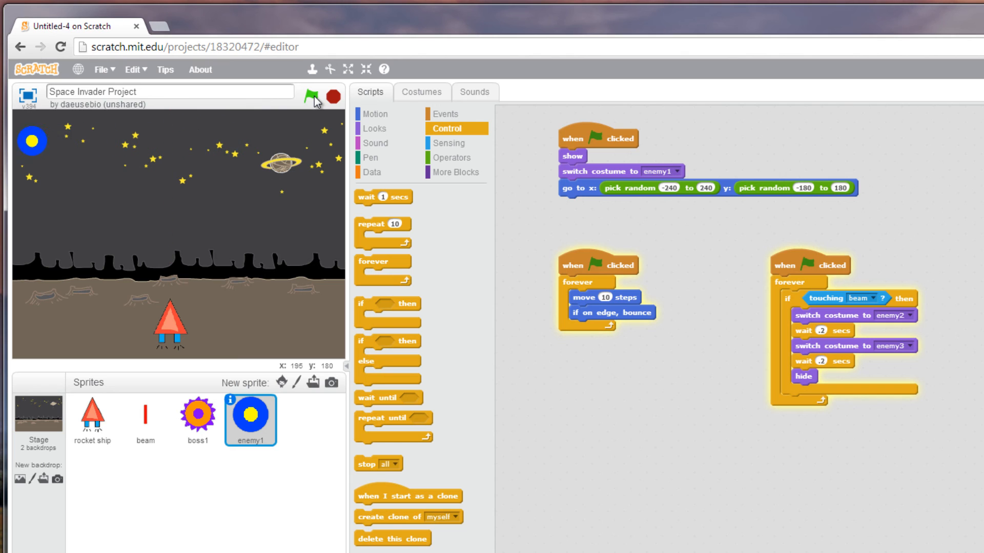
Run and stop another test, reposition the collision script, and open the File menu
left_click(319, 97)
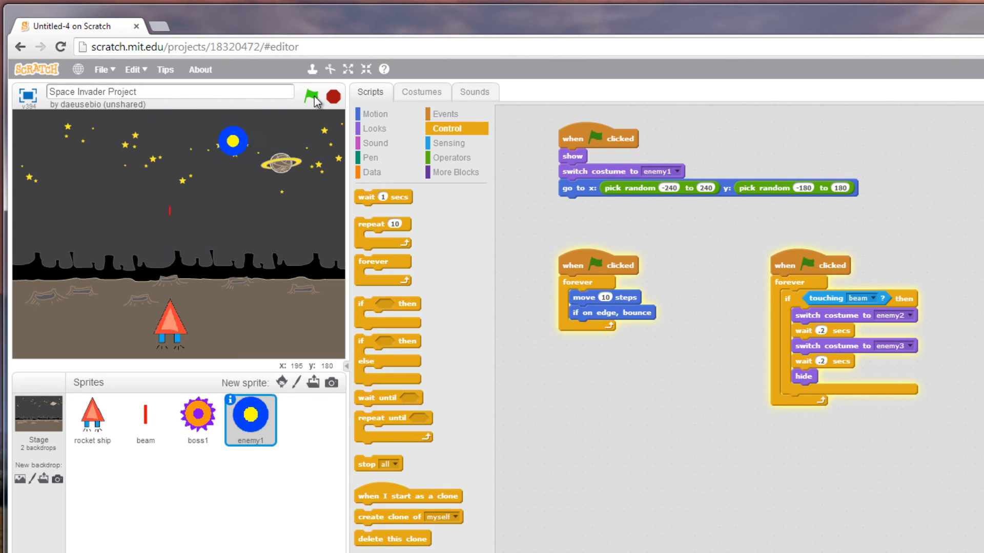
left_click(334, 98)
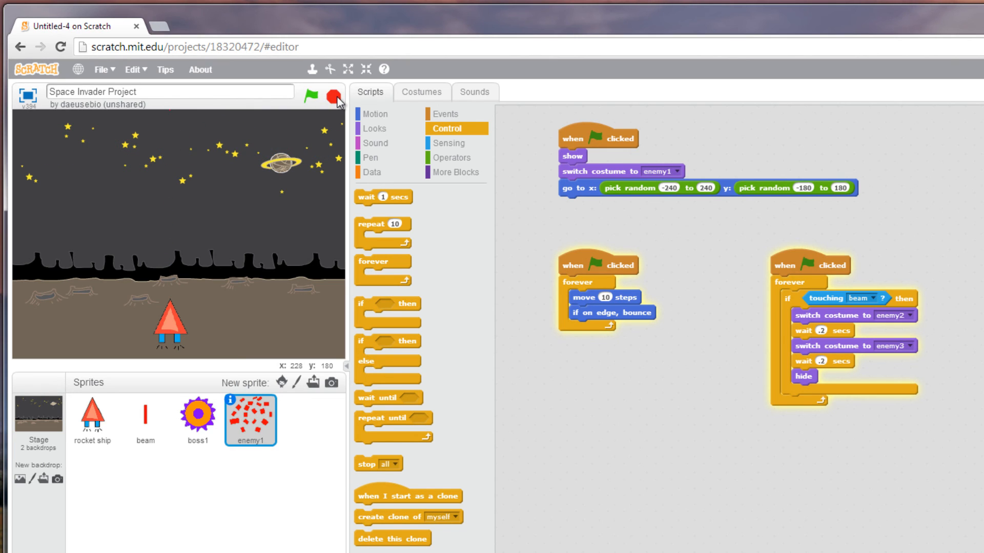
left_click_drag(810, 265, 756, 278)
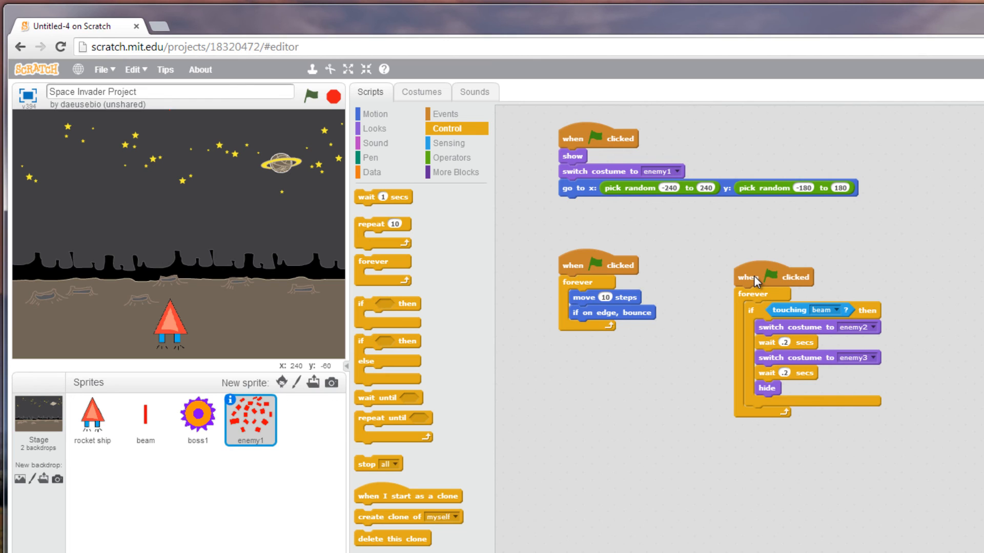
mouse_move(555, 362)
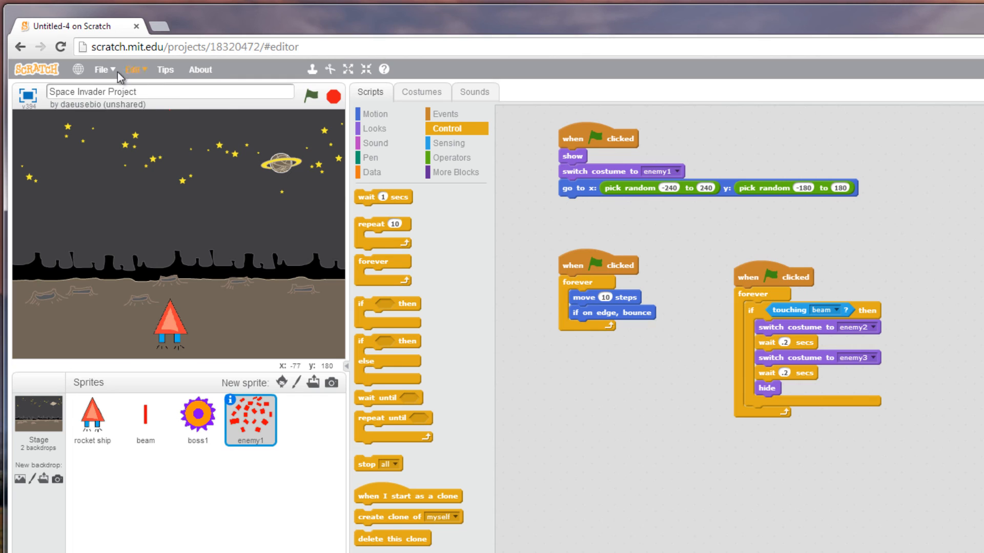
left_click(104, 69)
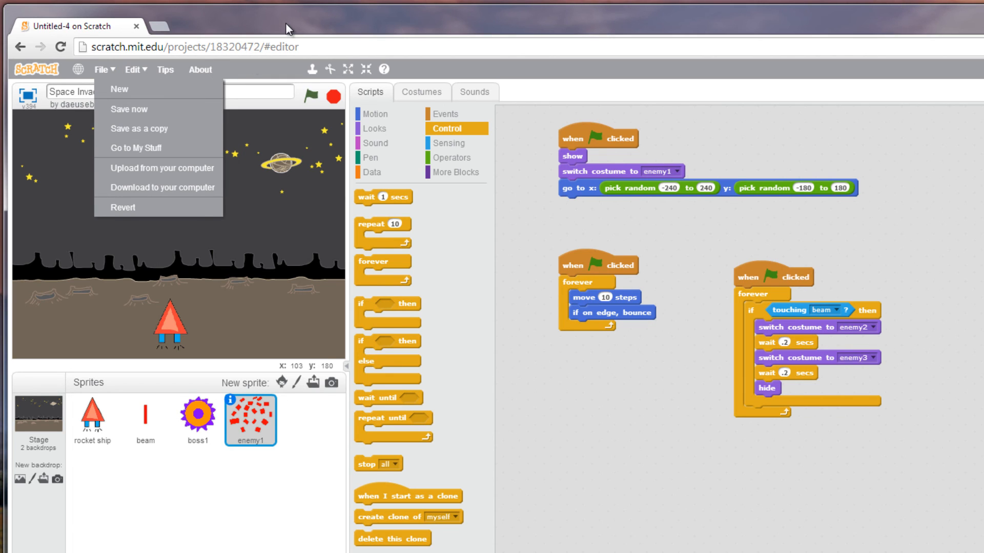